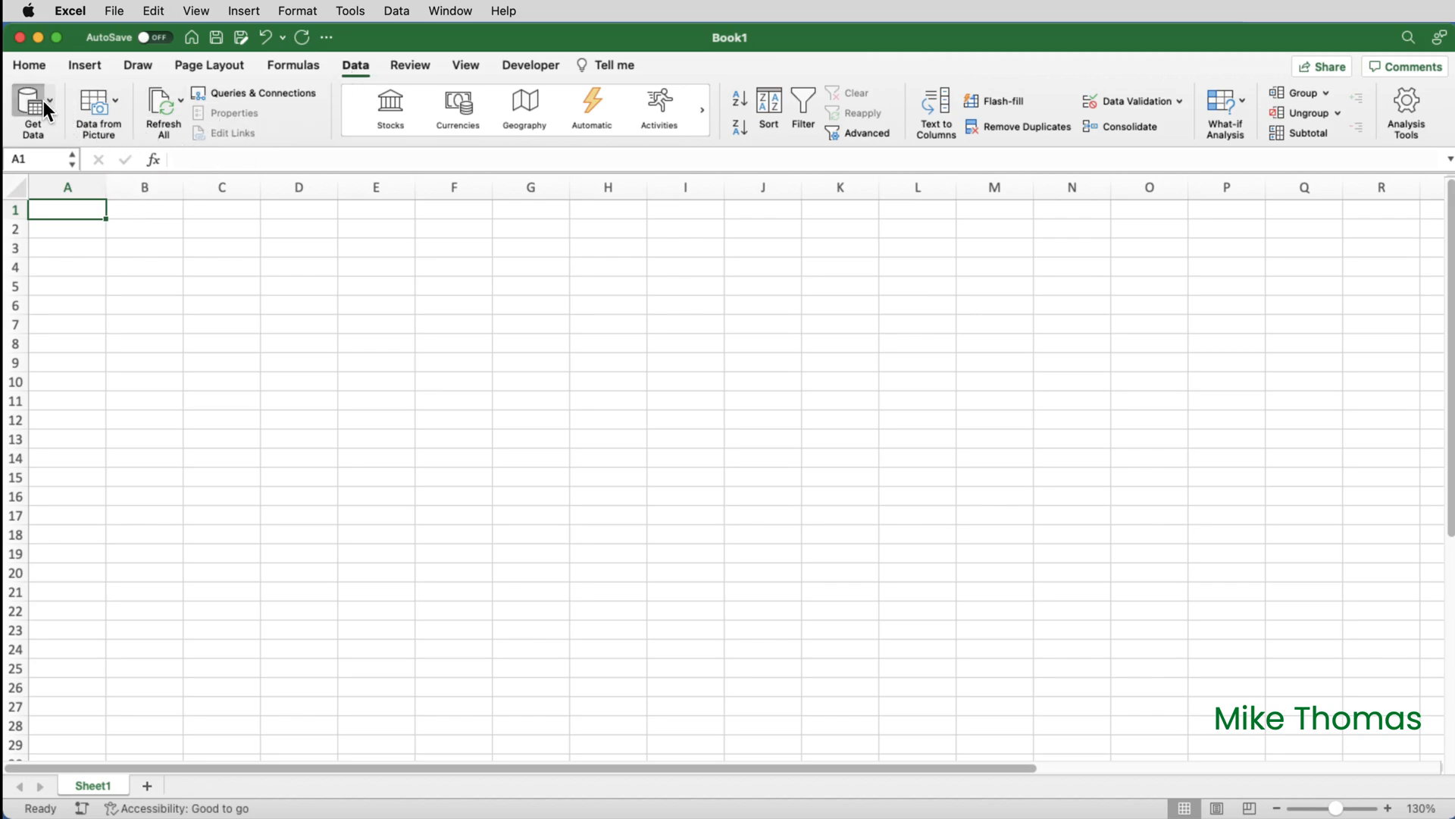
Choose Employees.csv from the desktop as the Text/CSV import source and proceed to the preview.
click(34, 107)
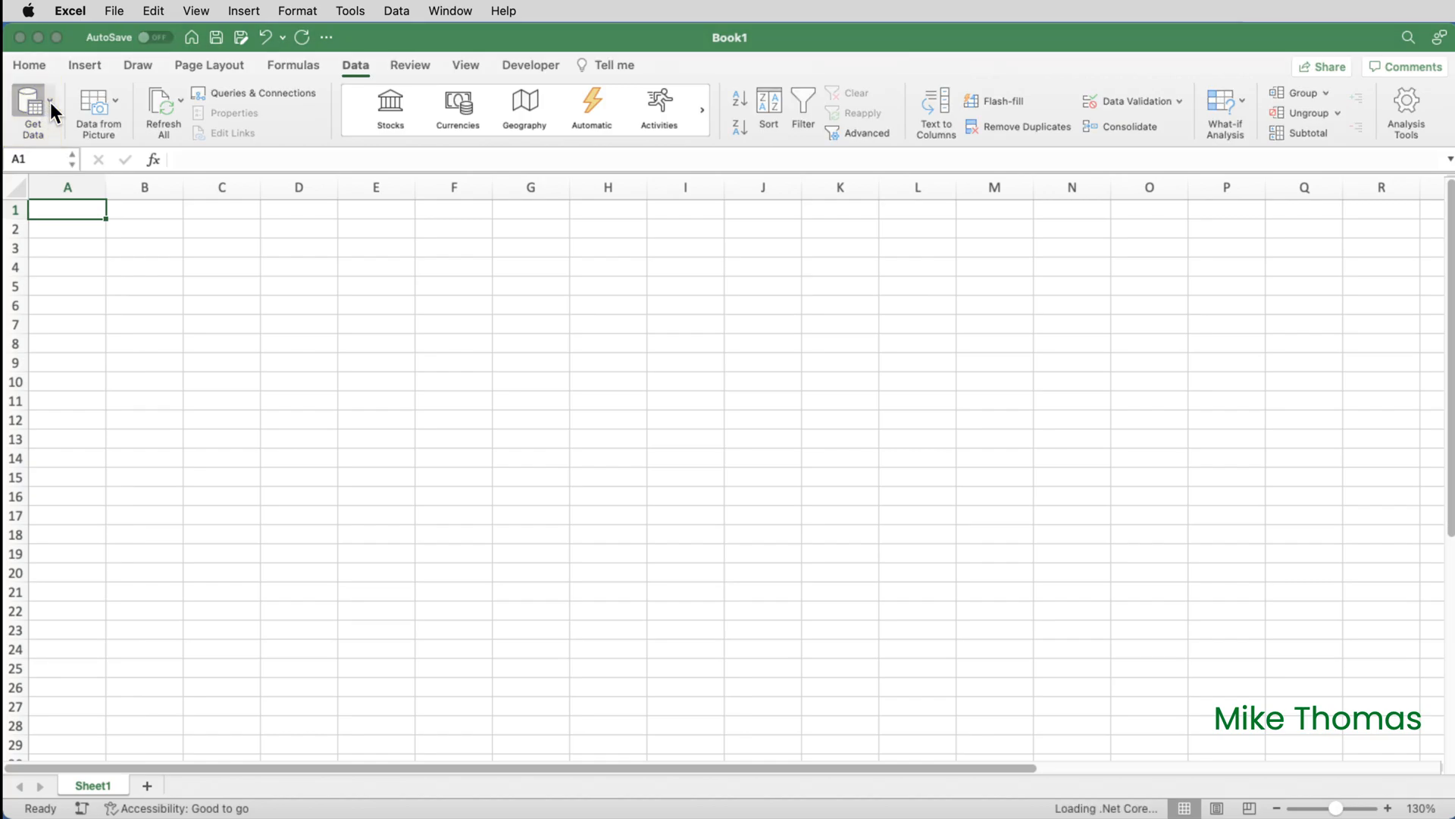
click(32, 112)
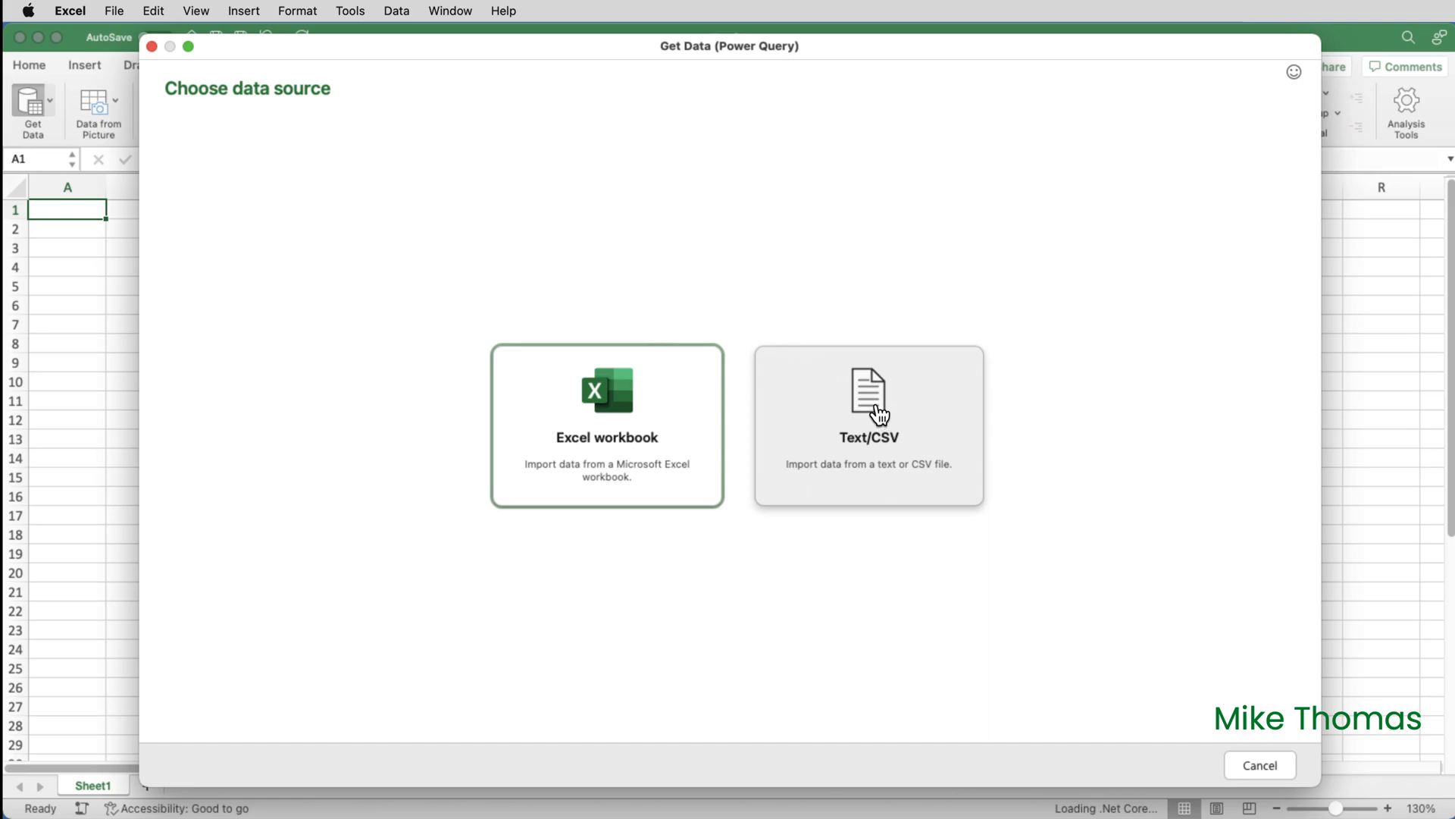
click(868, 426)
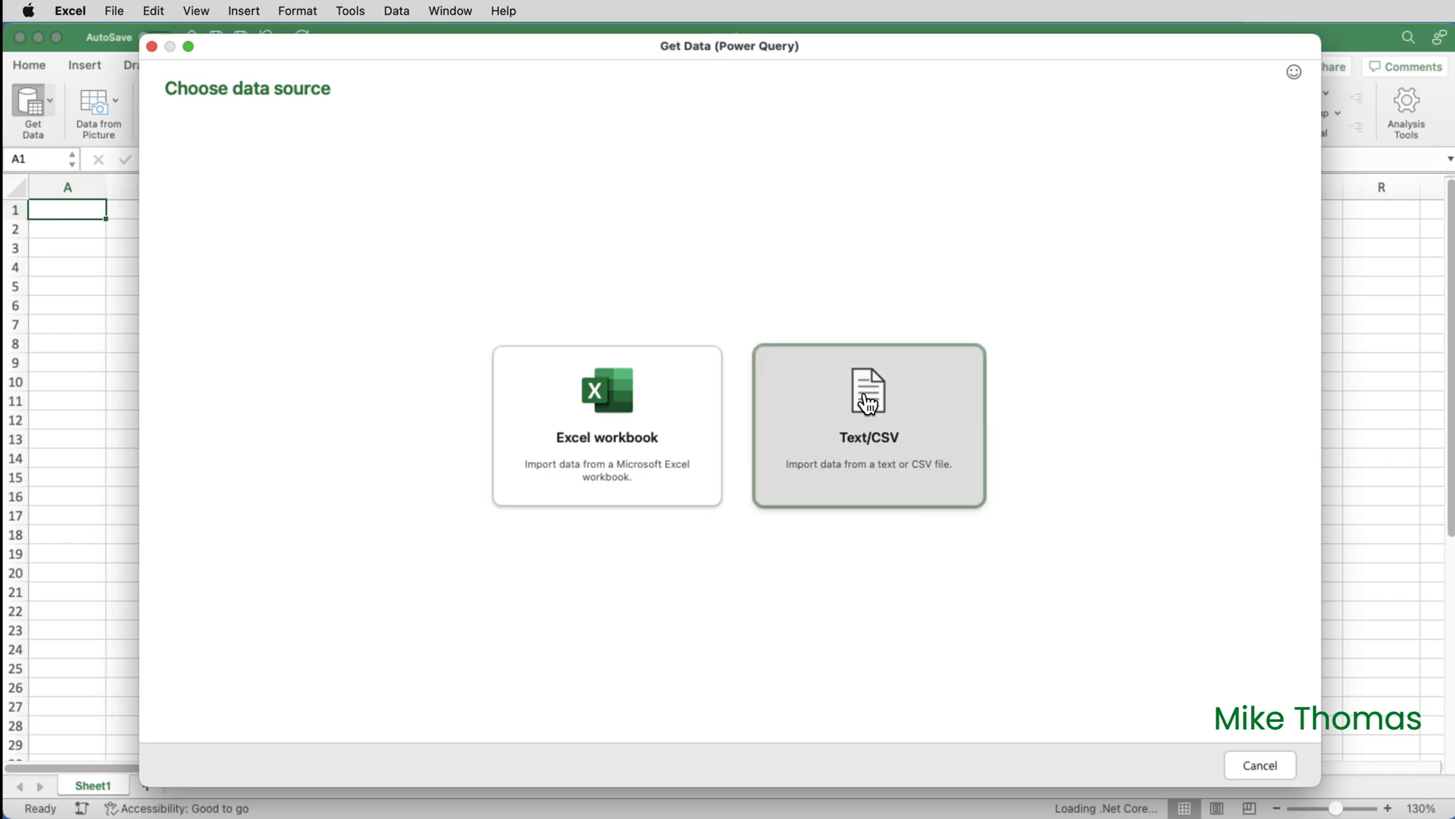
click(867, 425)
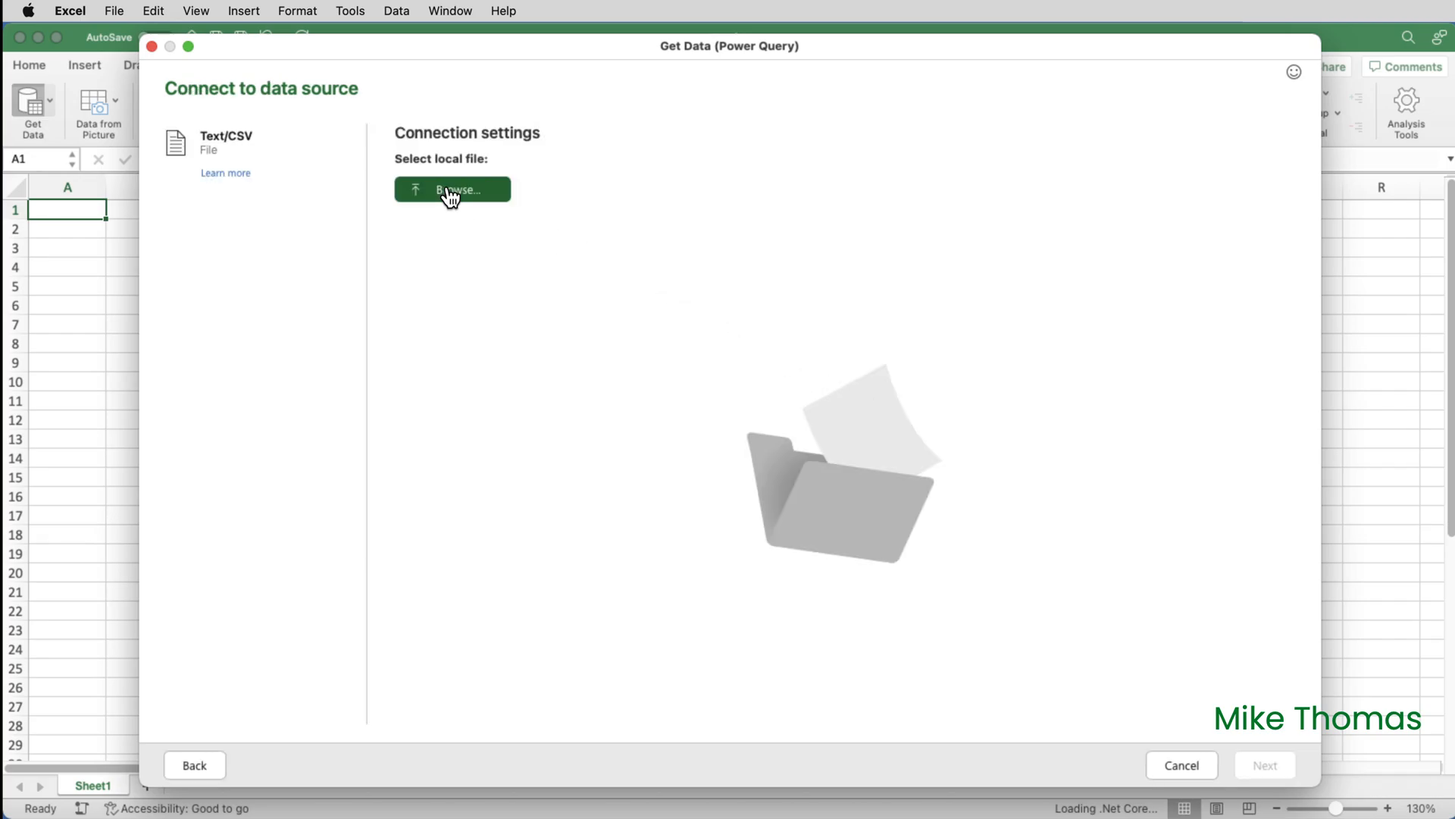
click(451, 190)
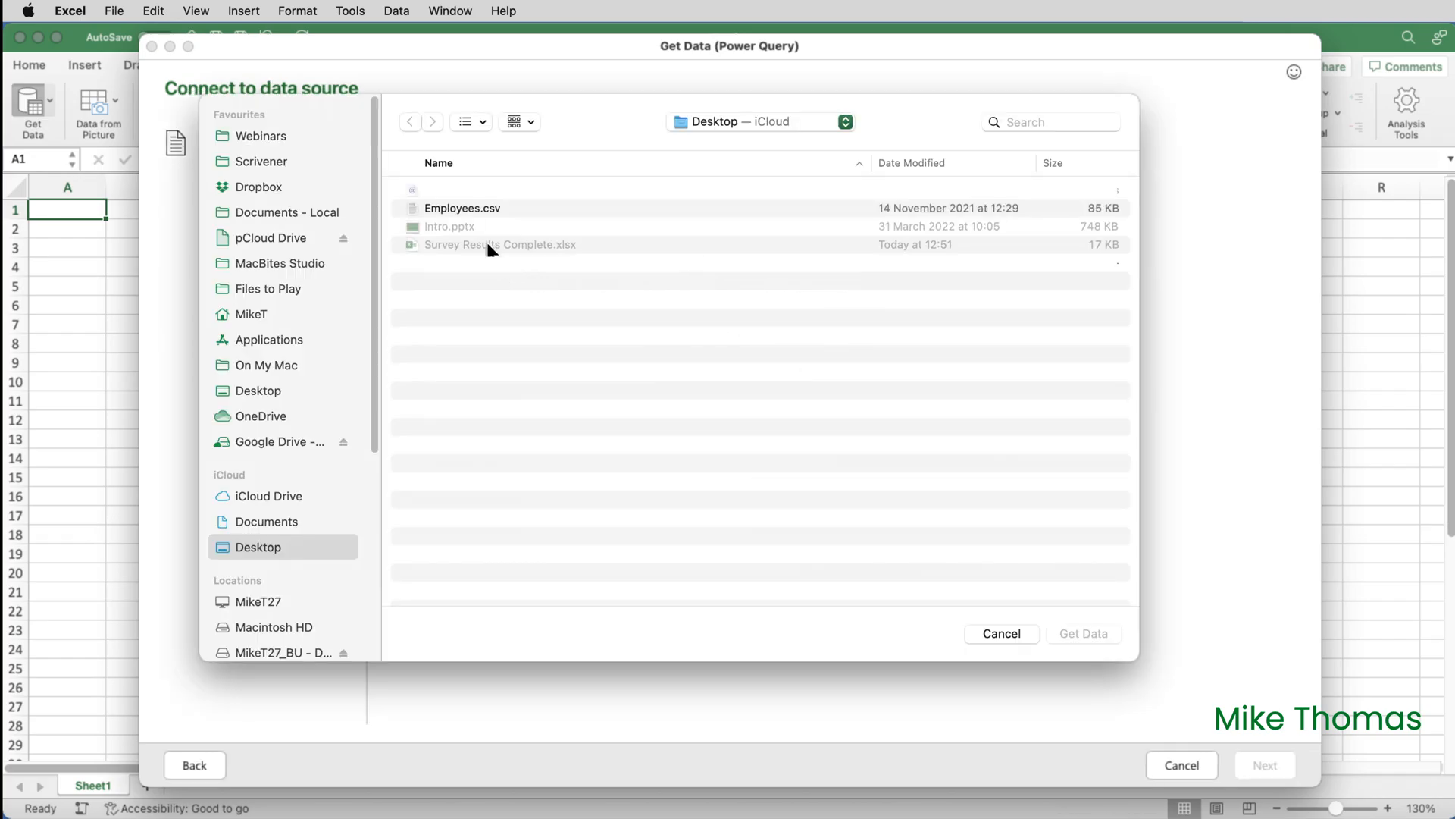
click(461, 207)
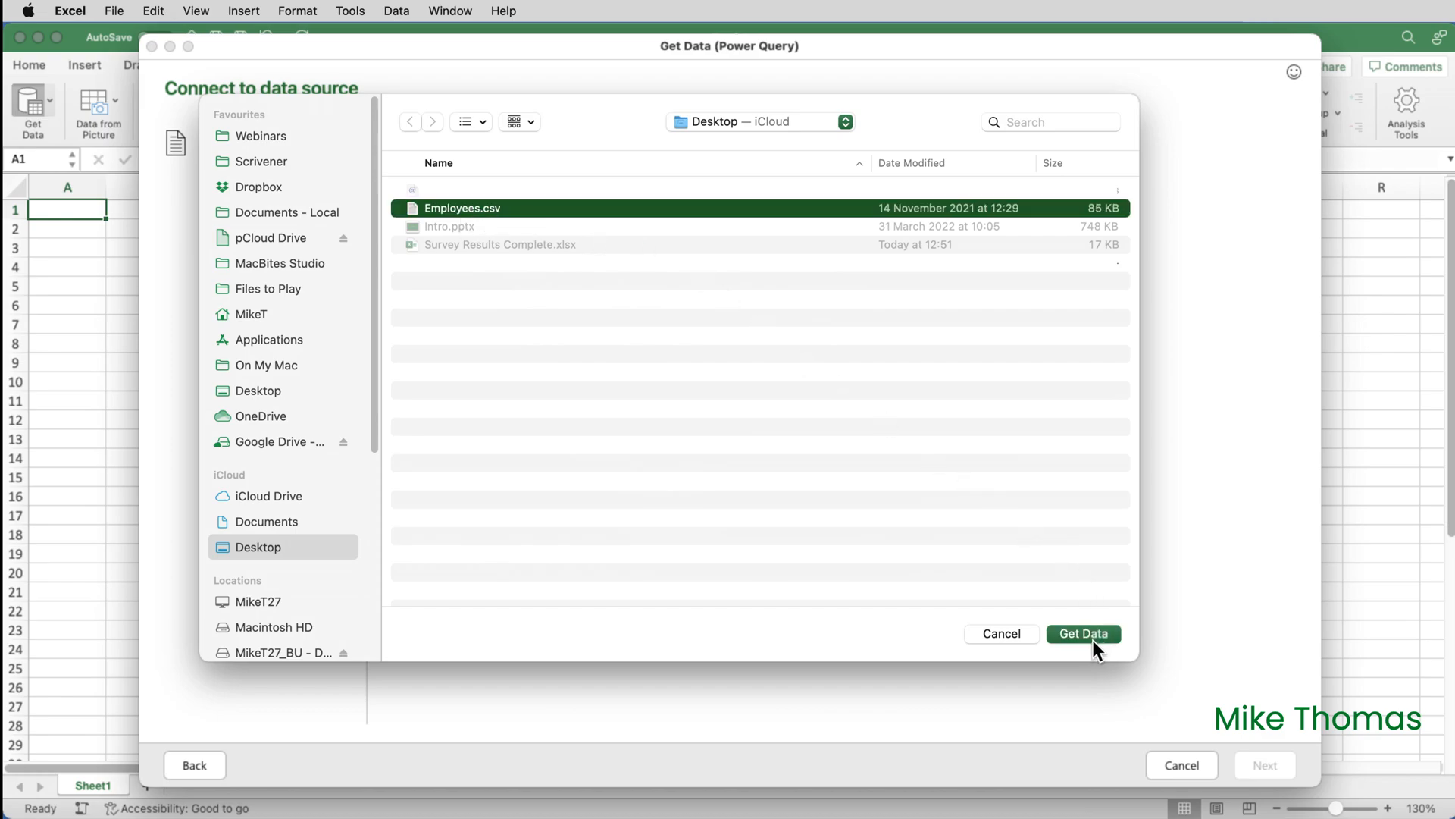
click(1083, 633)
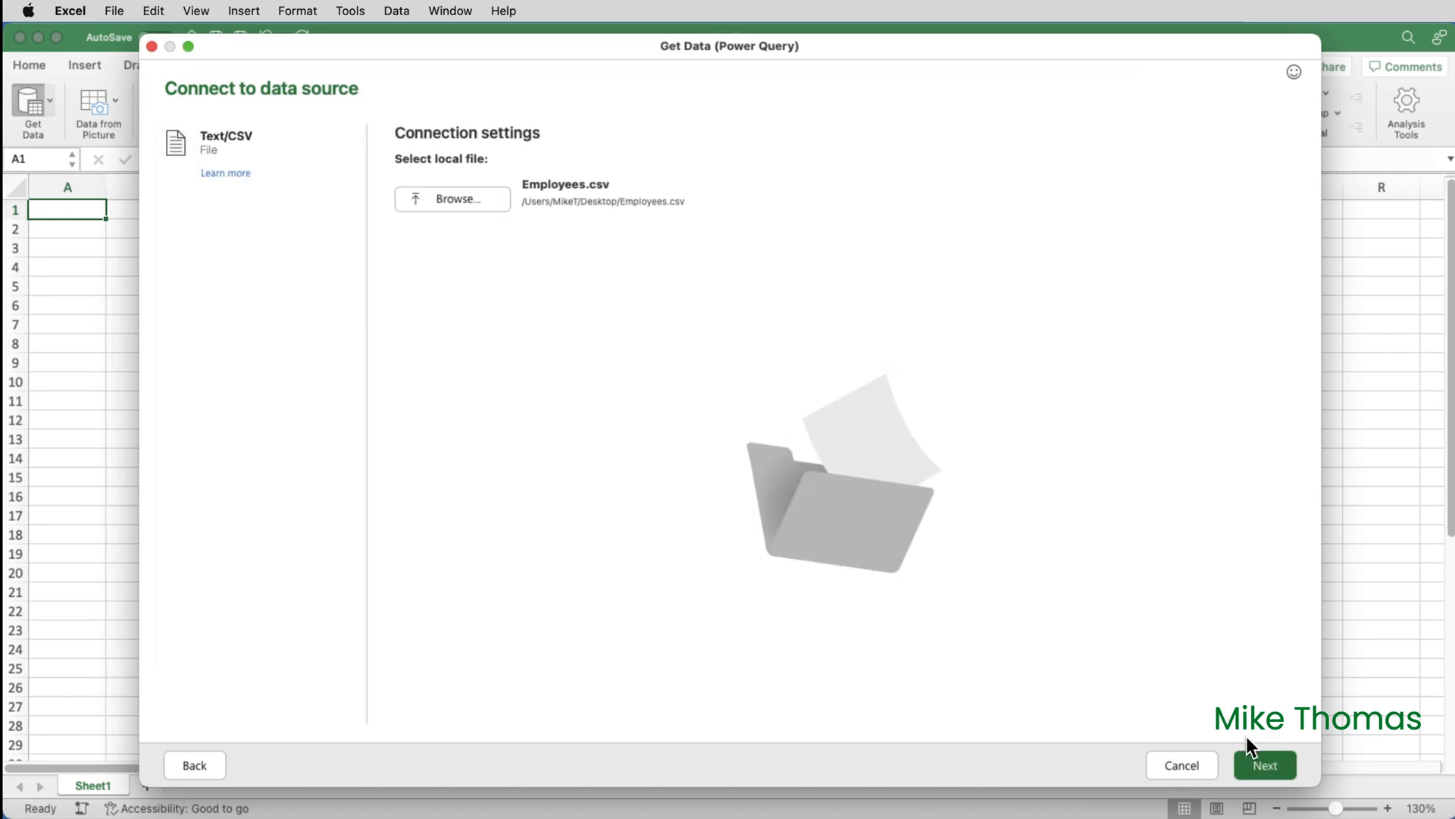
click(1265, 765)
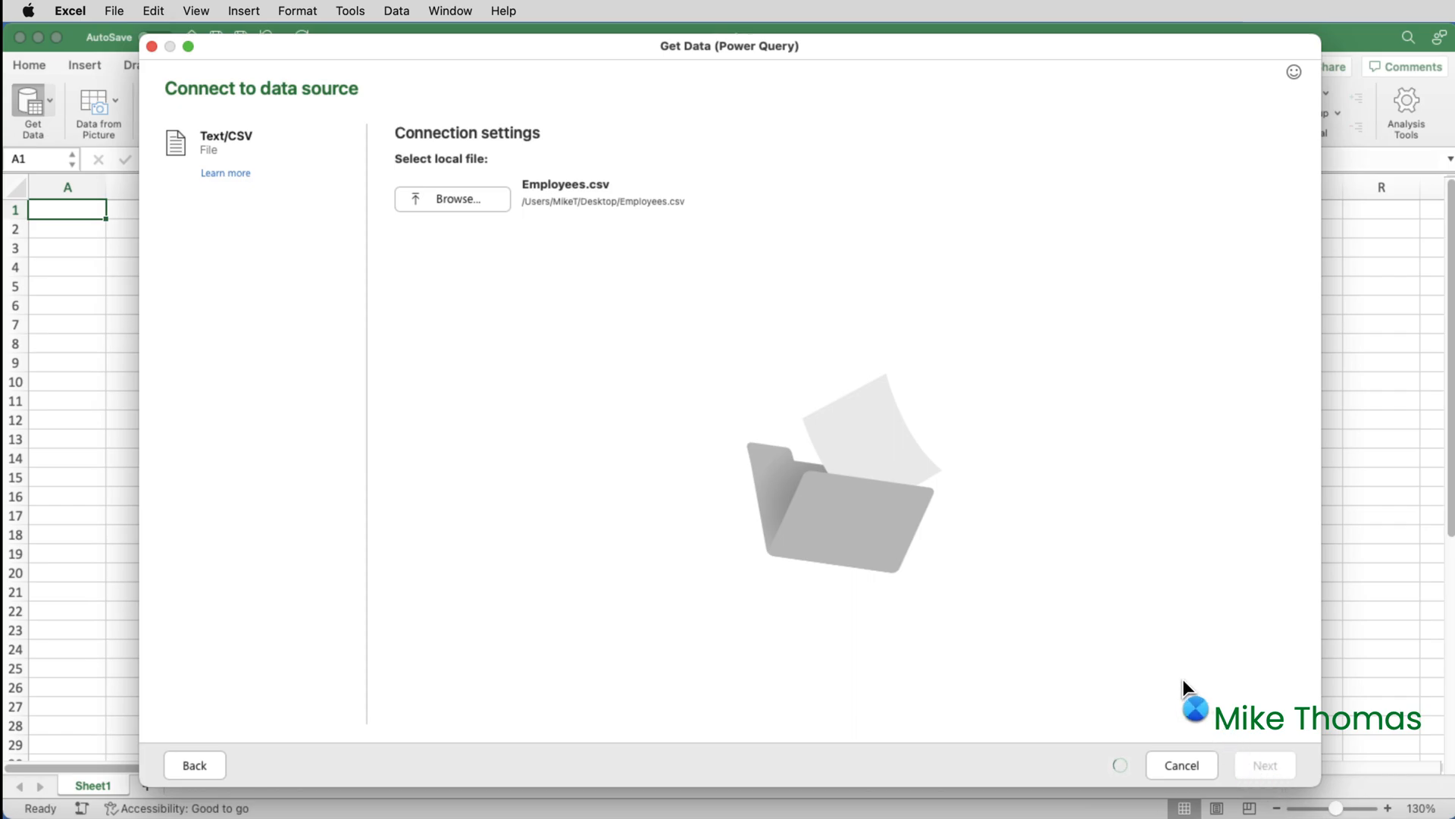
Load the Employees.csv data as a table on a new Employees sheet.
click(1264, 765)
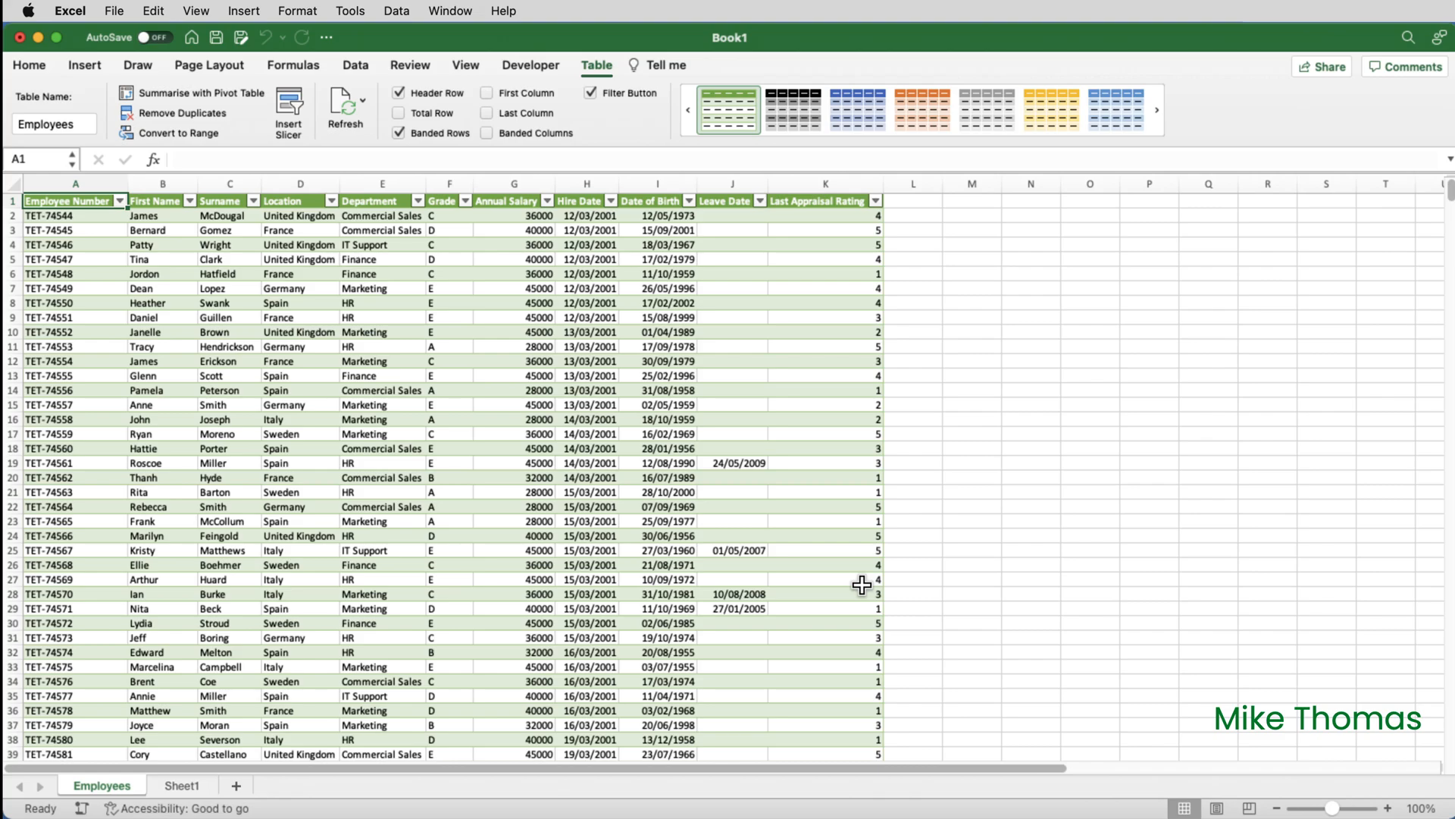
click(354, 65)
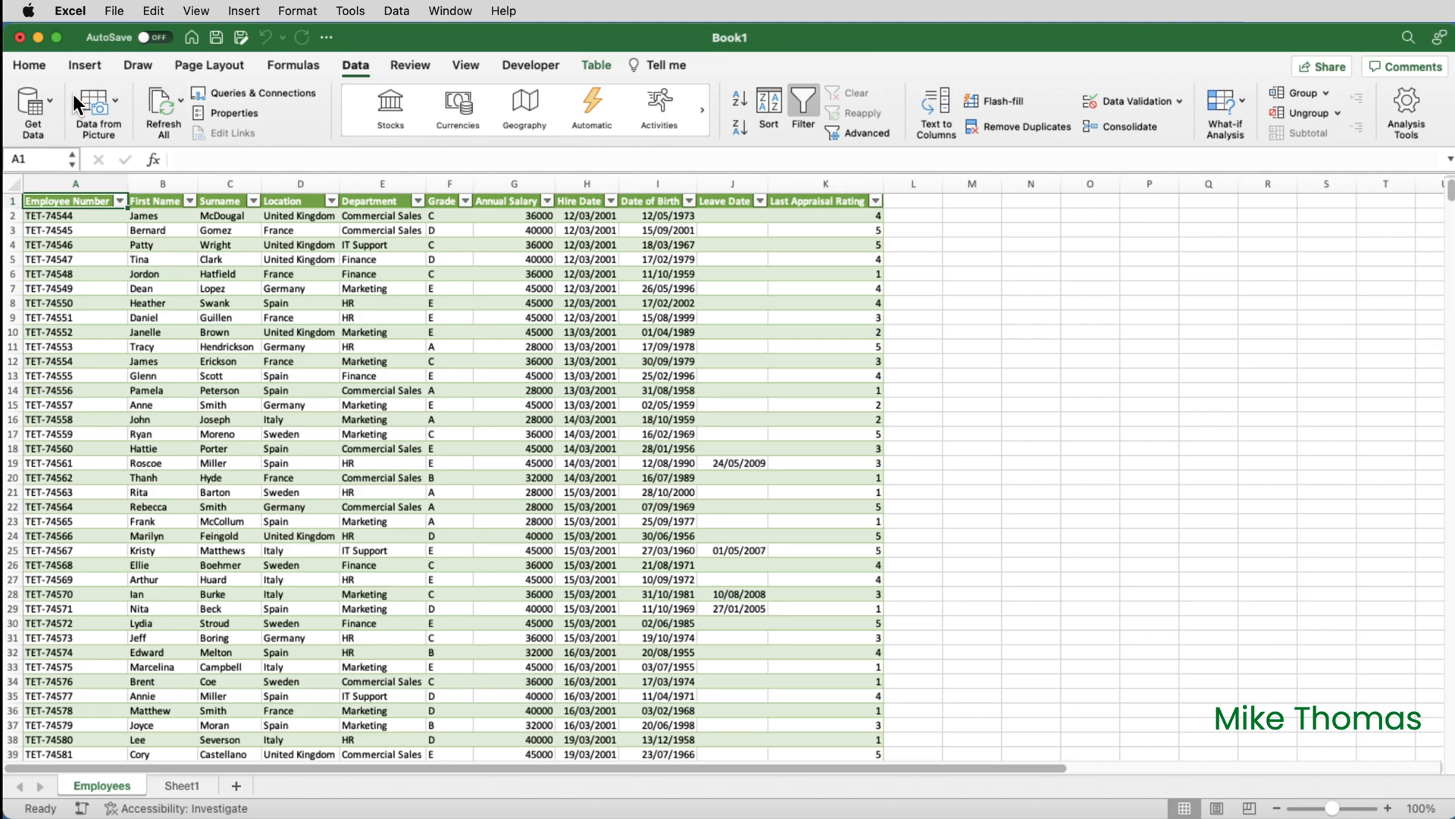
Launch the Power Query Editor for Employees, maximize it, and select the Employee Number column.
click(51, 102)
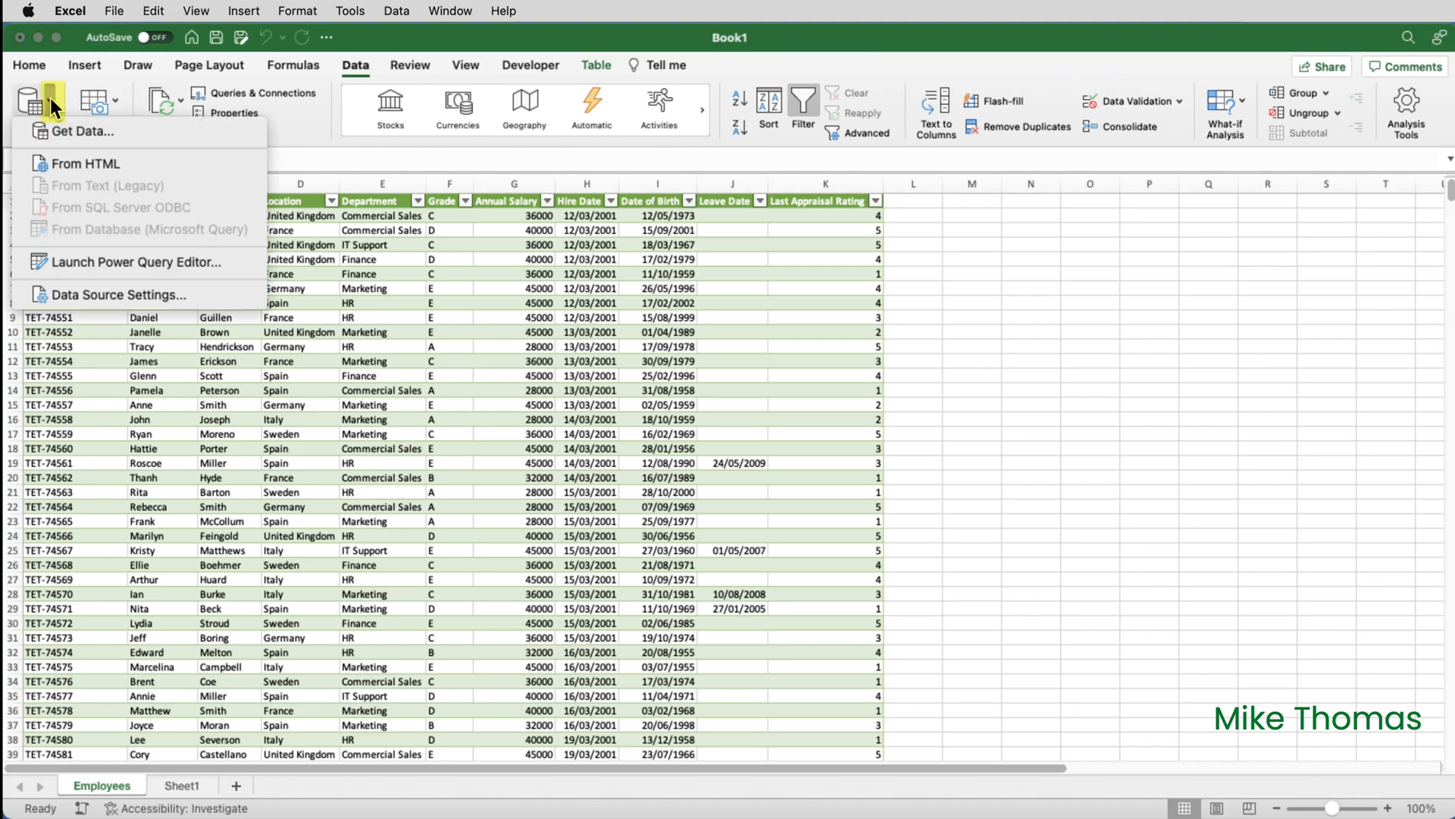
mouse_move(130, 261)
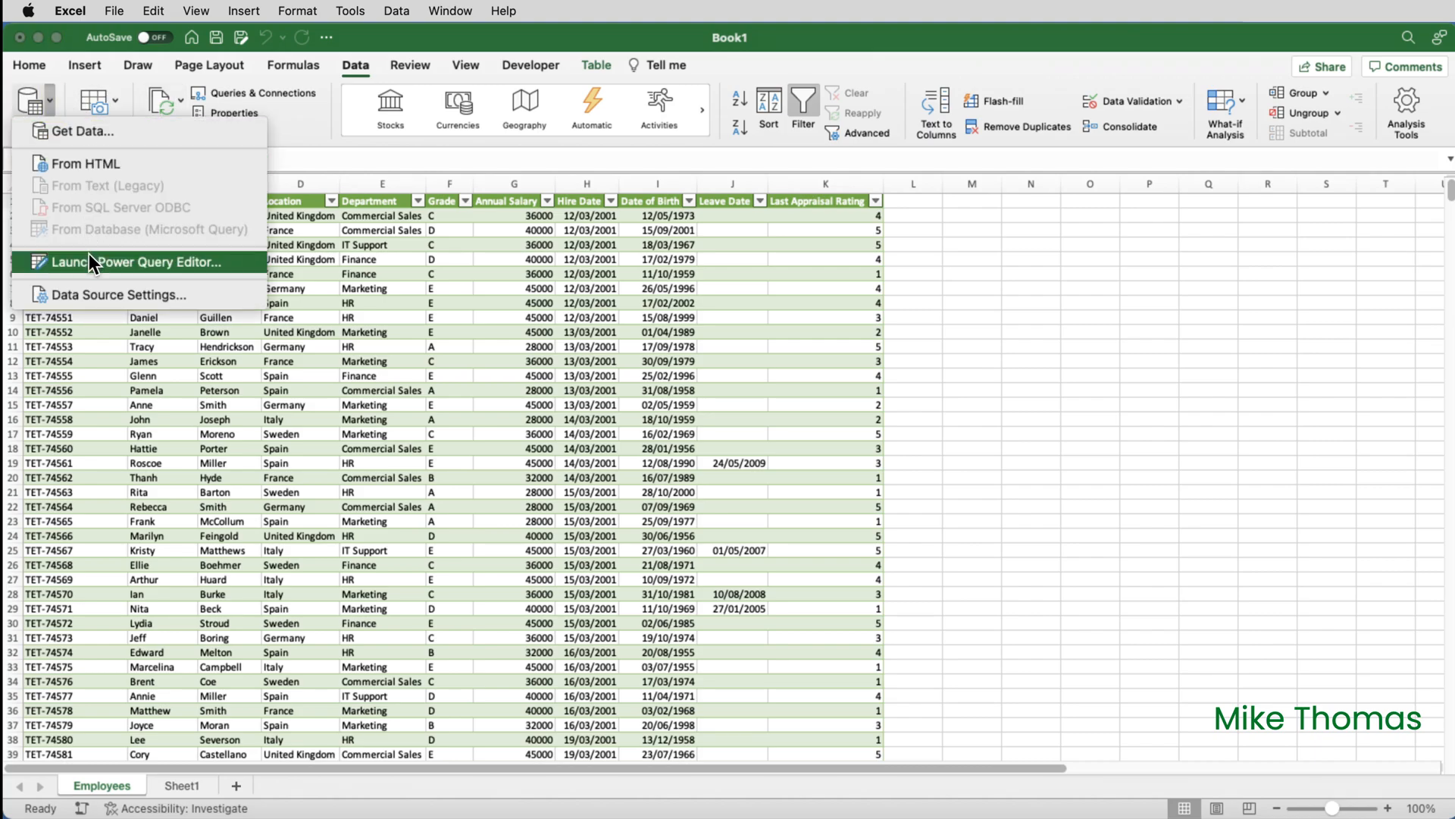
click(137, 261)
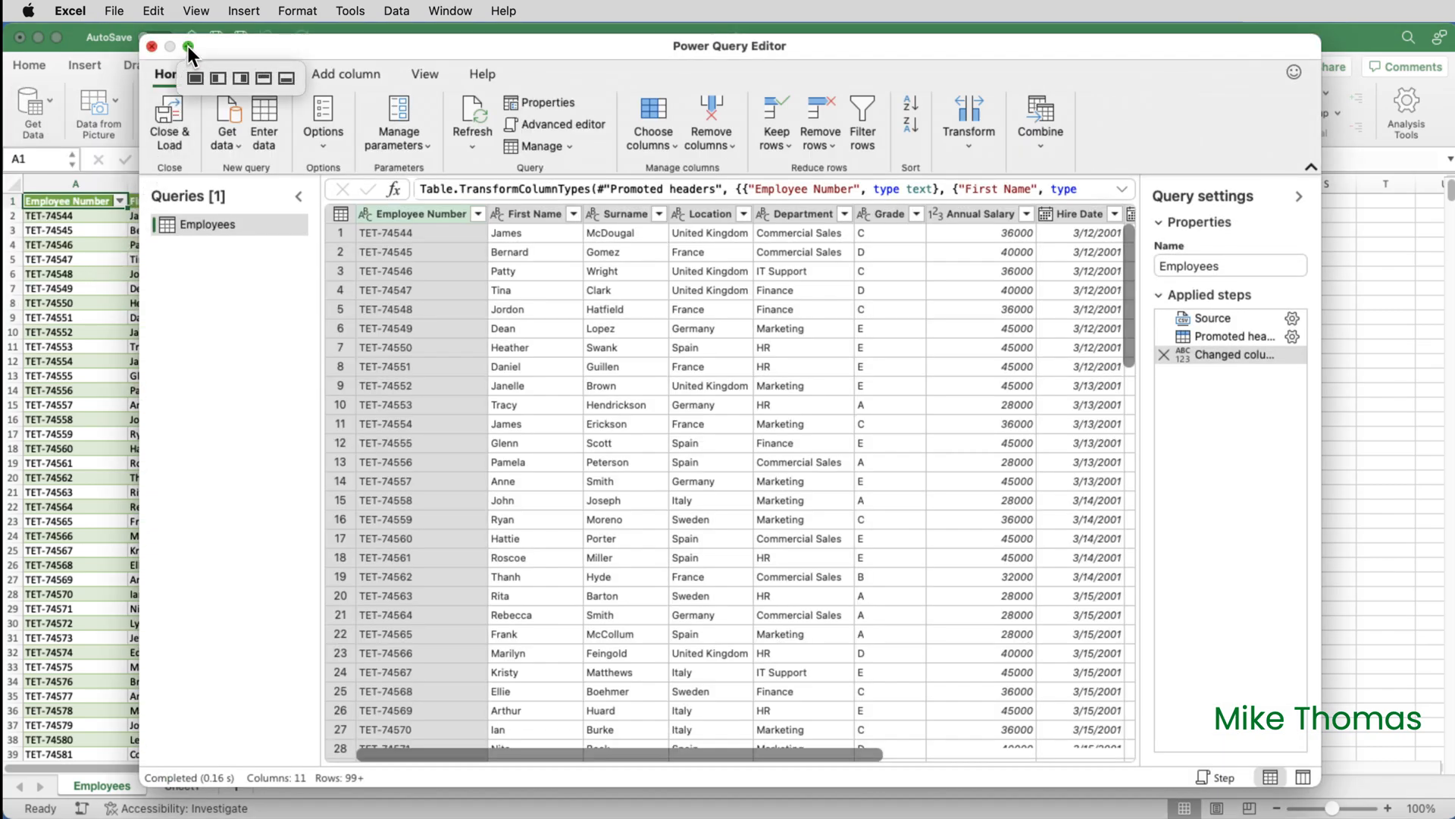
click(190, 47)
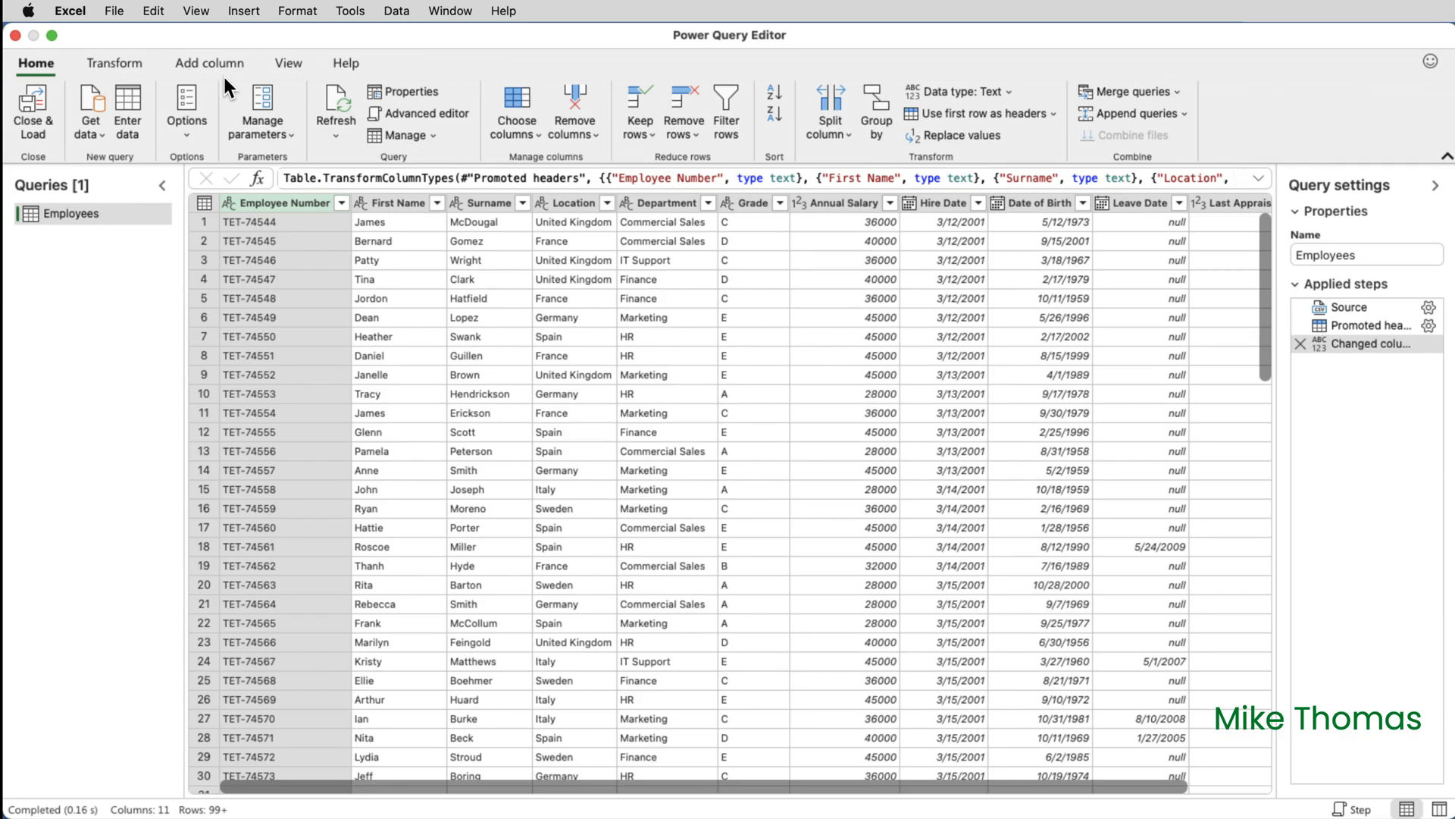
click(283, 203)
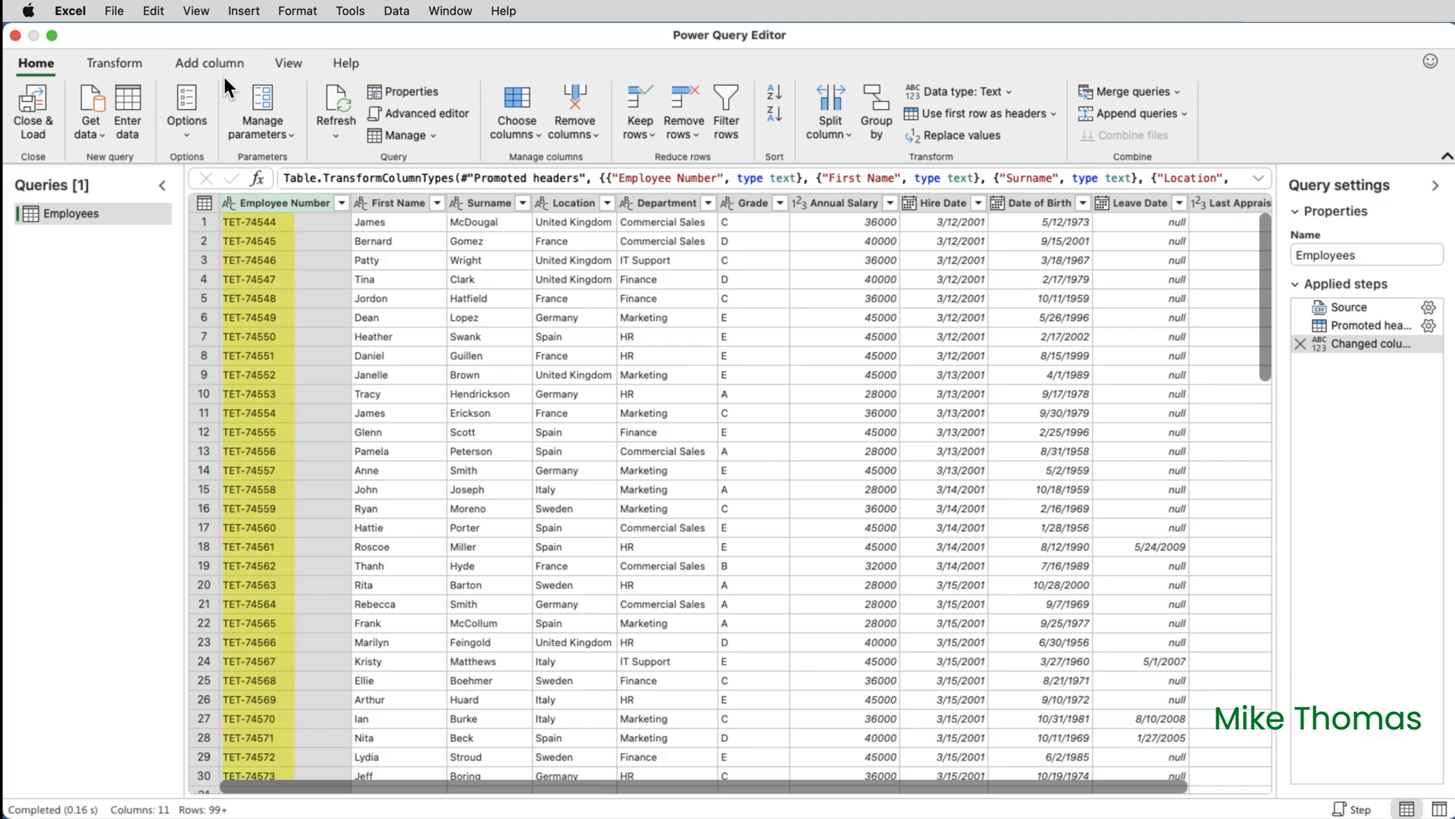
mouse_move(278, 202)
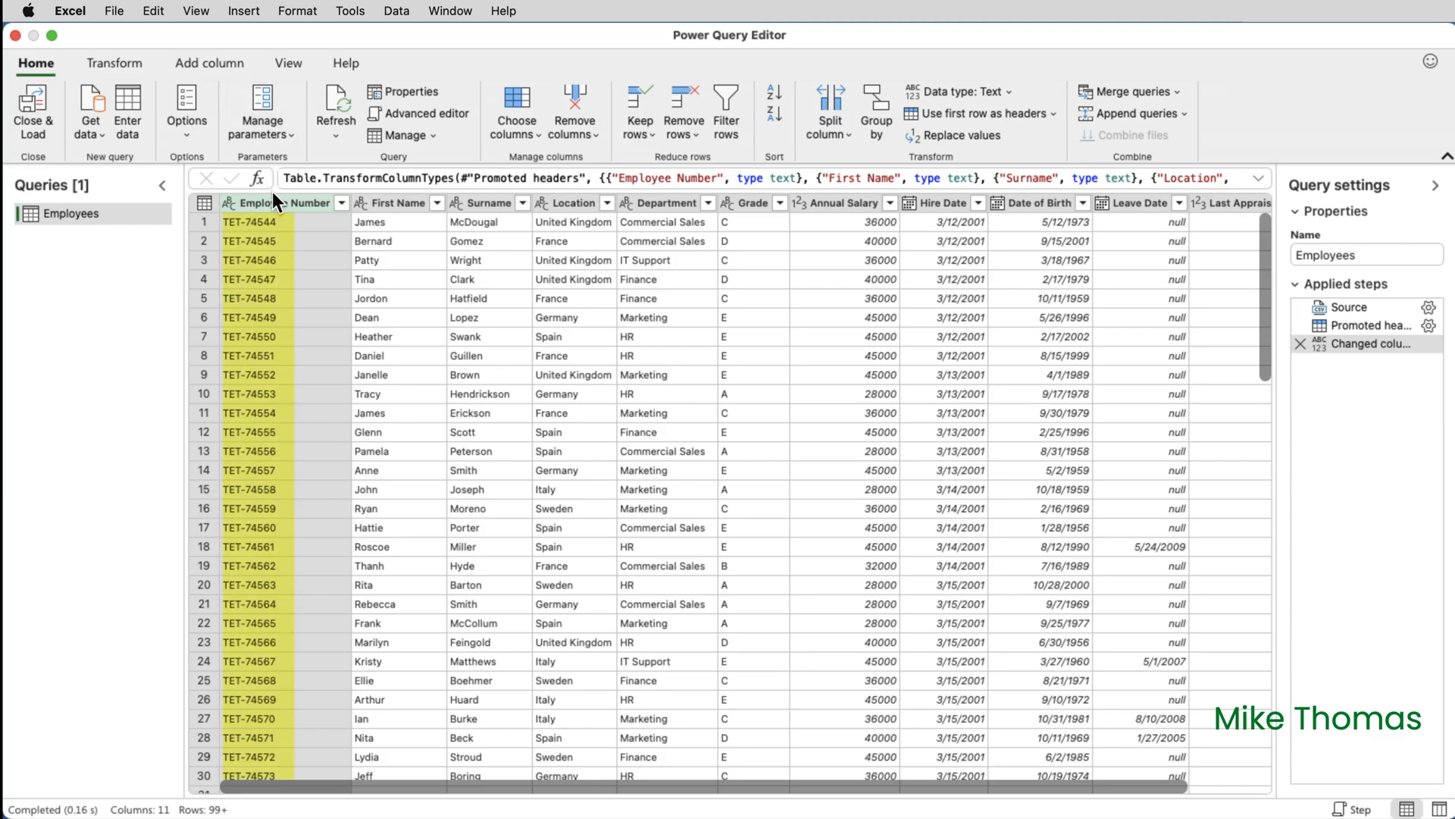
click(278, 202)
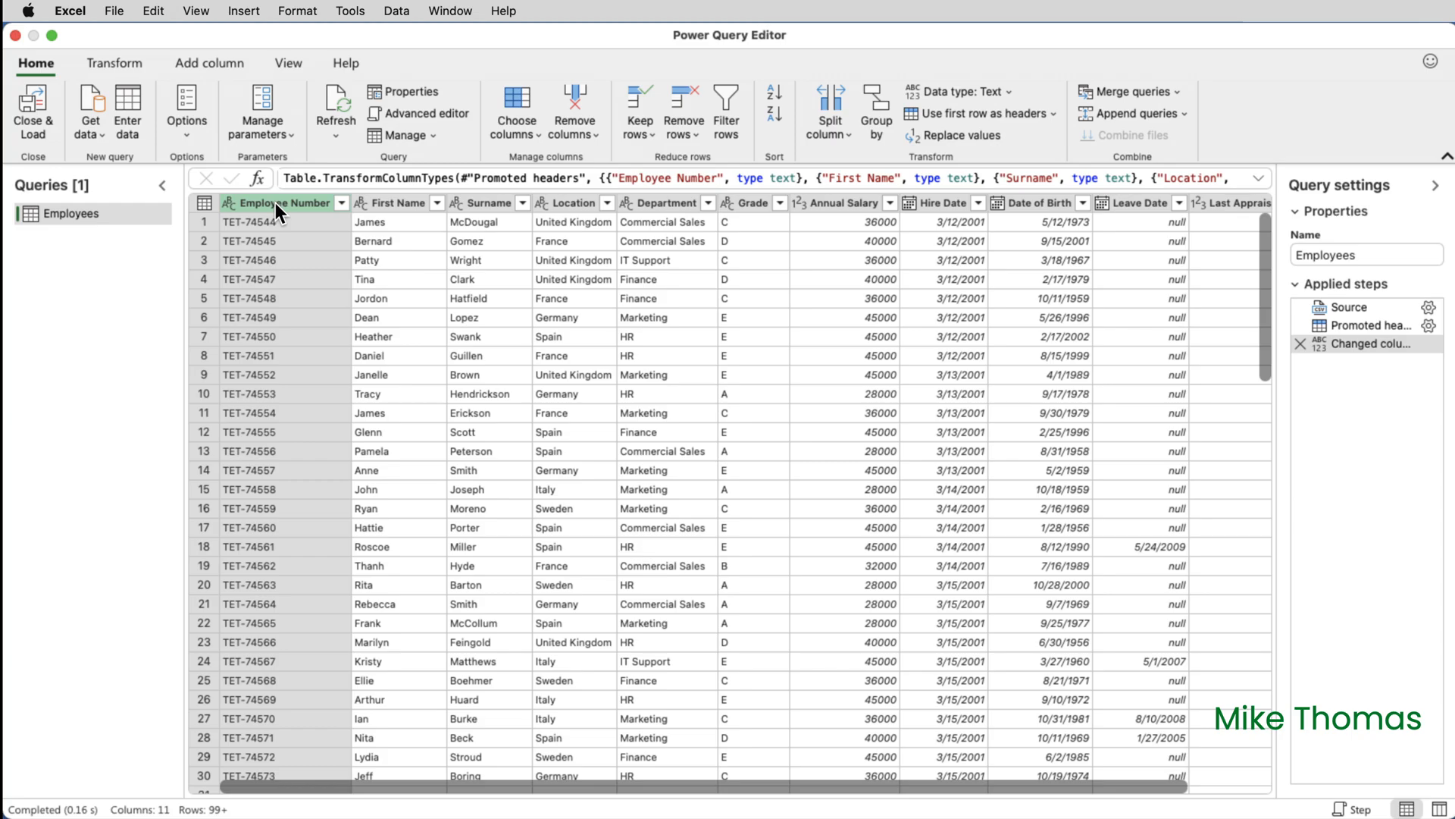
mouse_move(186, 102)
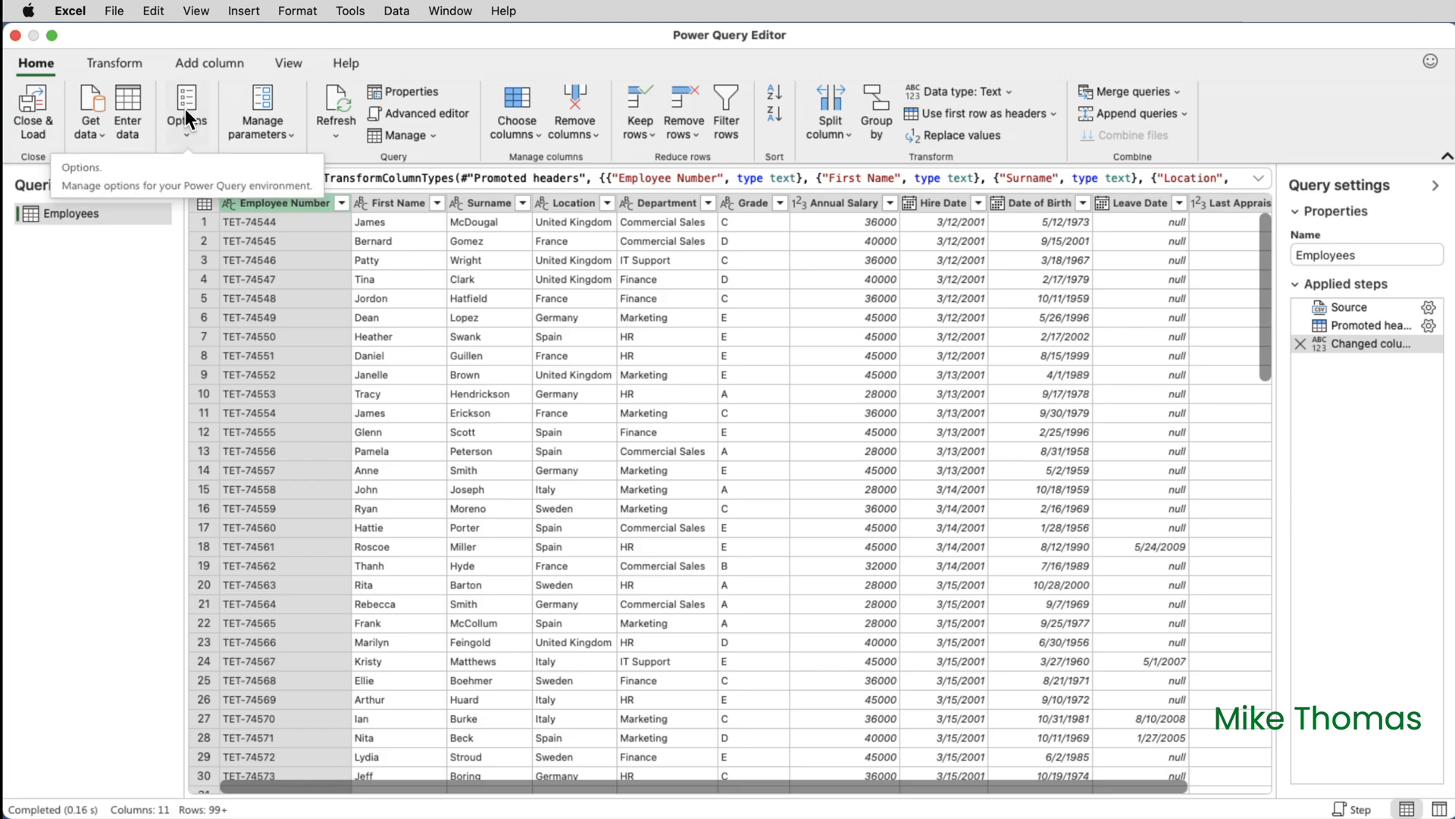
Extract the text after the '-' delimiter in Employee Number, keeping digits like 74544.
click(113, 62)
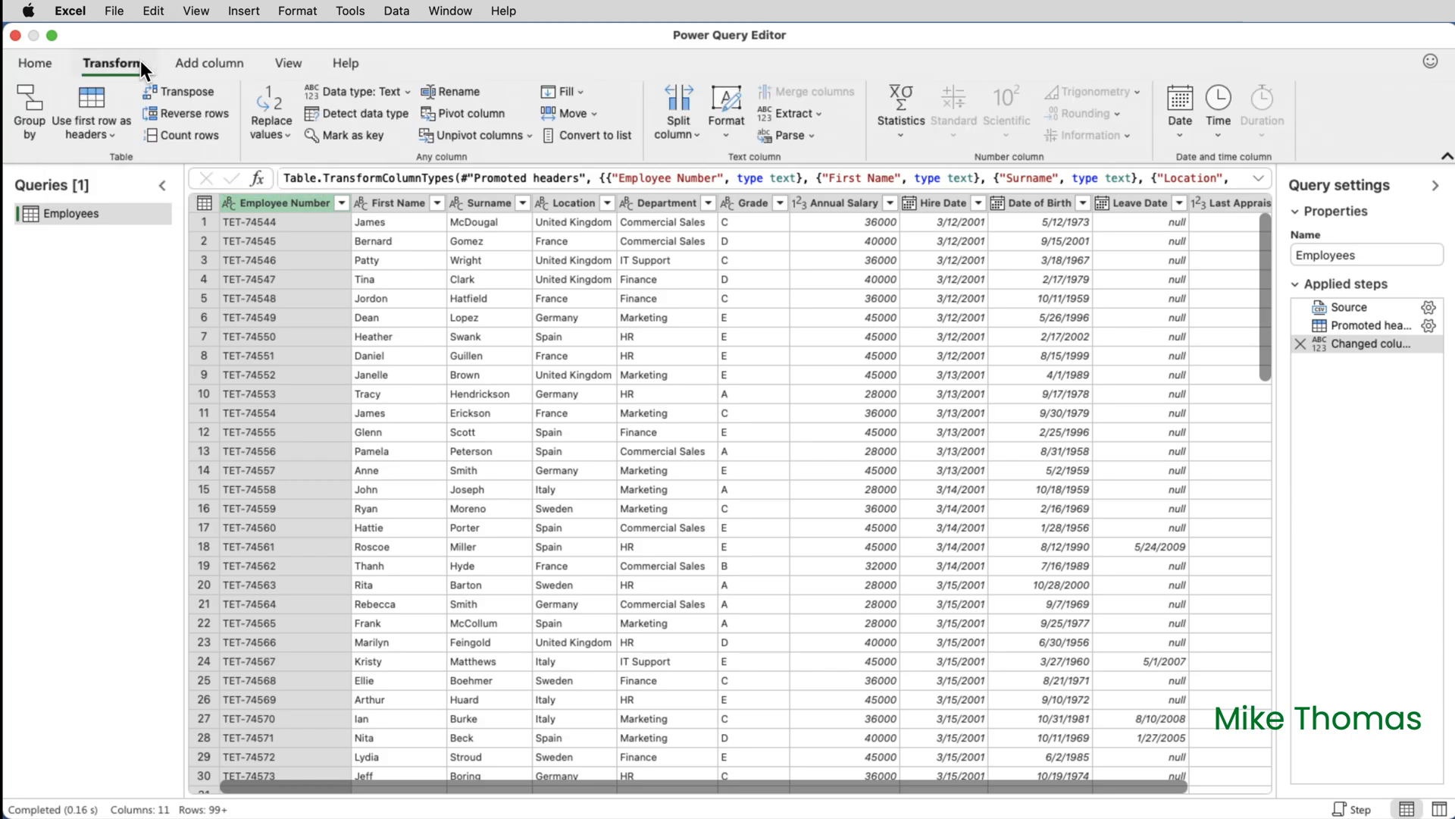
click(794, 113)
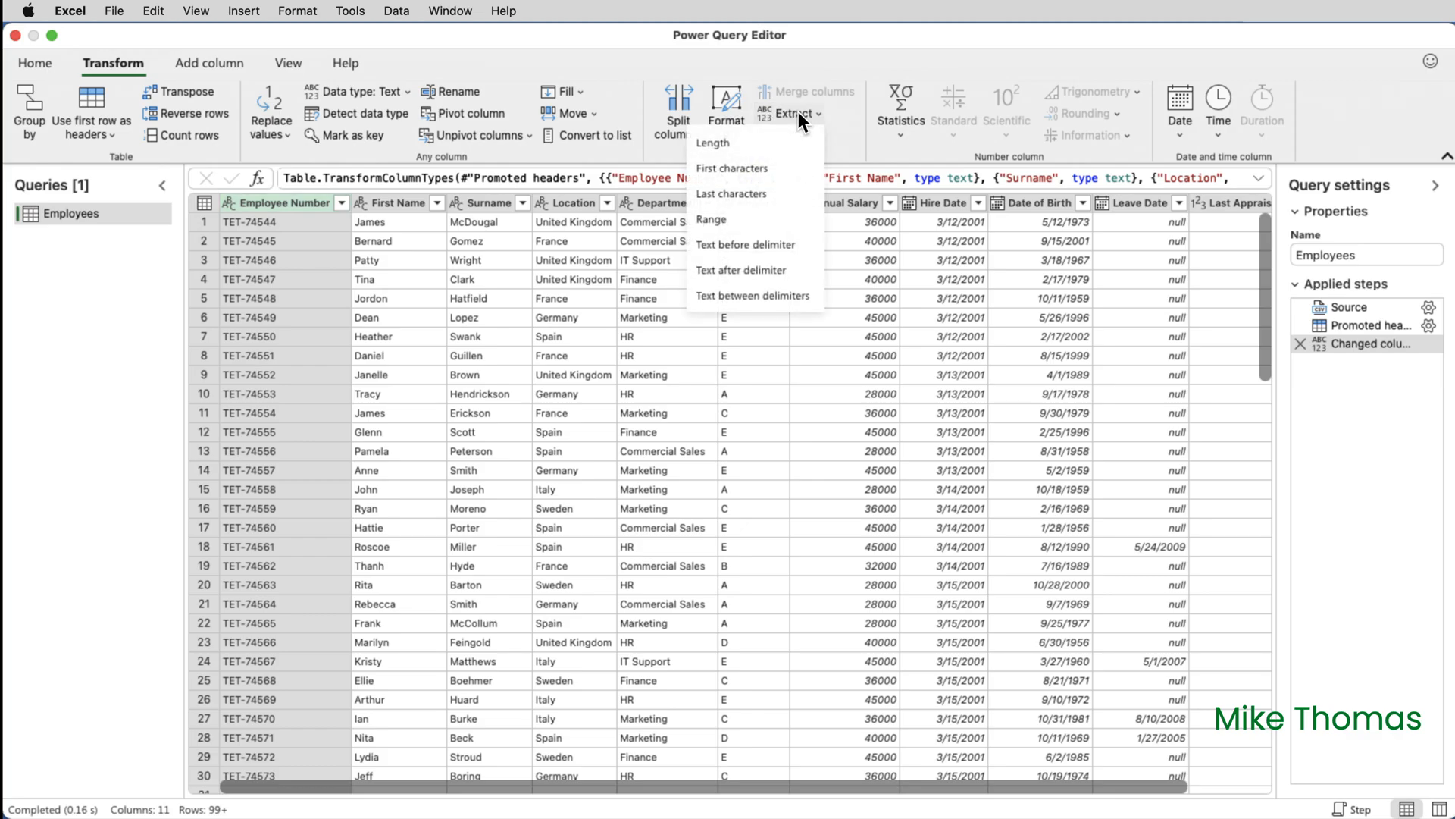
mouse_move(766, 223)
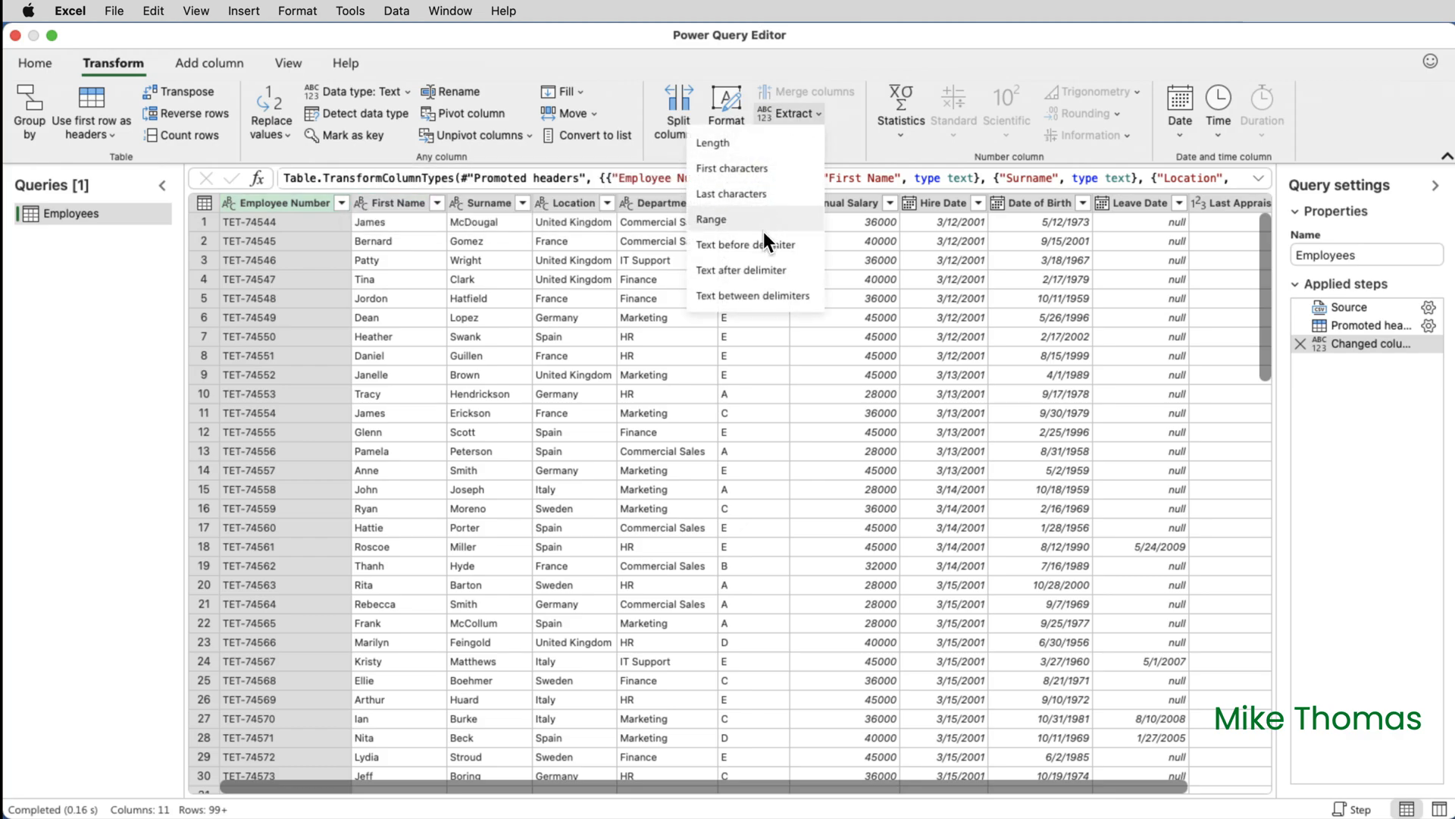
mouse_move(741, 269)
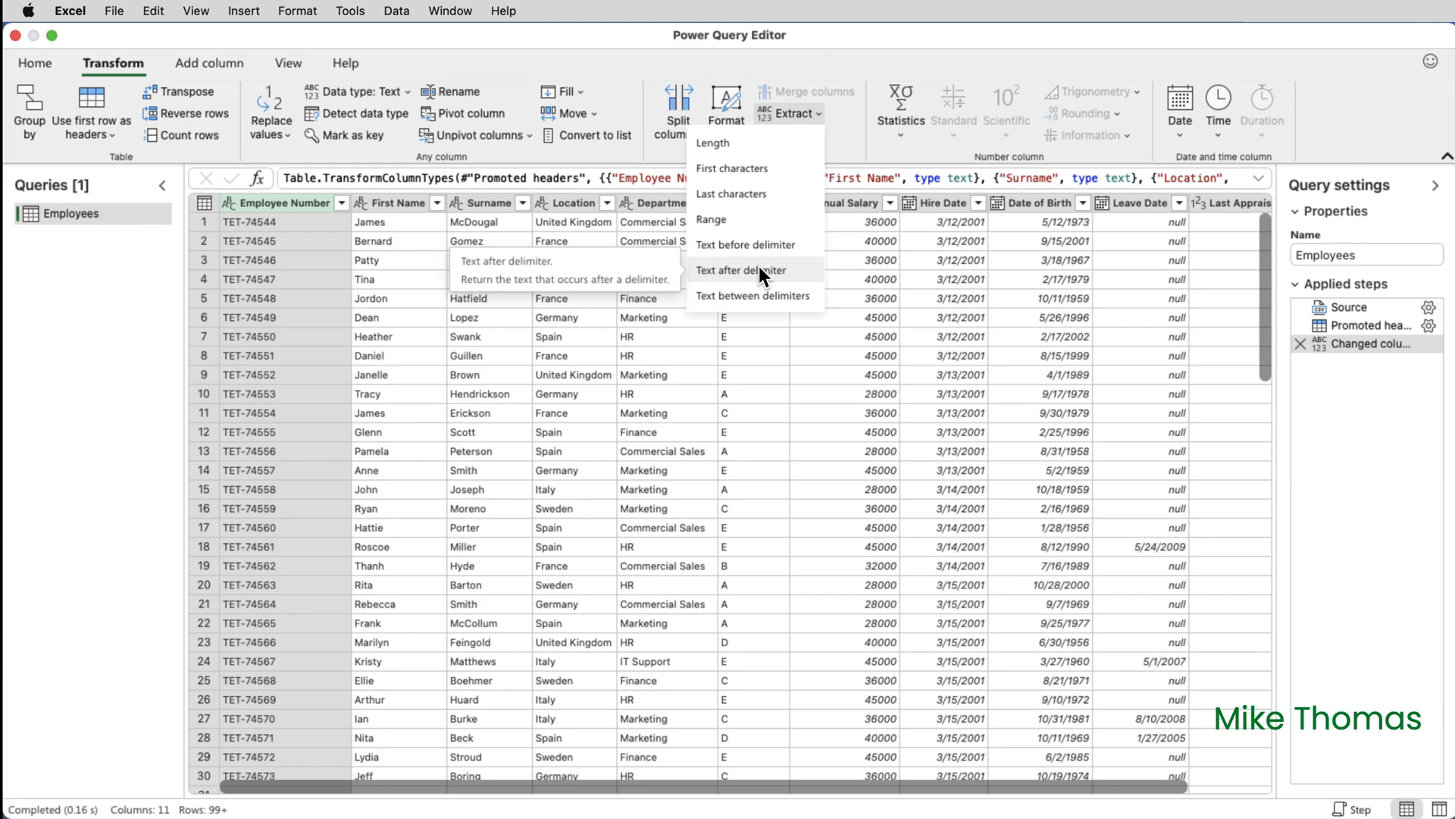
click(742, 270)
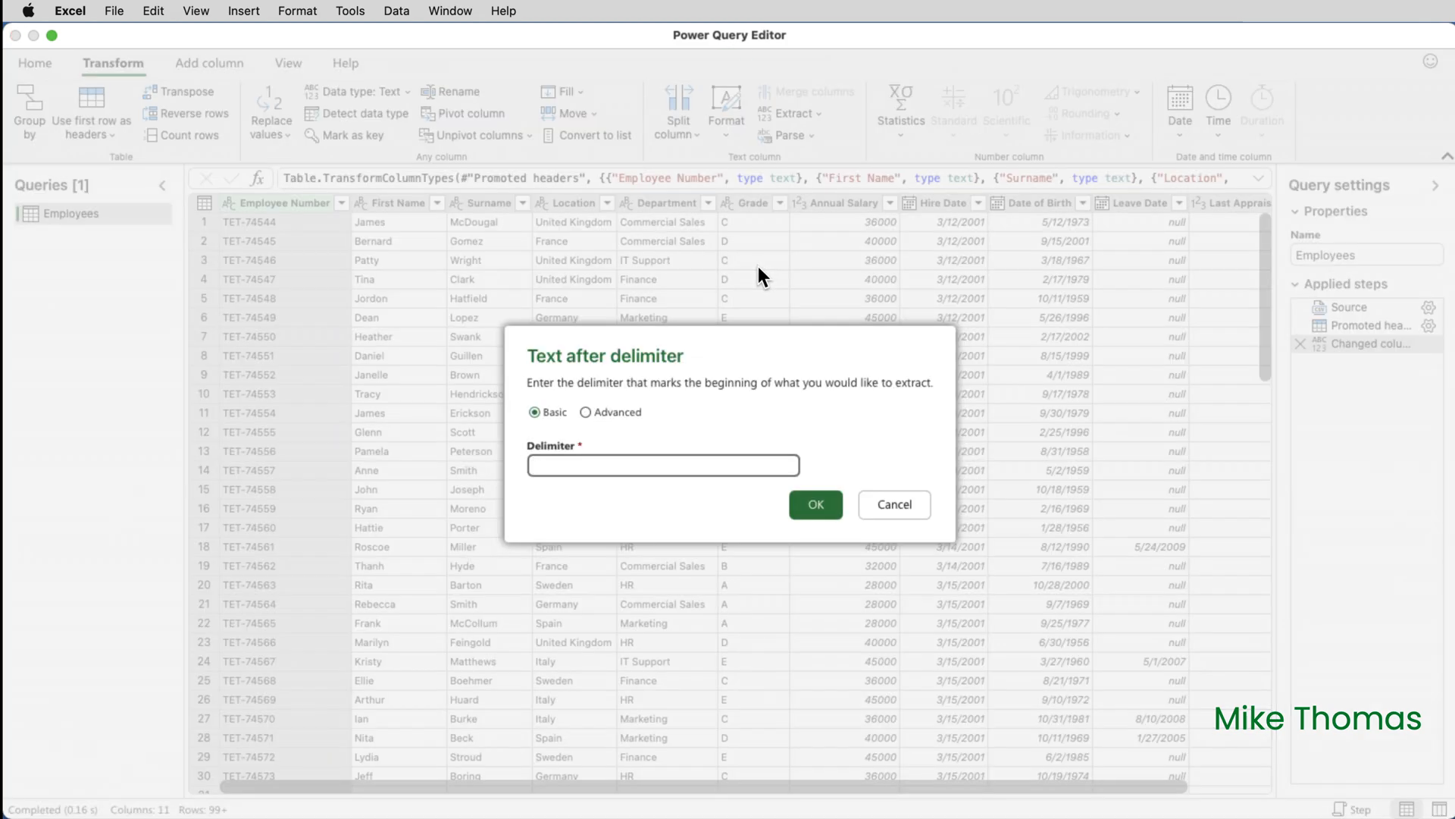
text(-)
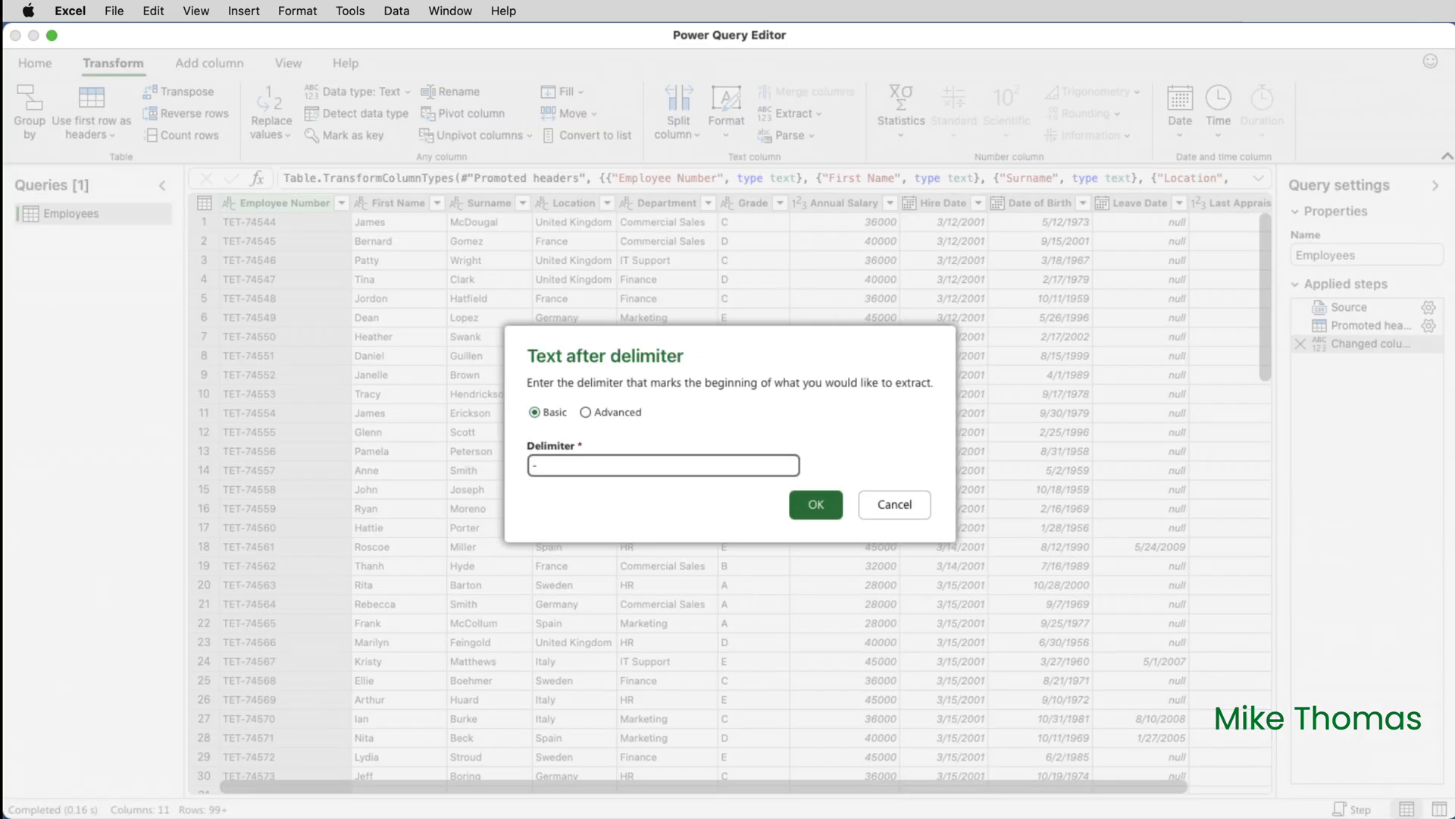
click(814, 504)
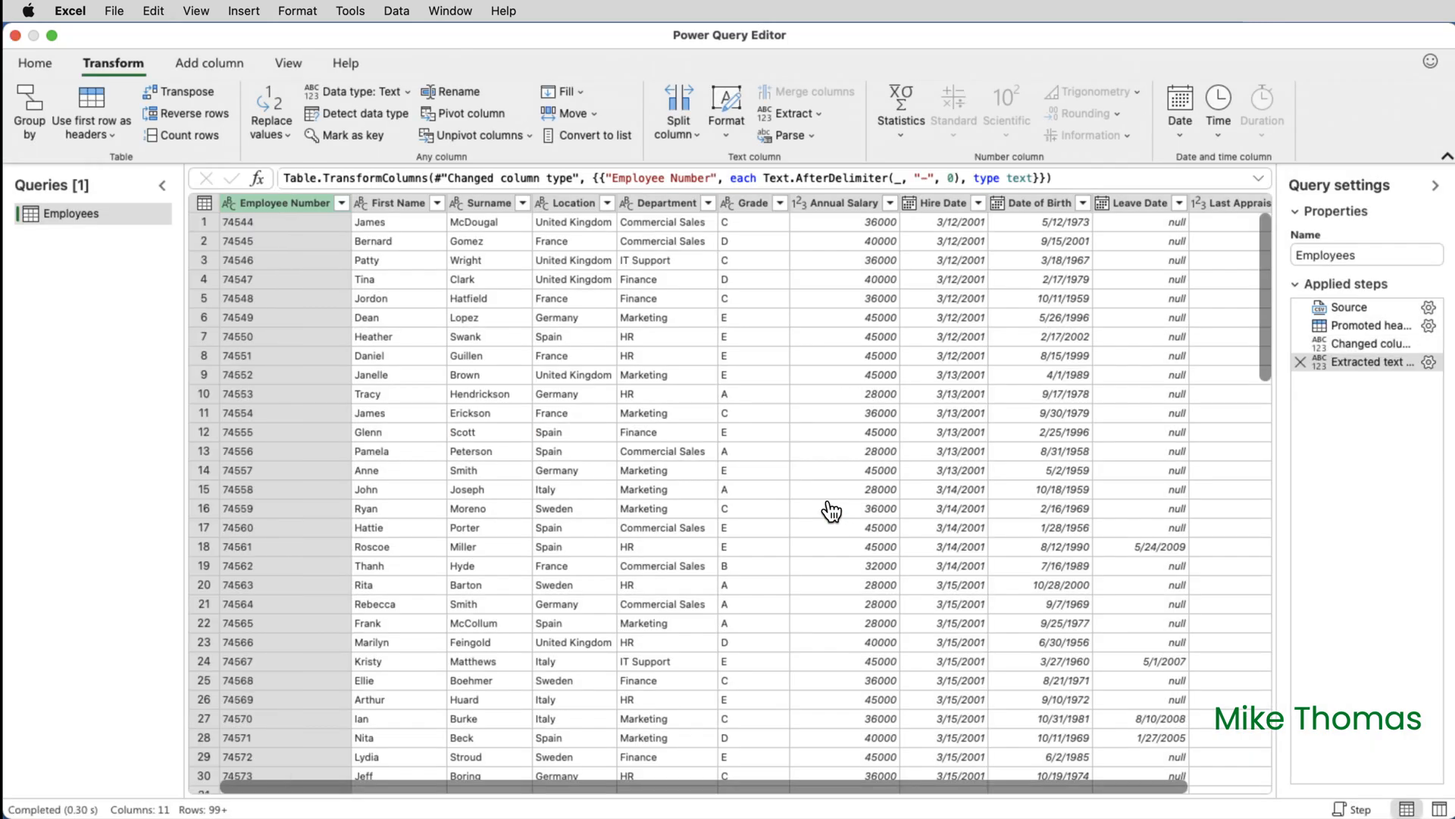
mouse_move(804, 479)
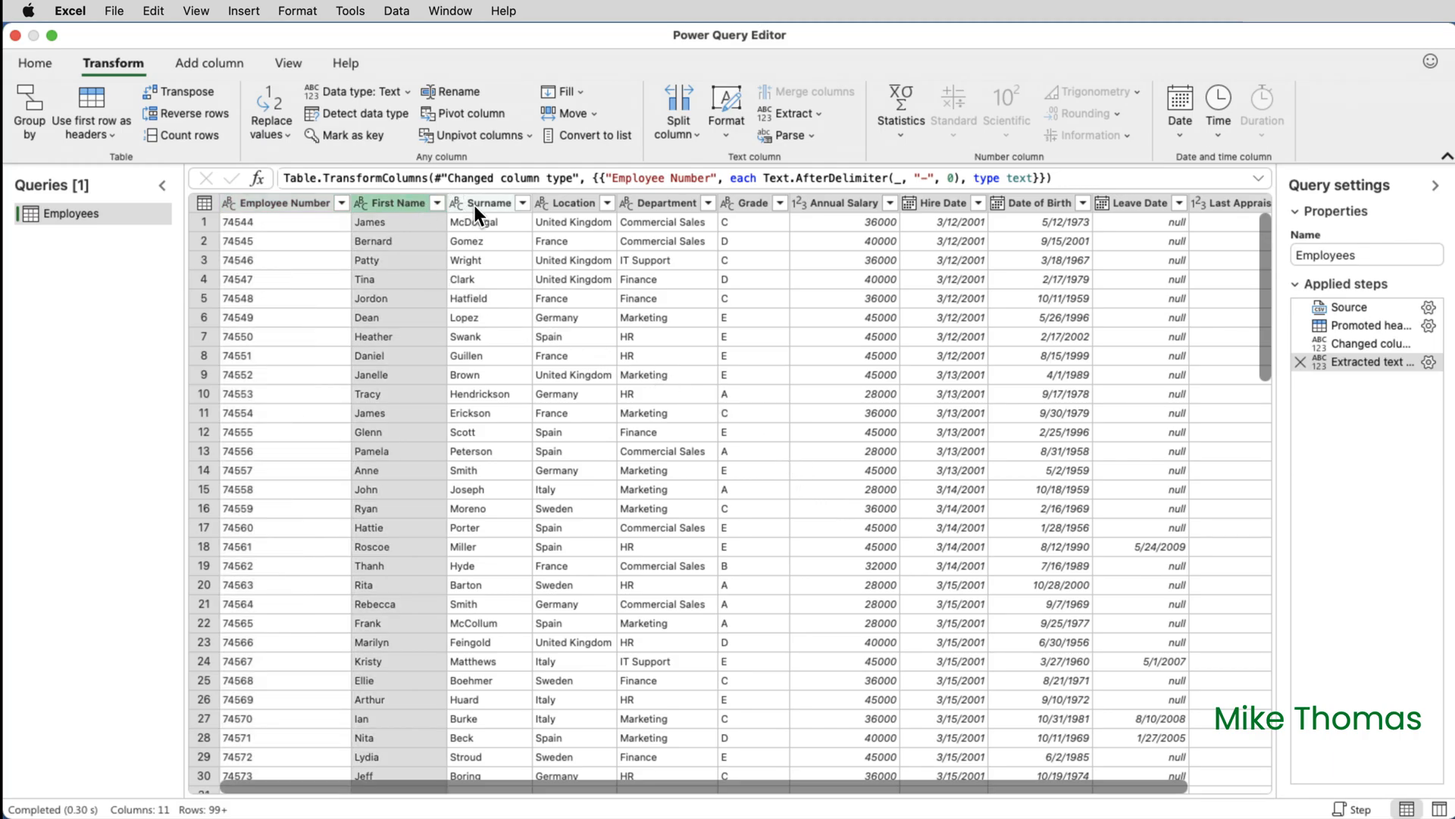
Merge First Name and Surname with a space separator into a new column named Name.
click(483, 202)
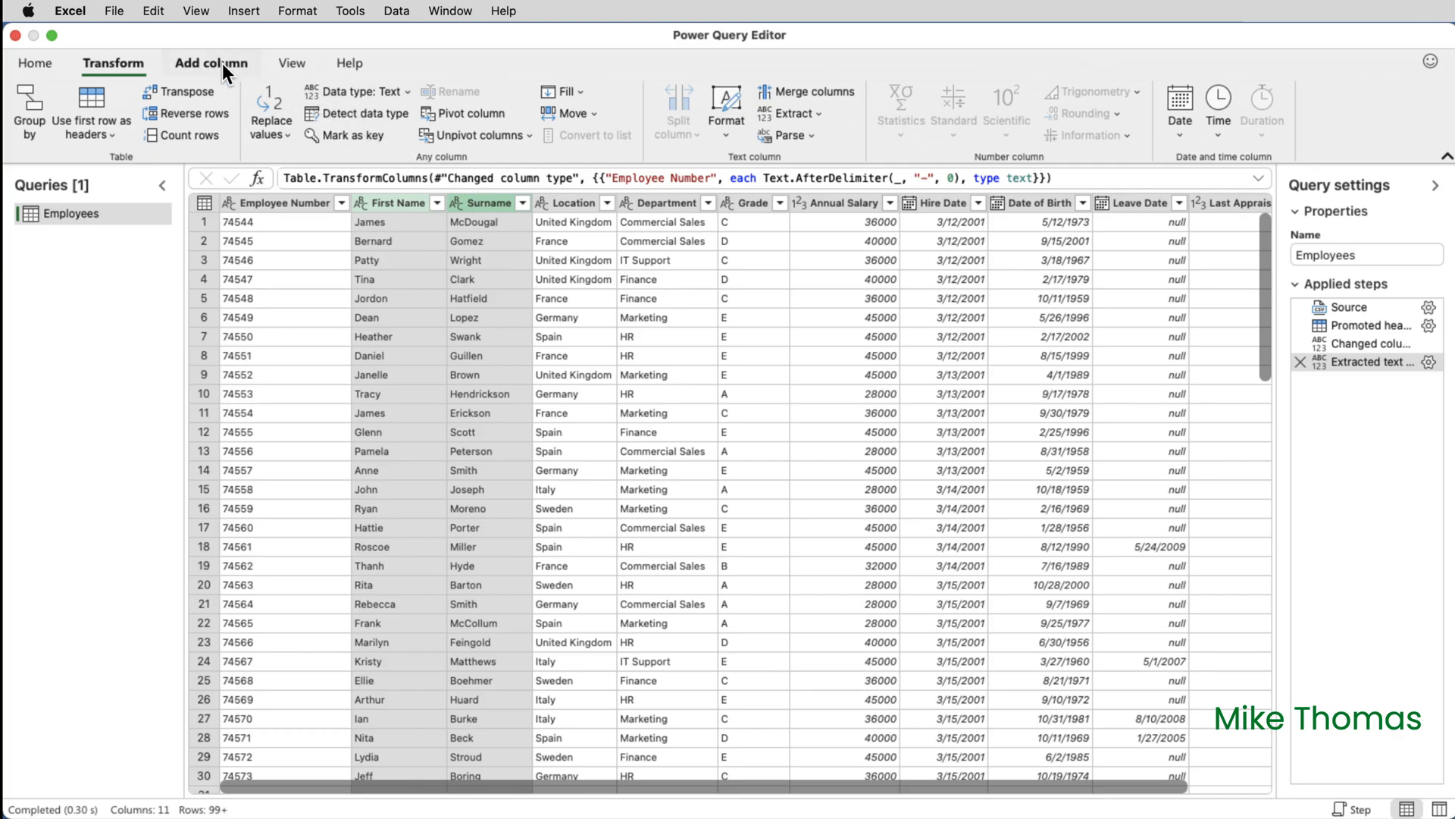
click(211, 62)
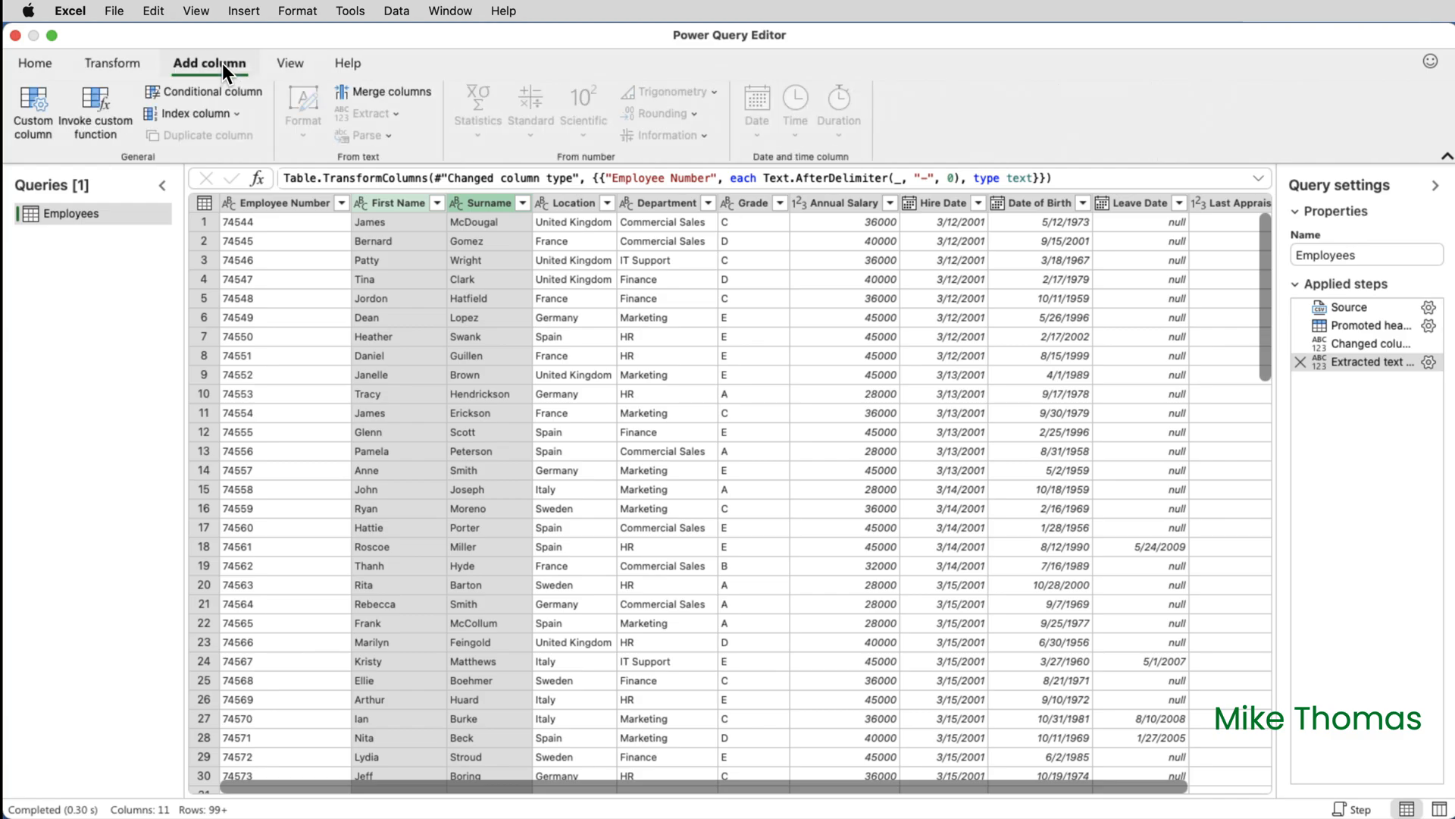
click(391, 91)
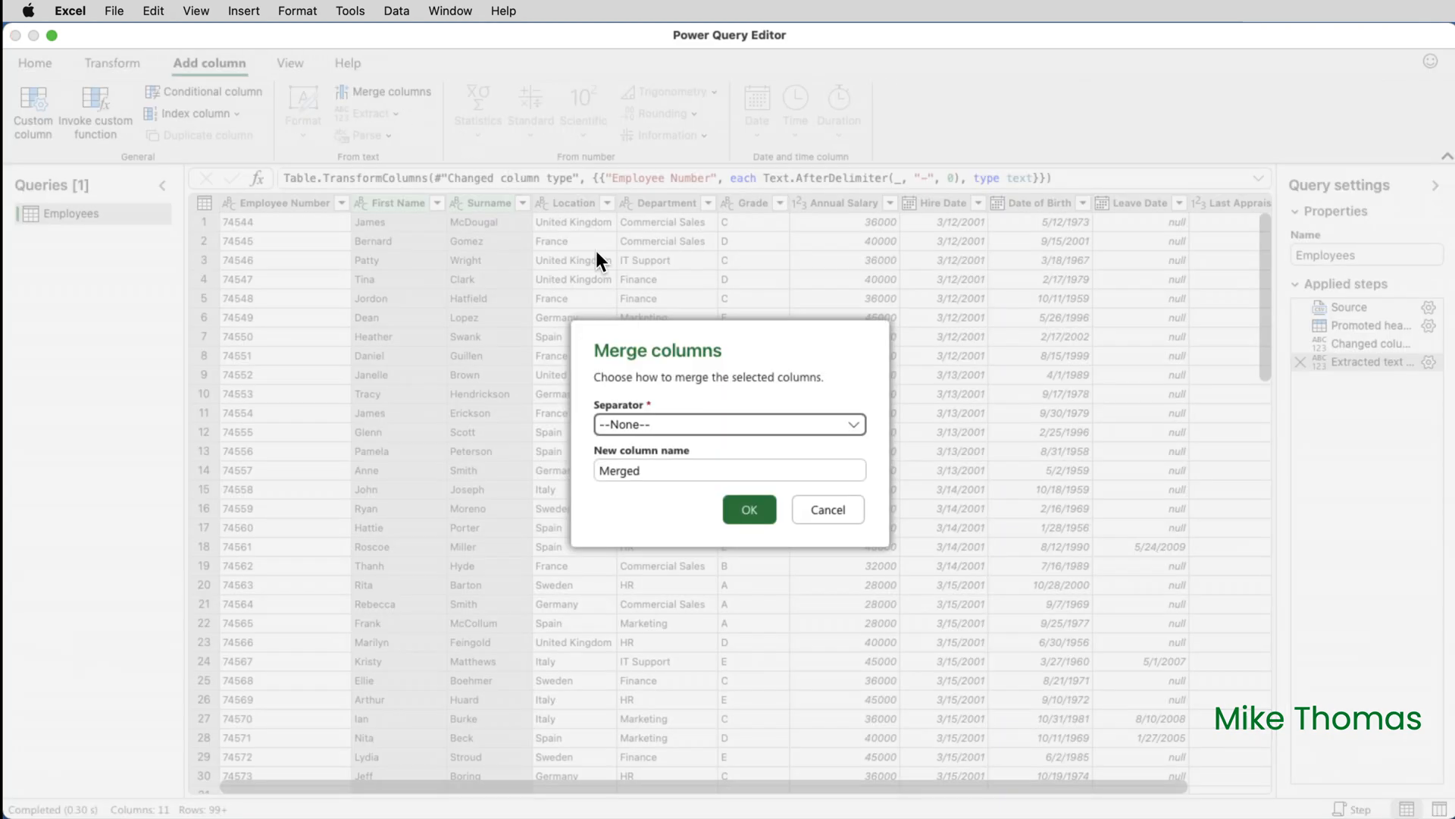
click(728, 424)
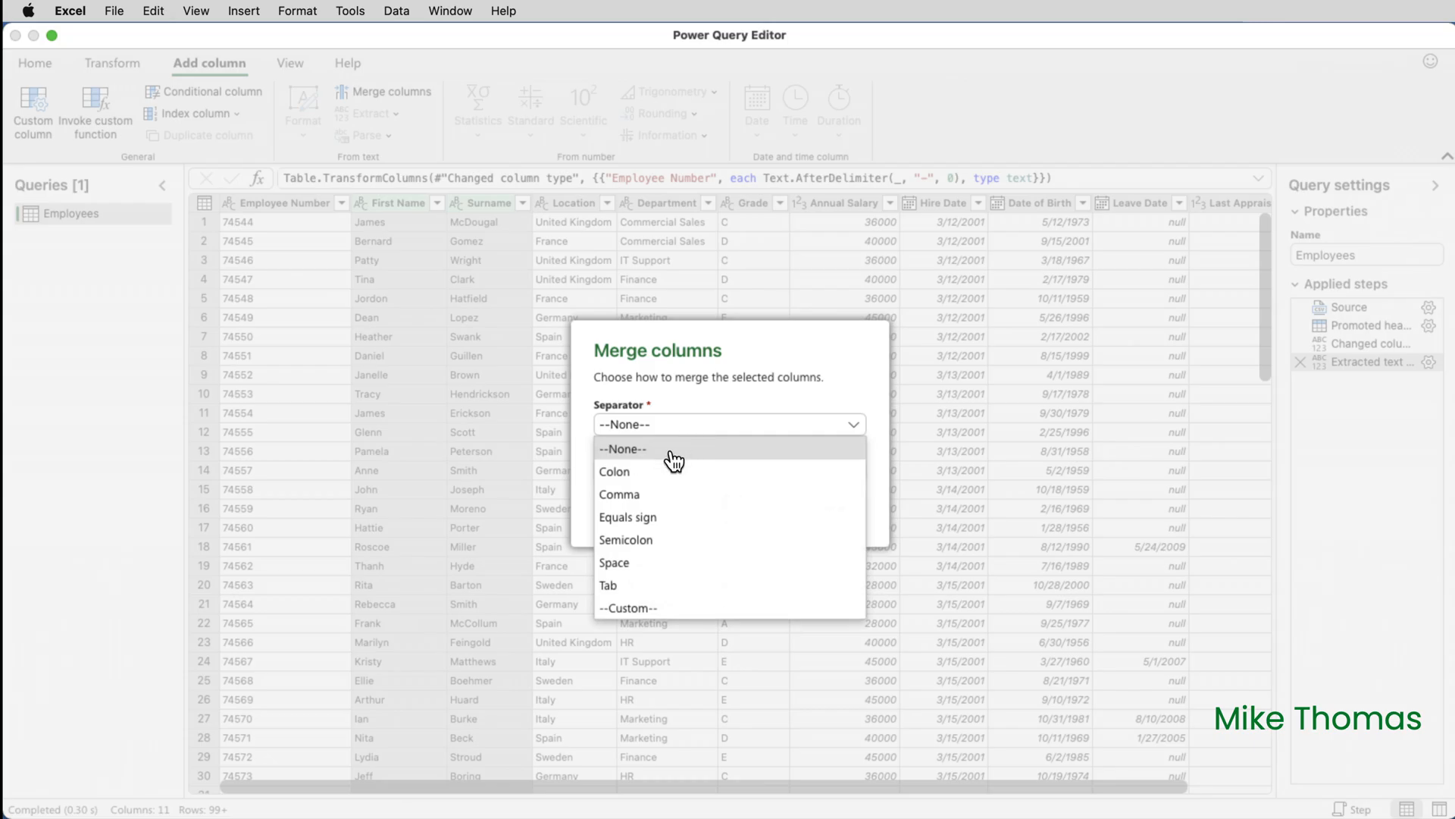
click(614, 562)
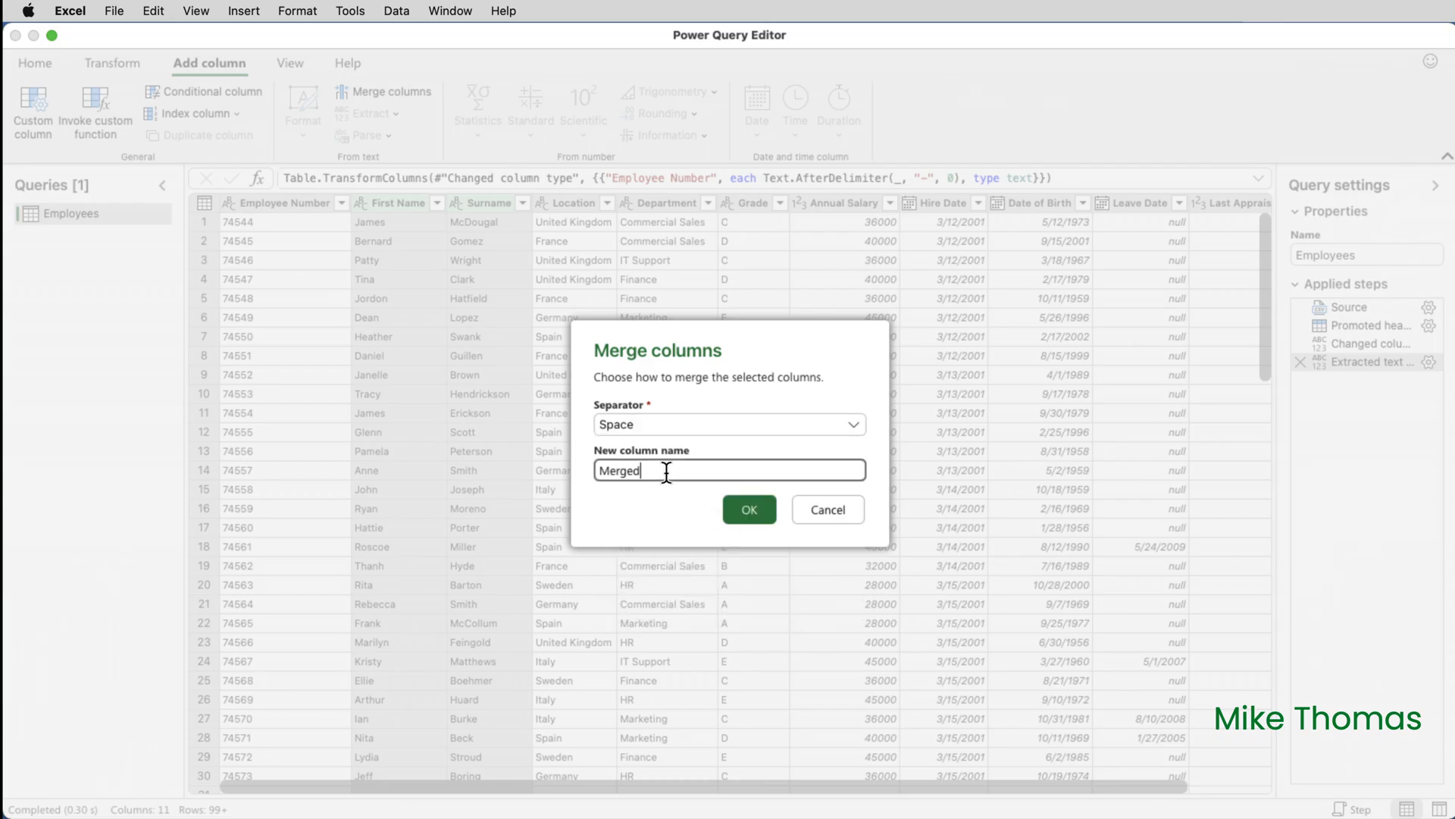
text(Name)
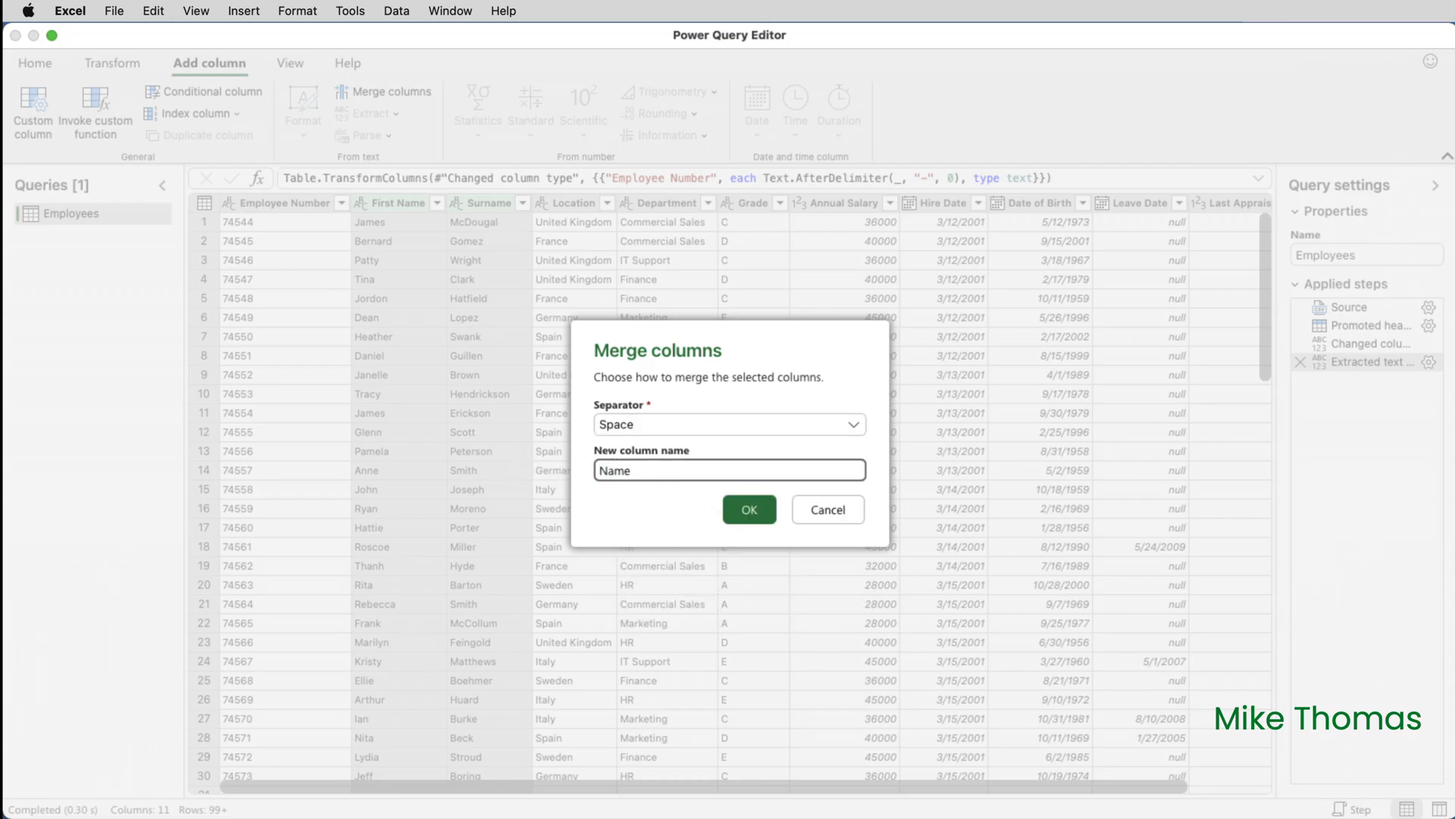
click(748, 509)
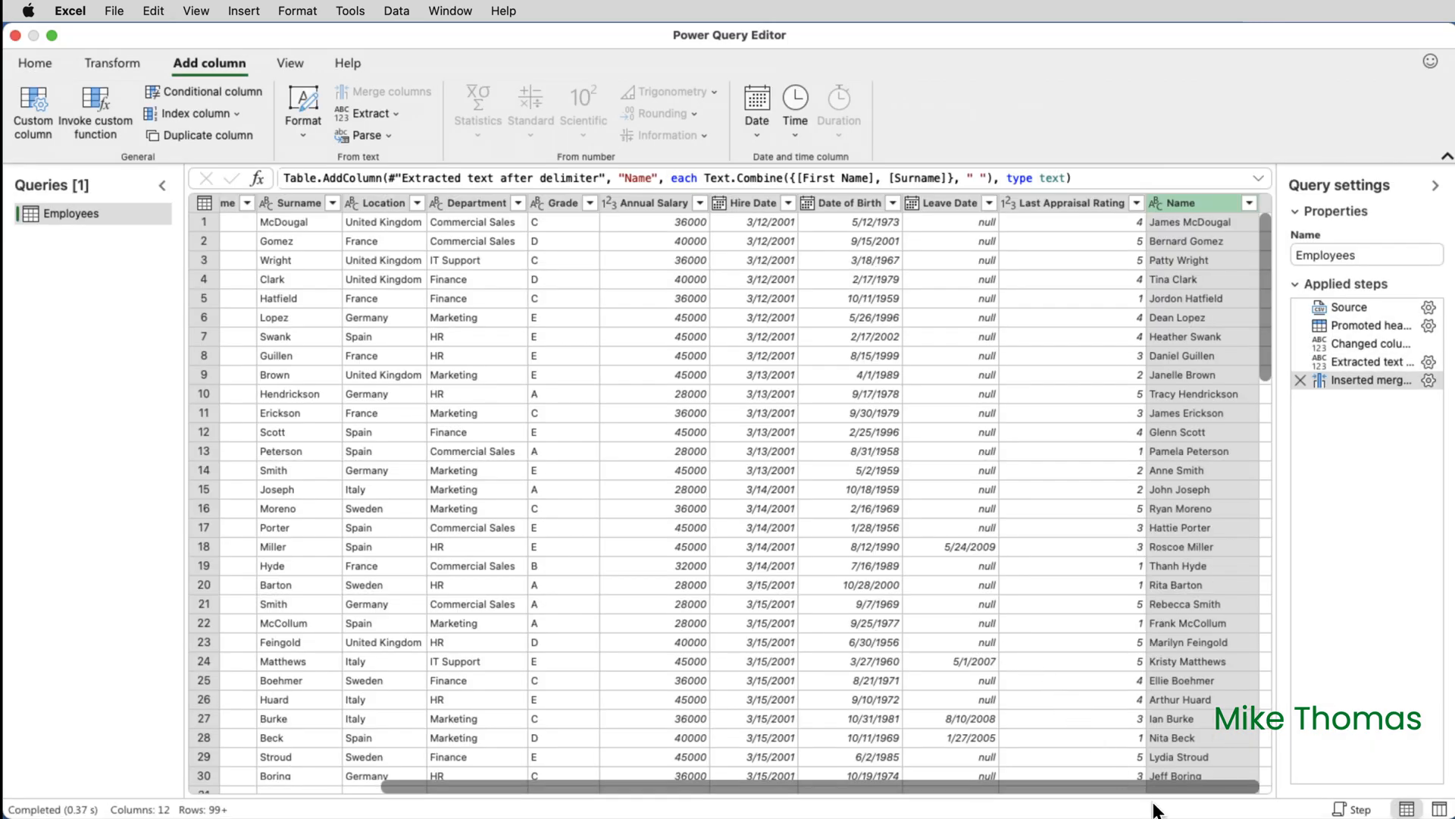
mouse_move(1209, 374)
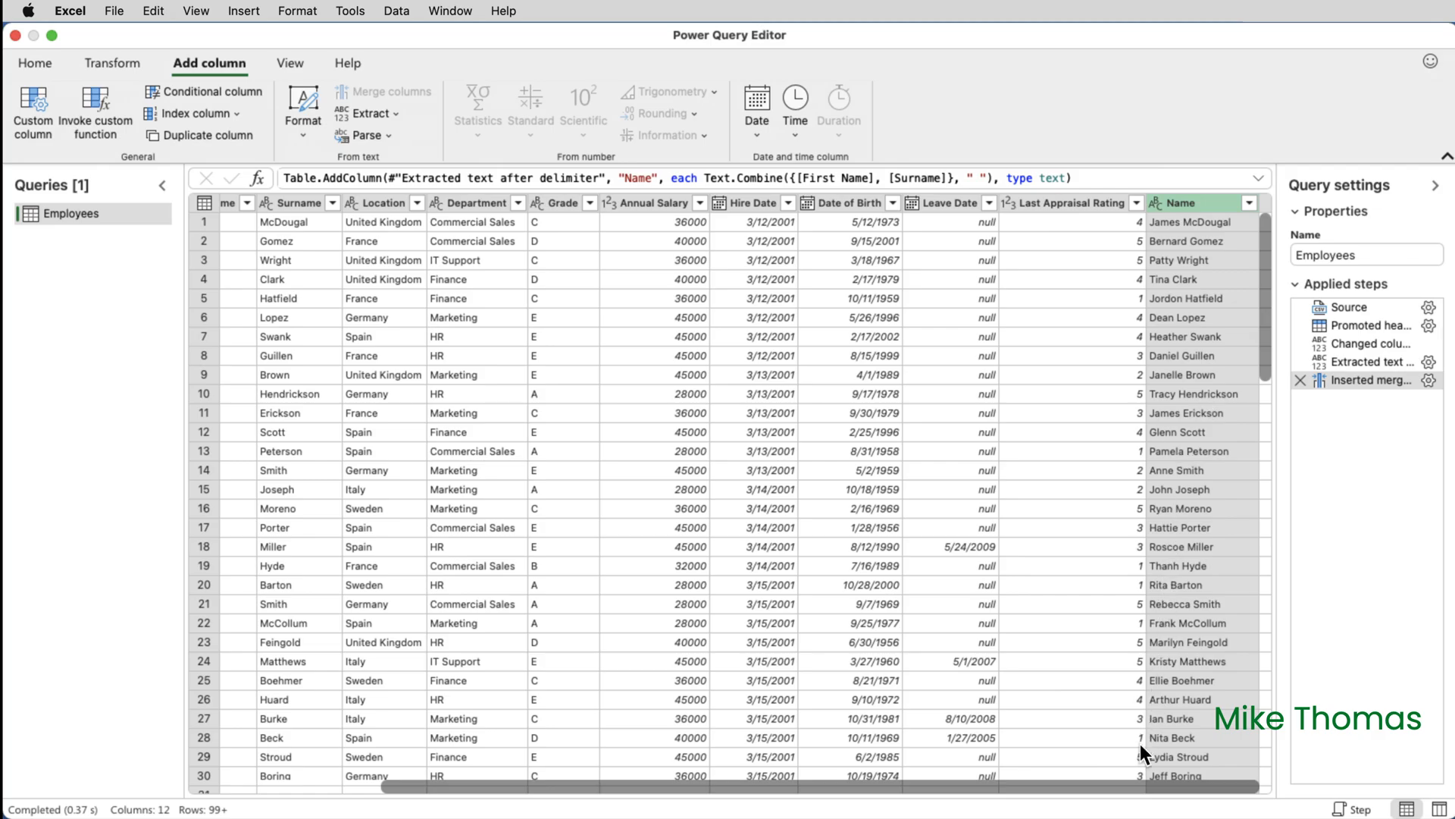
Filter Leave Date to keep only (null) rows, leaving current employees.
scroll(left, 3)
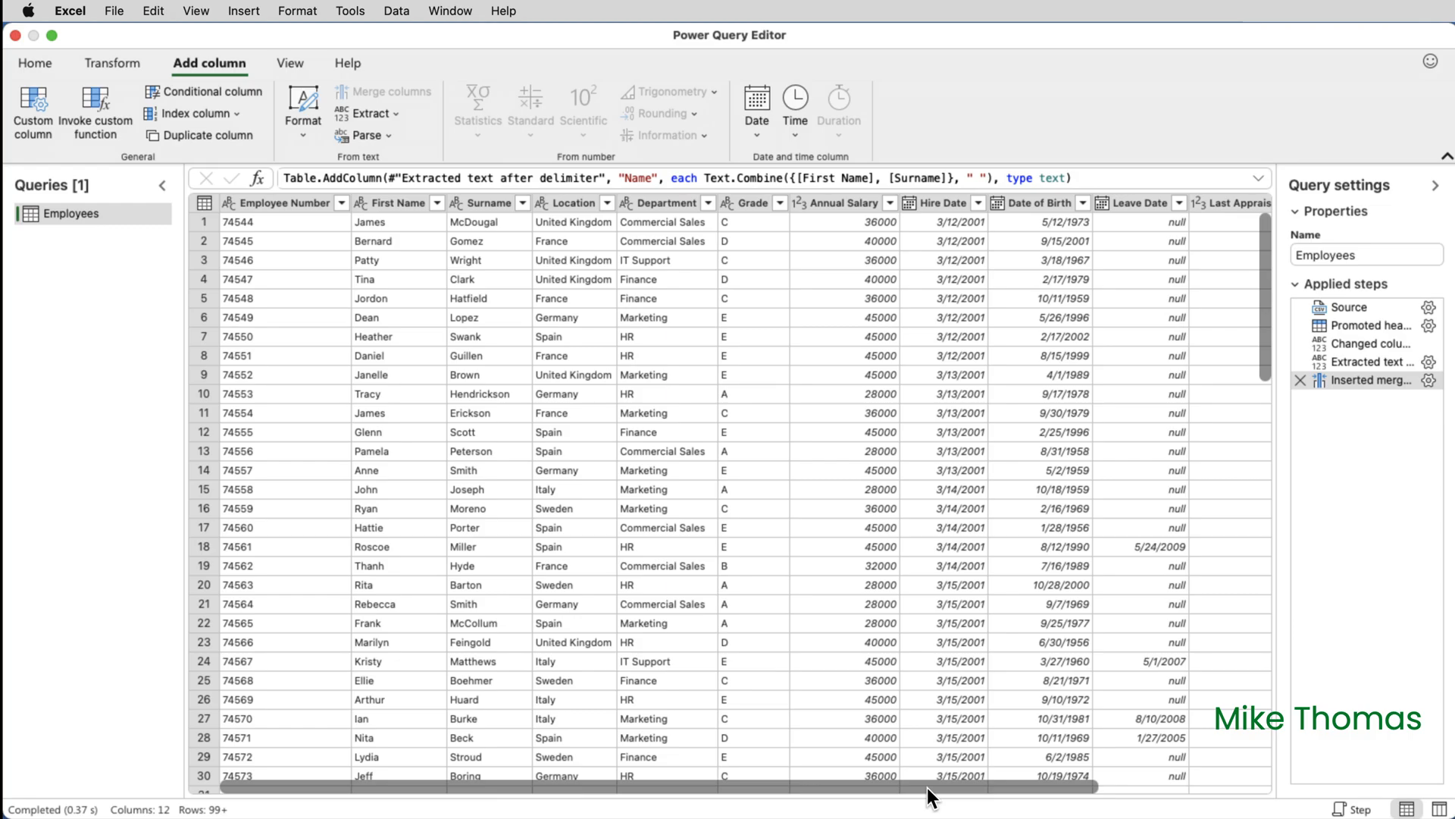
click(1137, 202)
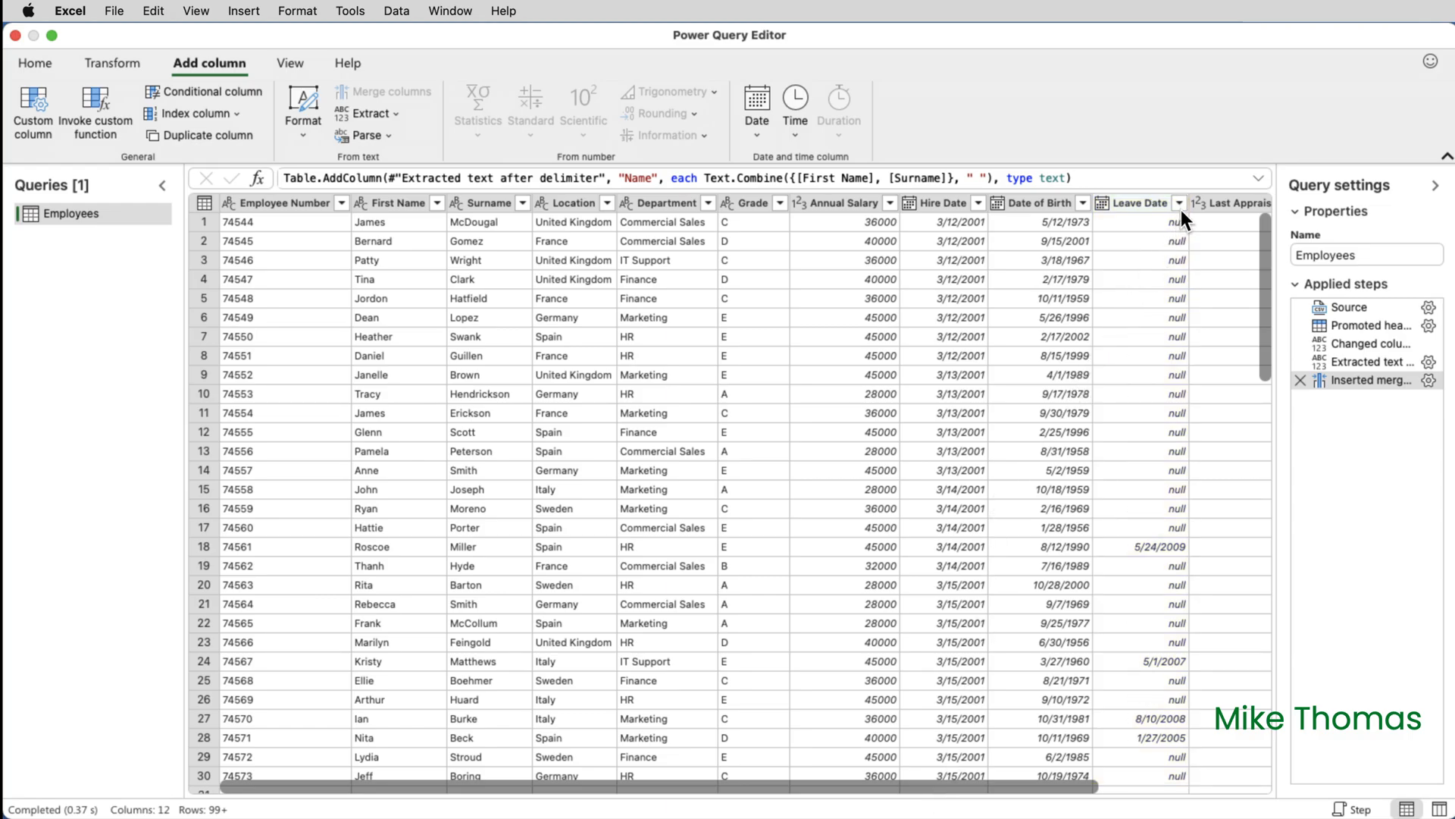
click(1178, 203)
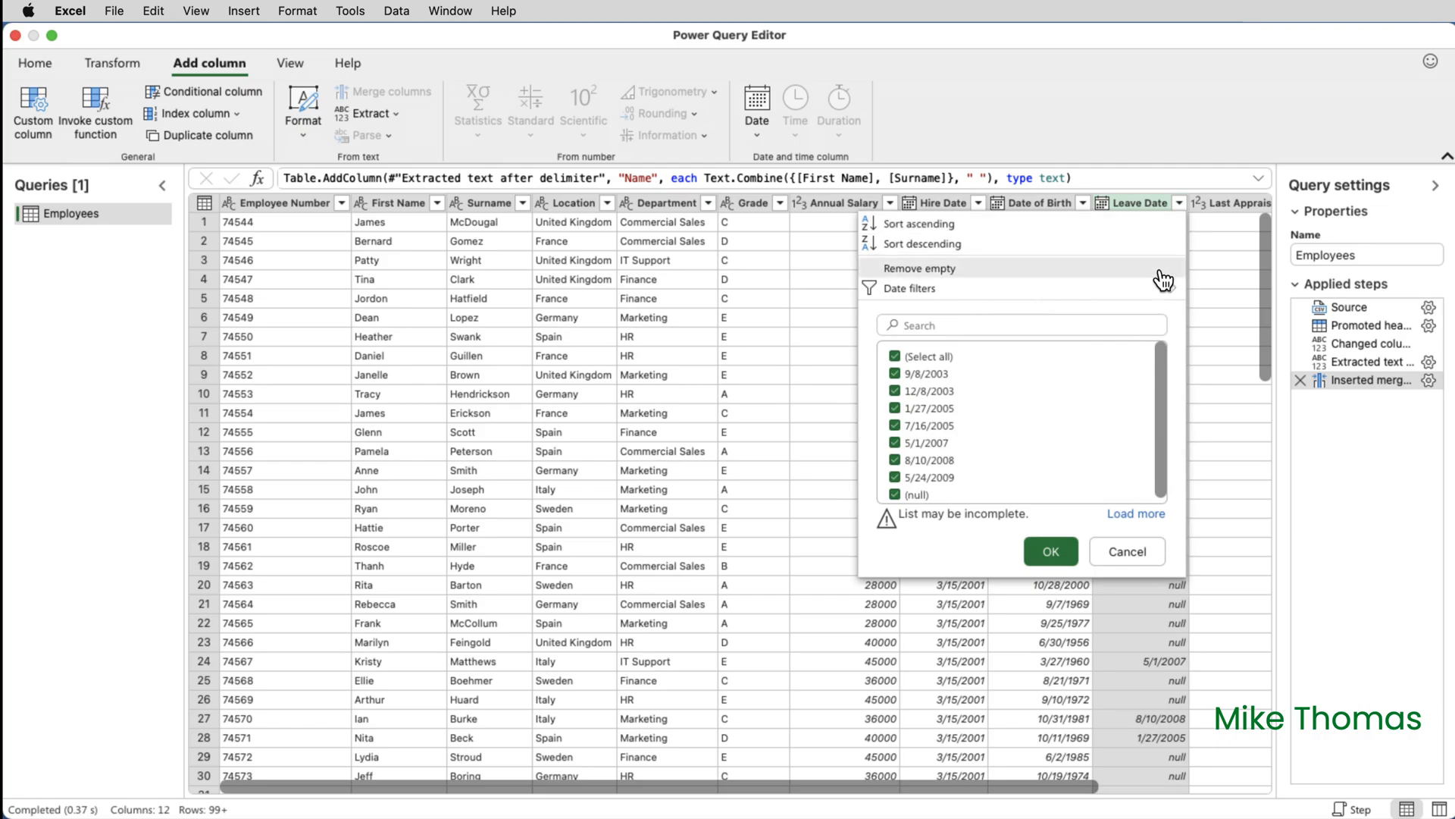
click(896, 356)
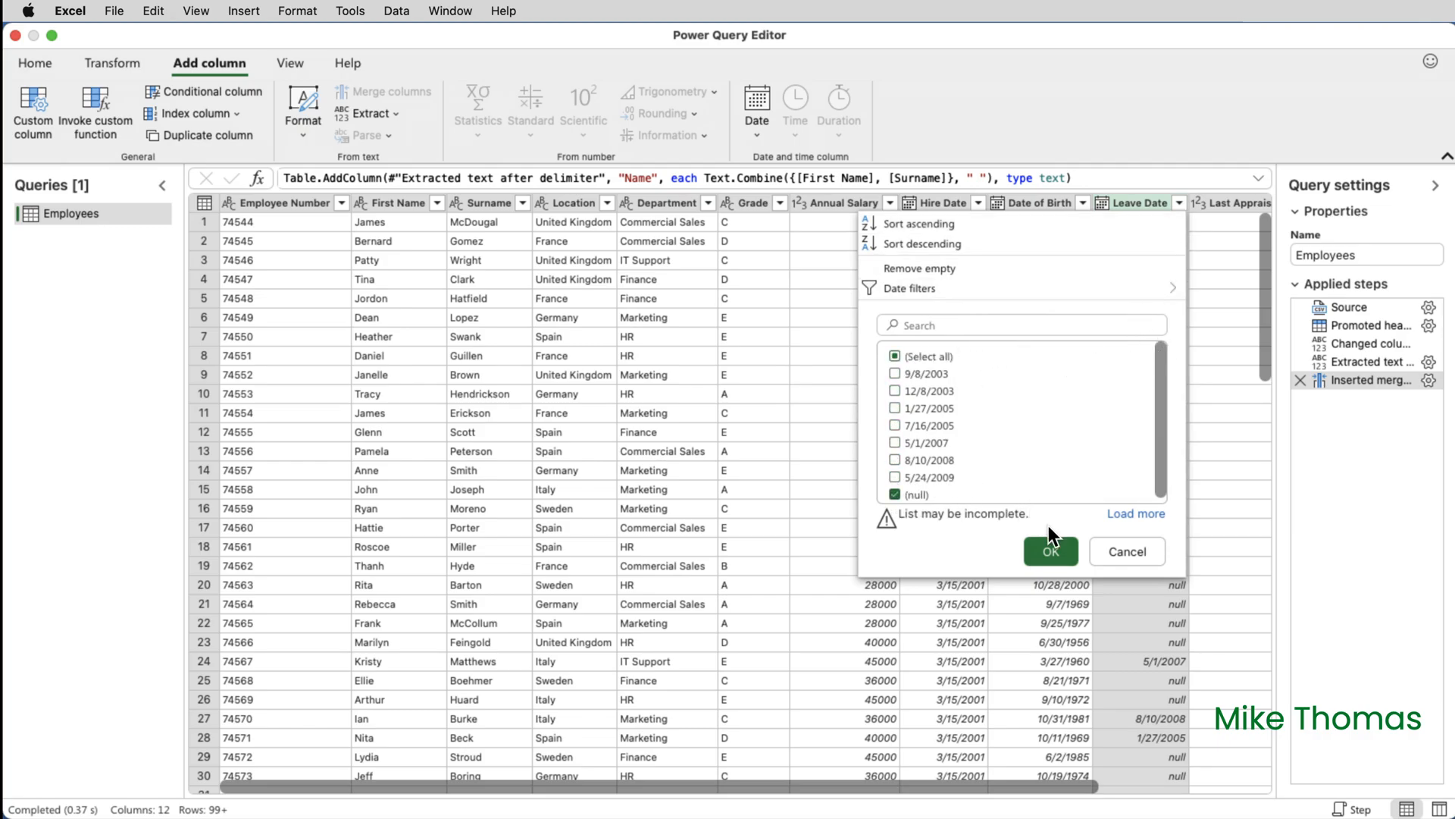
click(1050, 551)
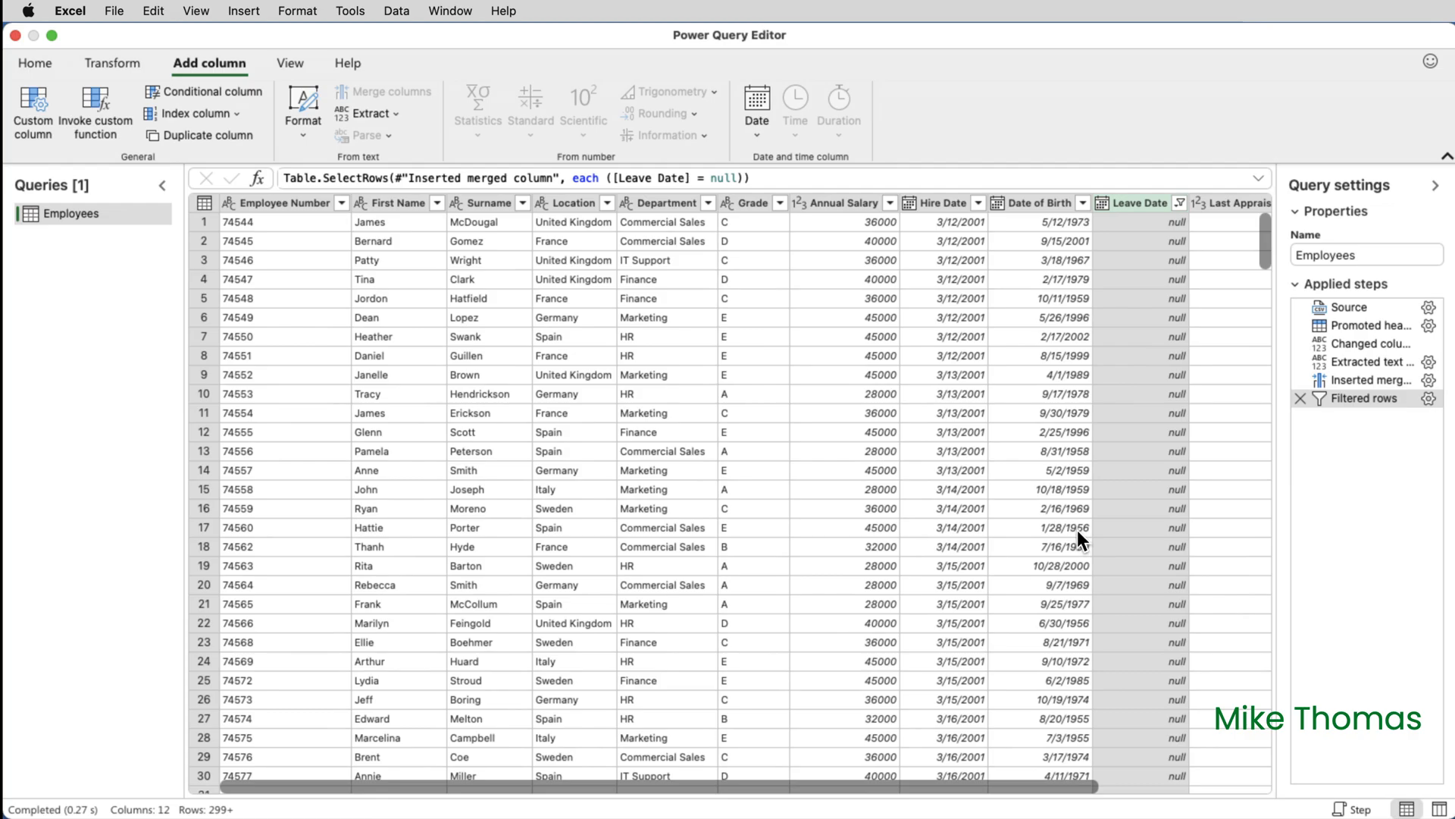
mouse_move(1069, 401)
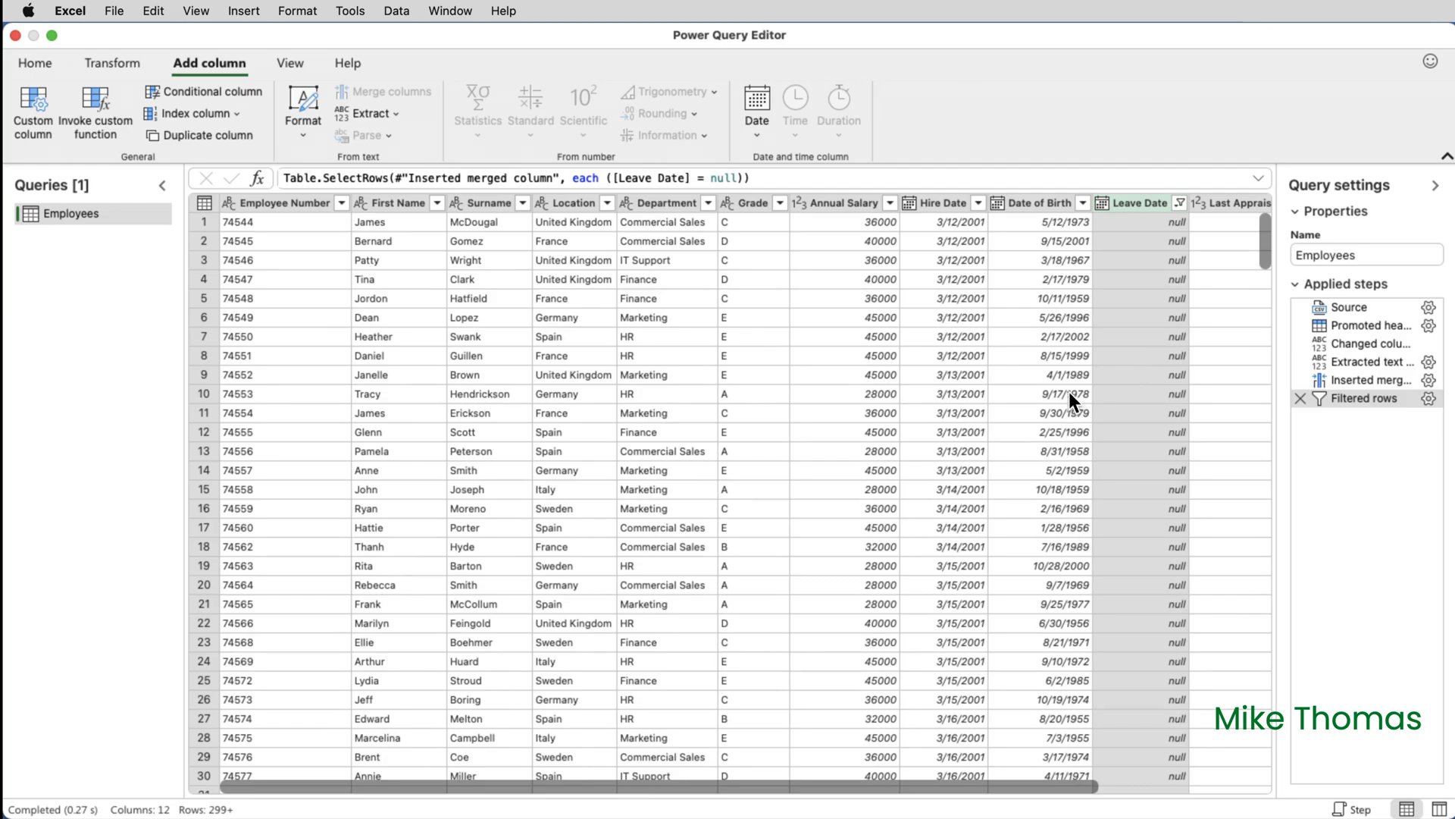
mouse_move(1046, 209)
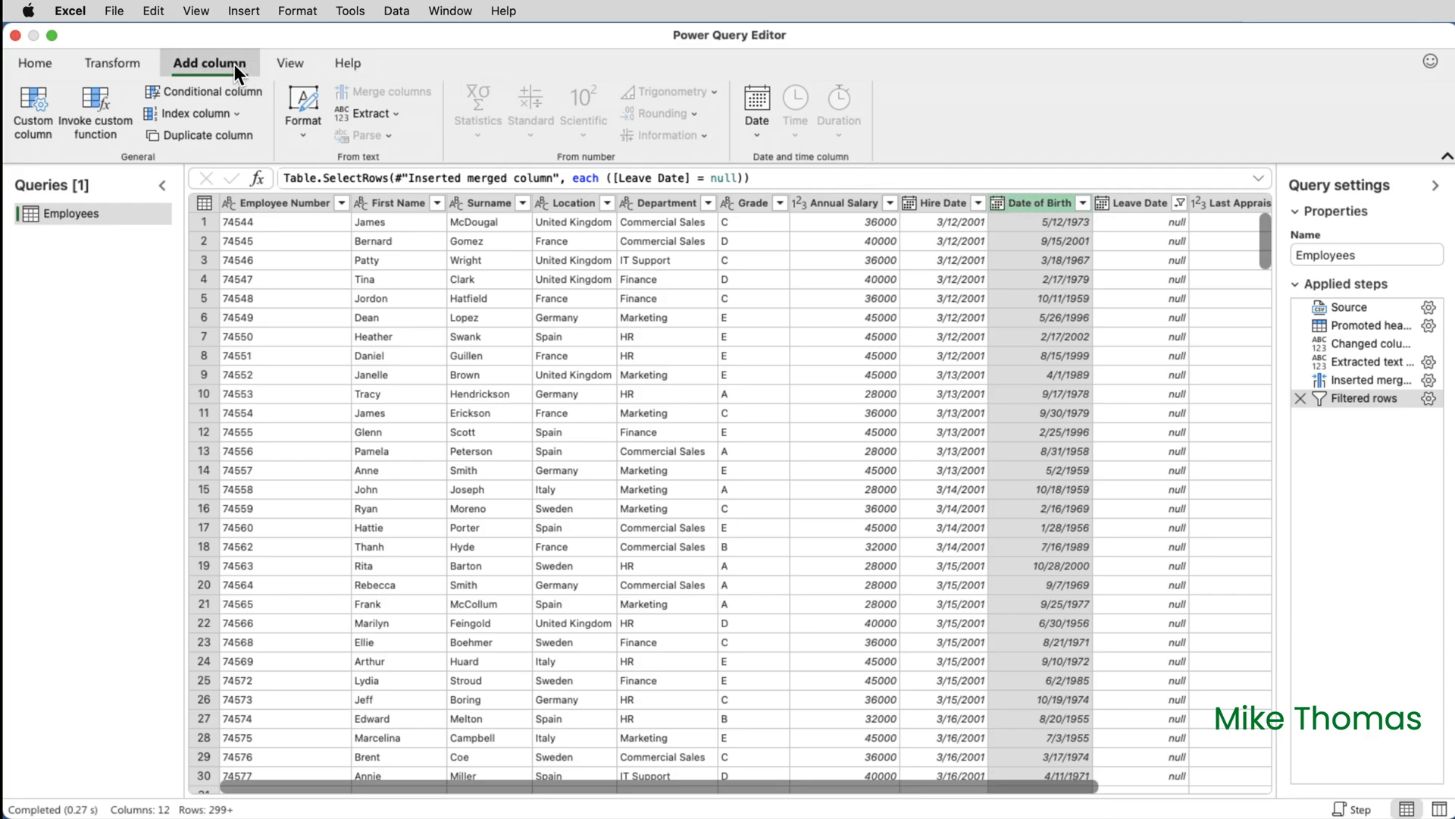
Add an Age column from Date of Birth and set its type to Decimal Number.
click(756, 135)
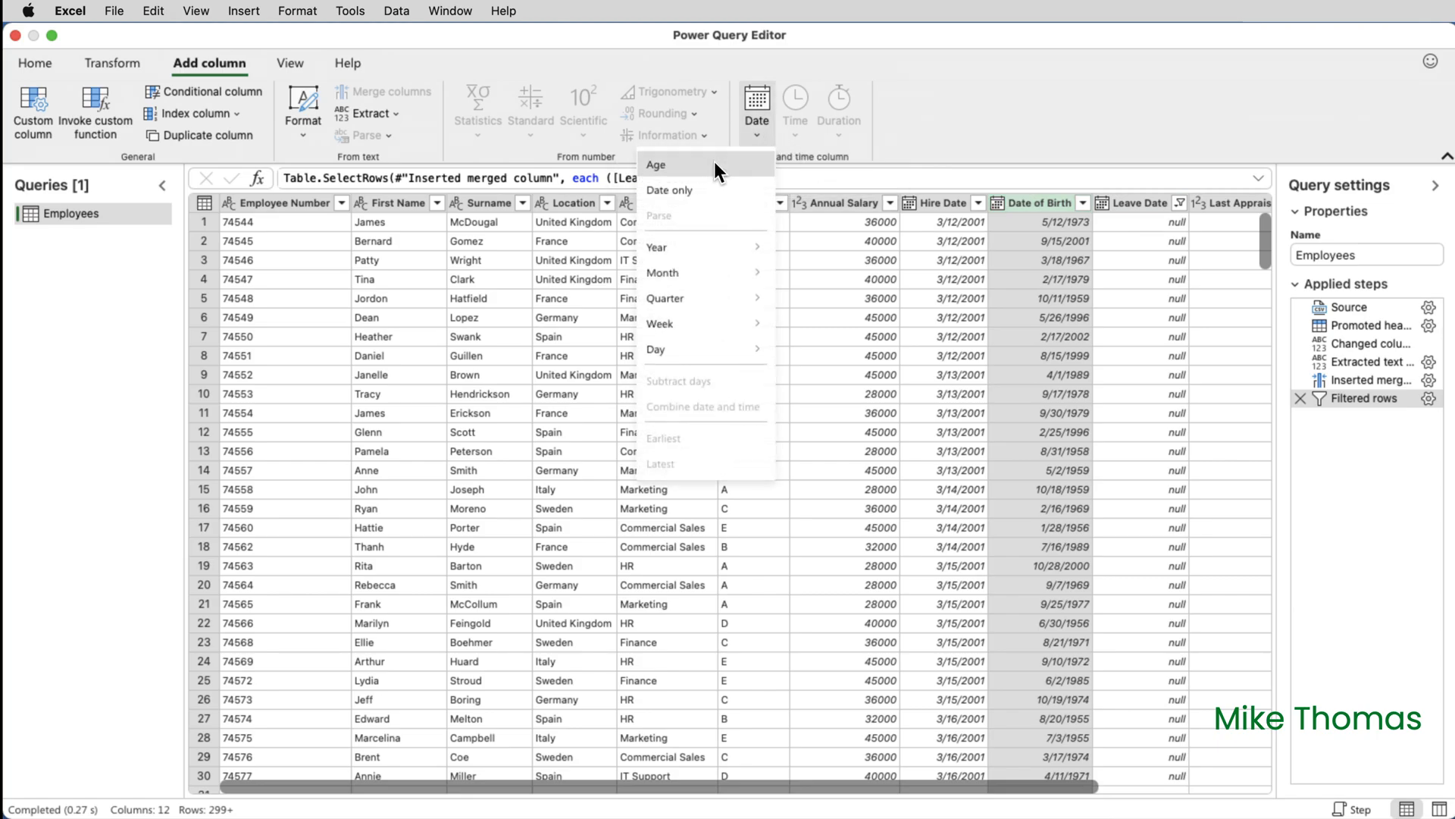
click(656, 164)
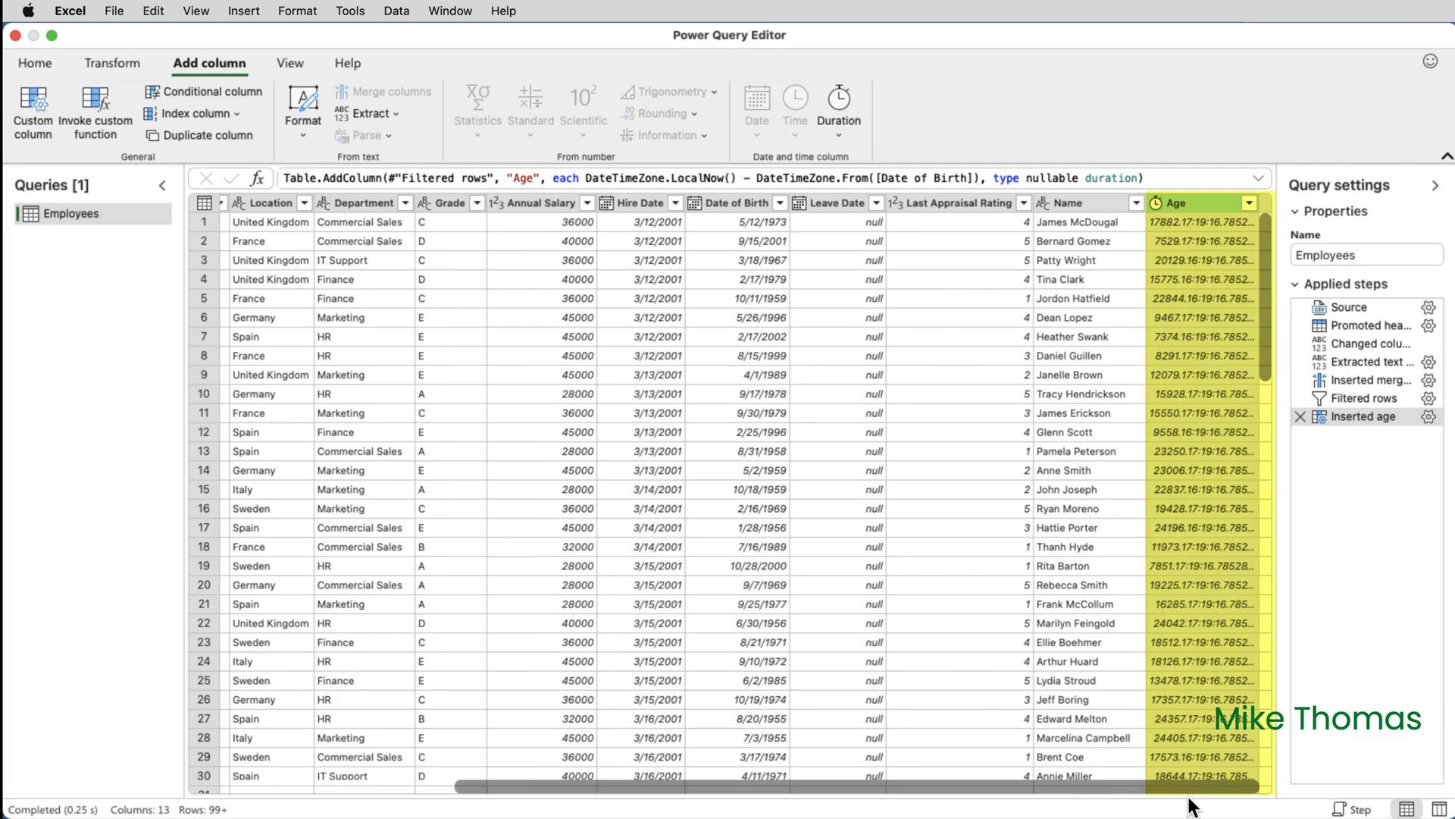
mouse_move(1158, 213)
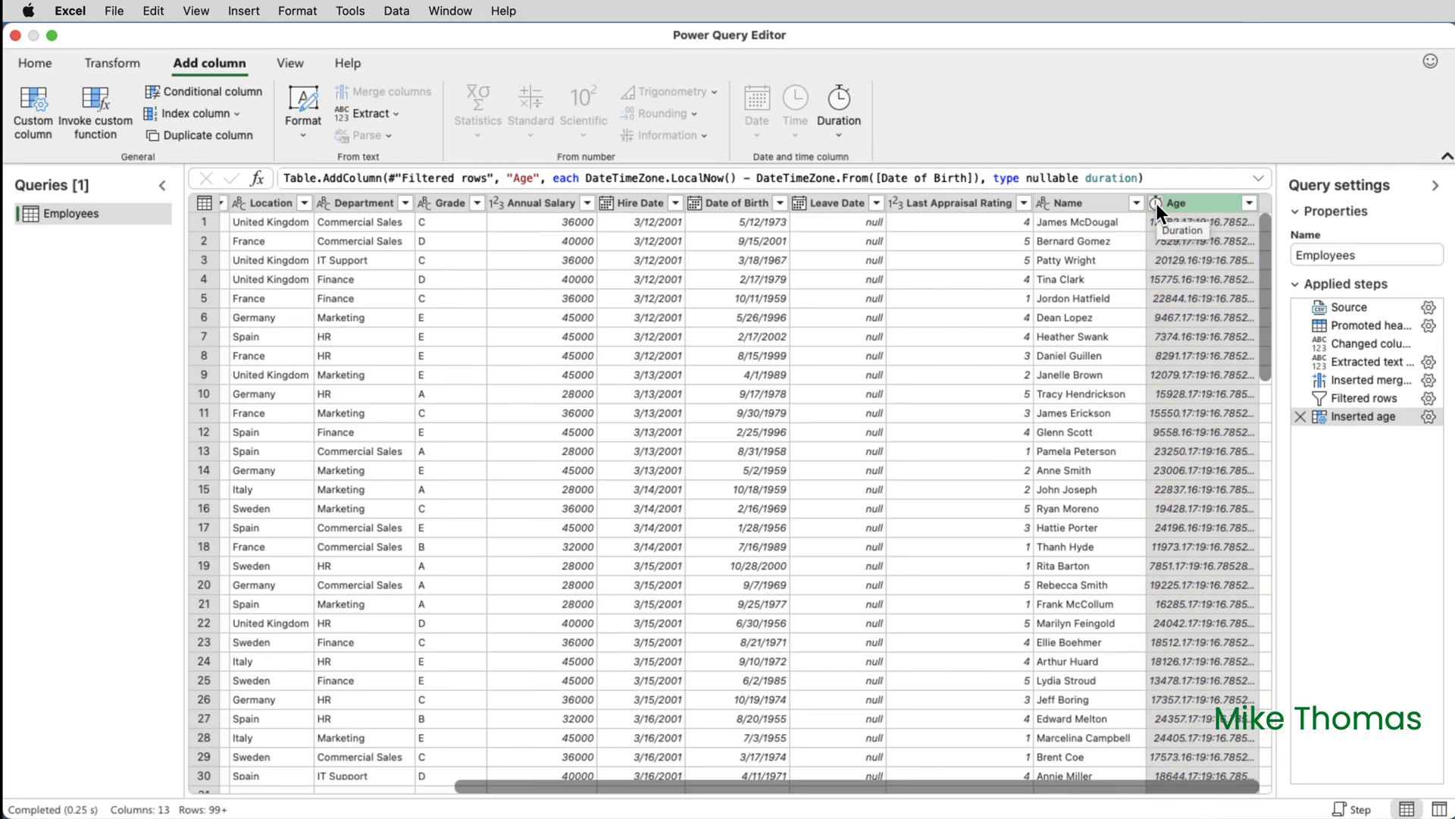
click(1158, 202)
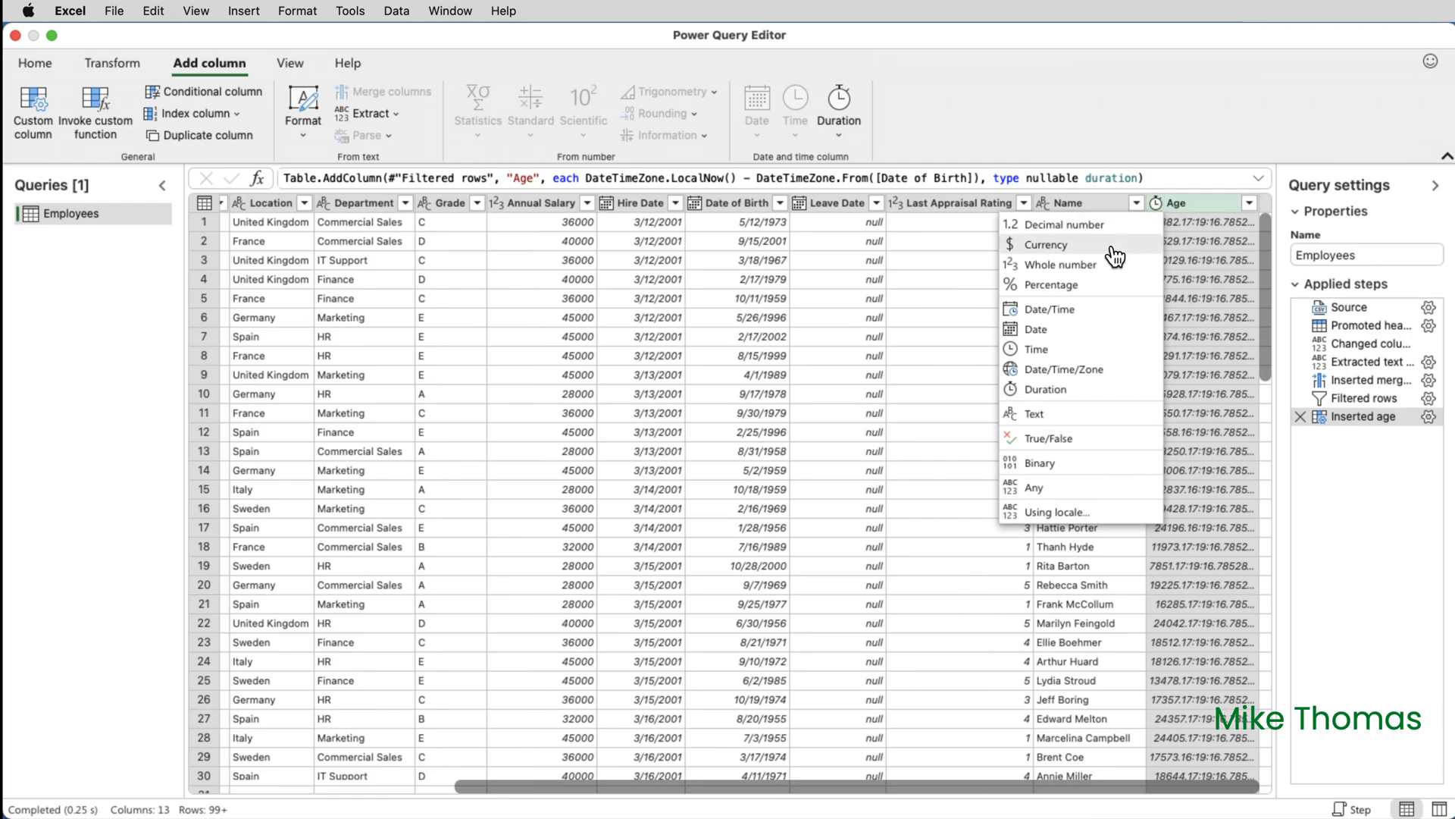
click(1061, 265)
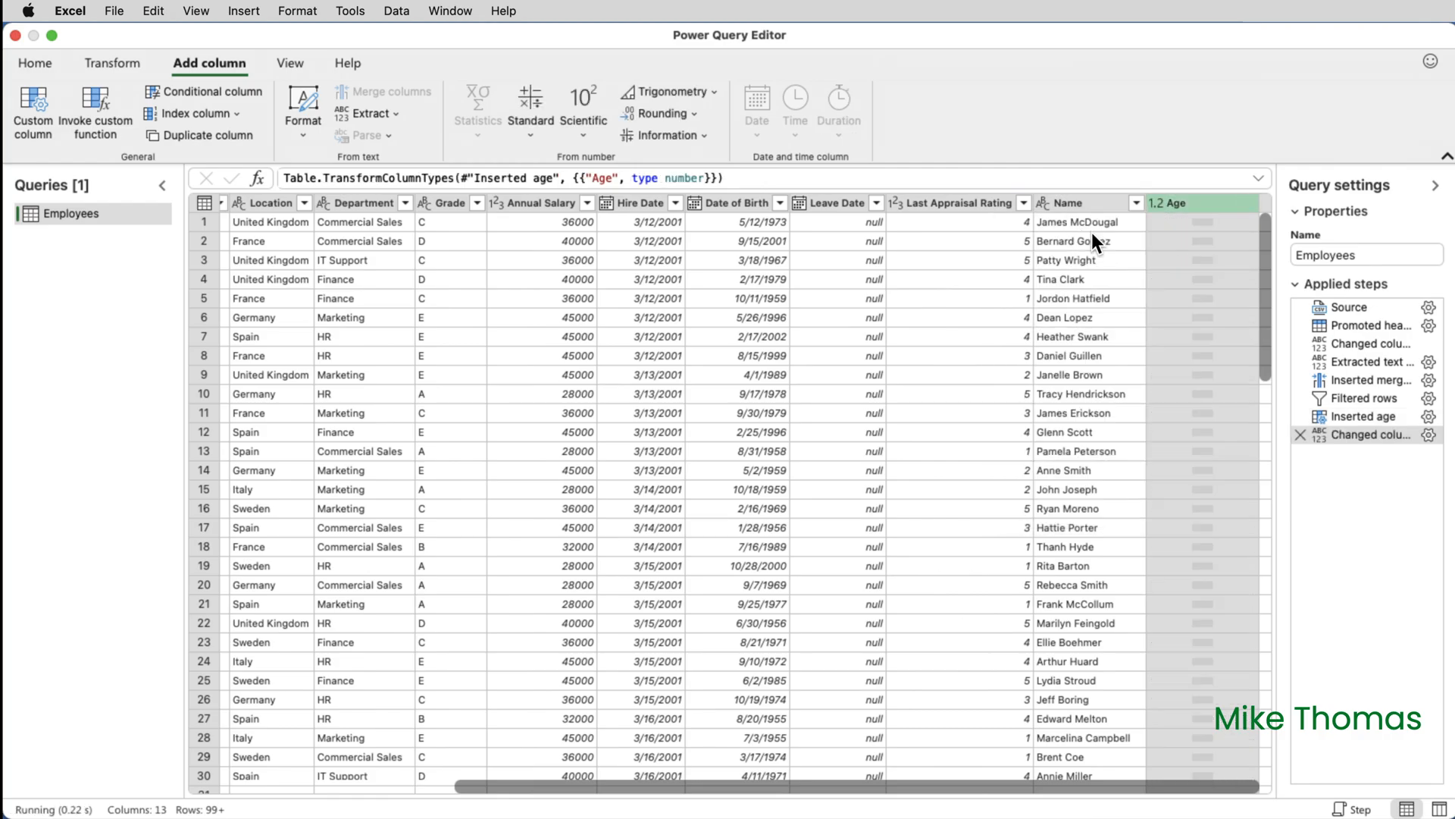
click(113, 63)
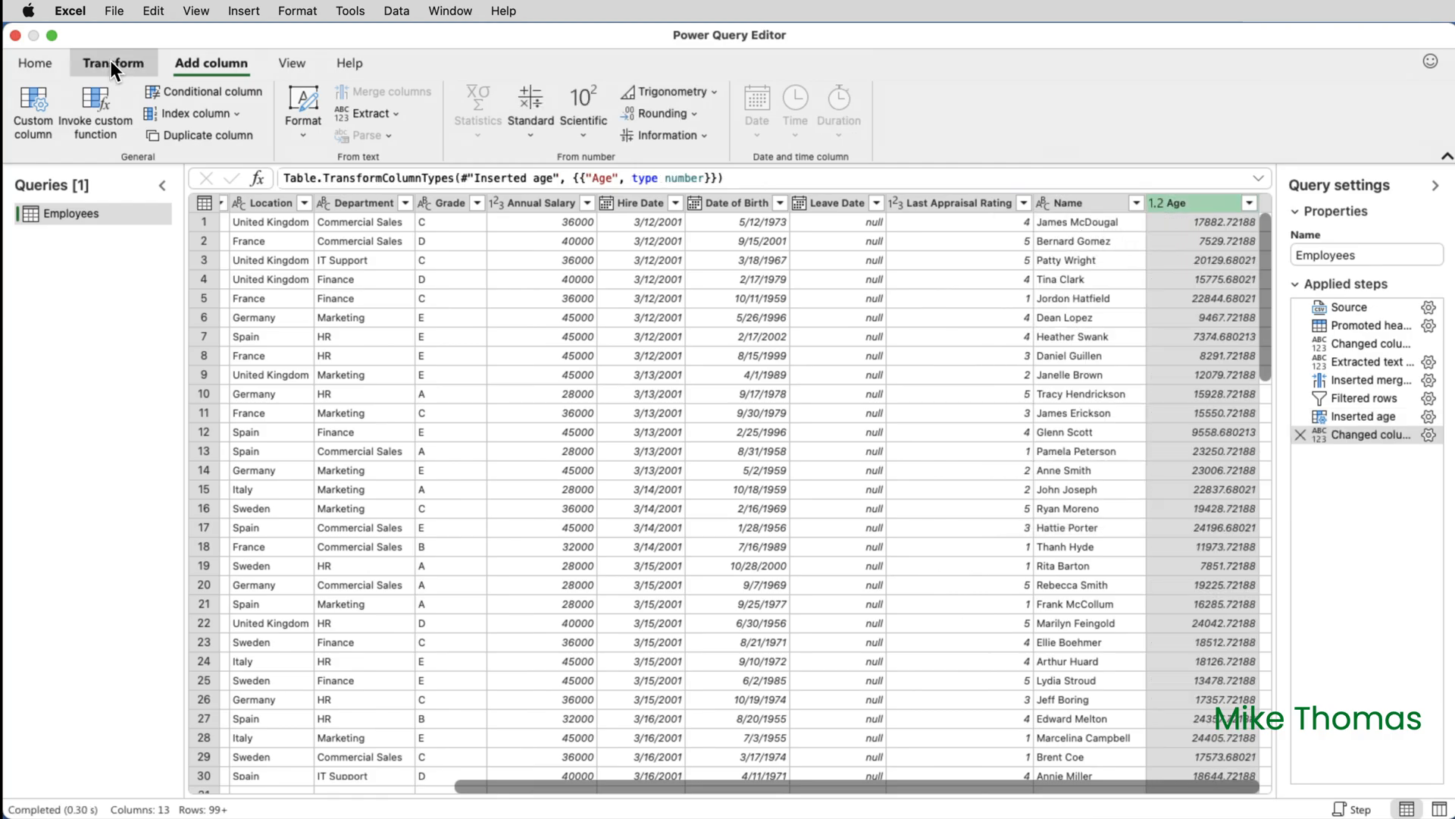
Divide every Age value by 365.25 to convert days into years.
click(113, 62)
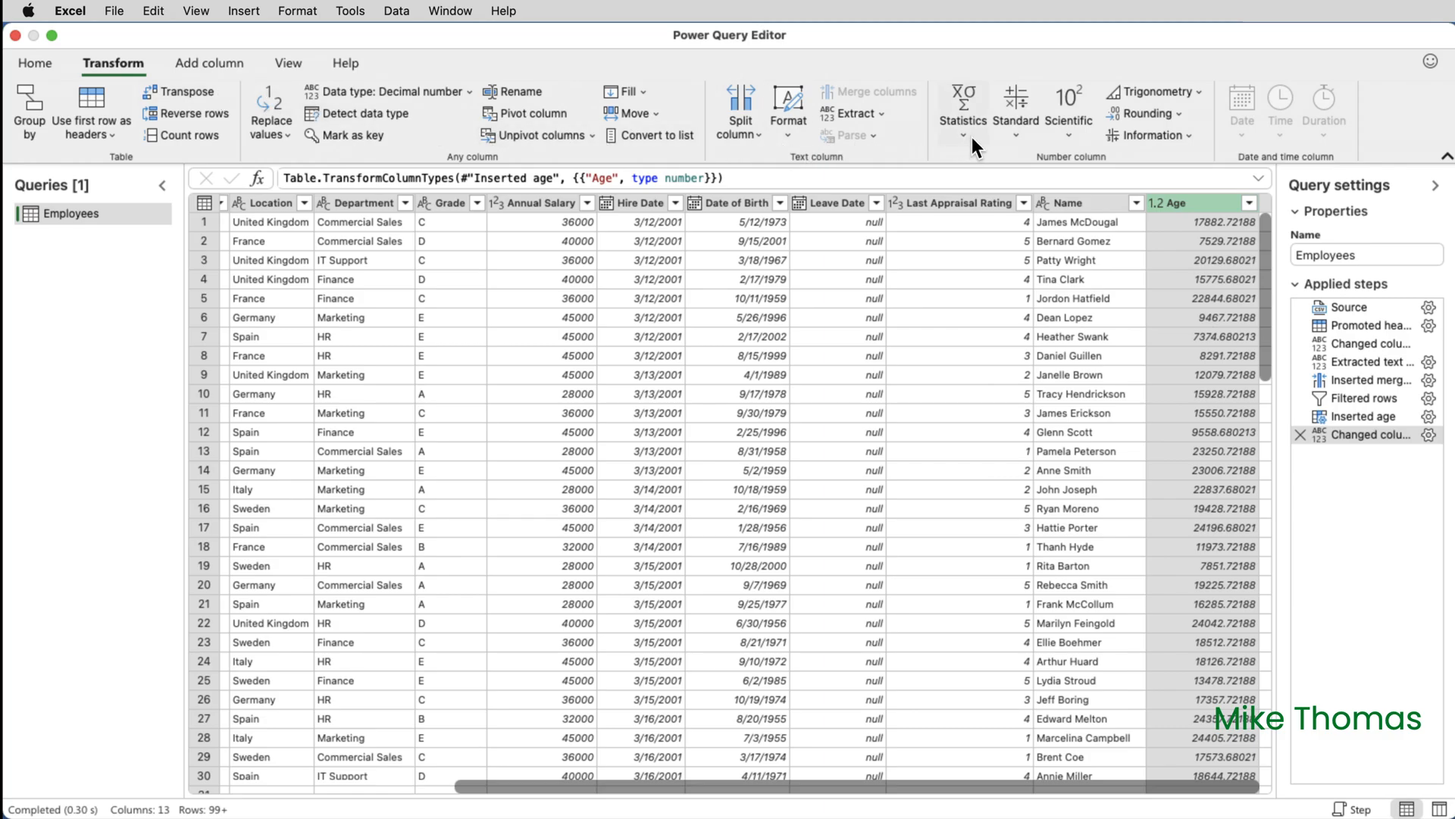
click(1014, 111)
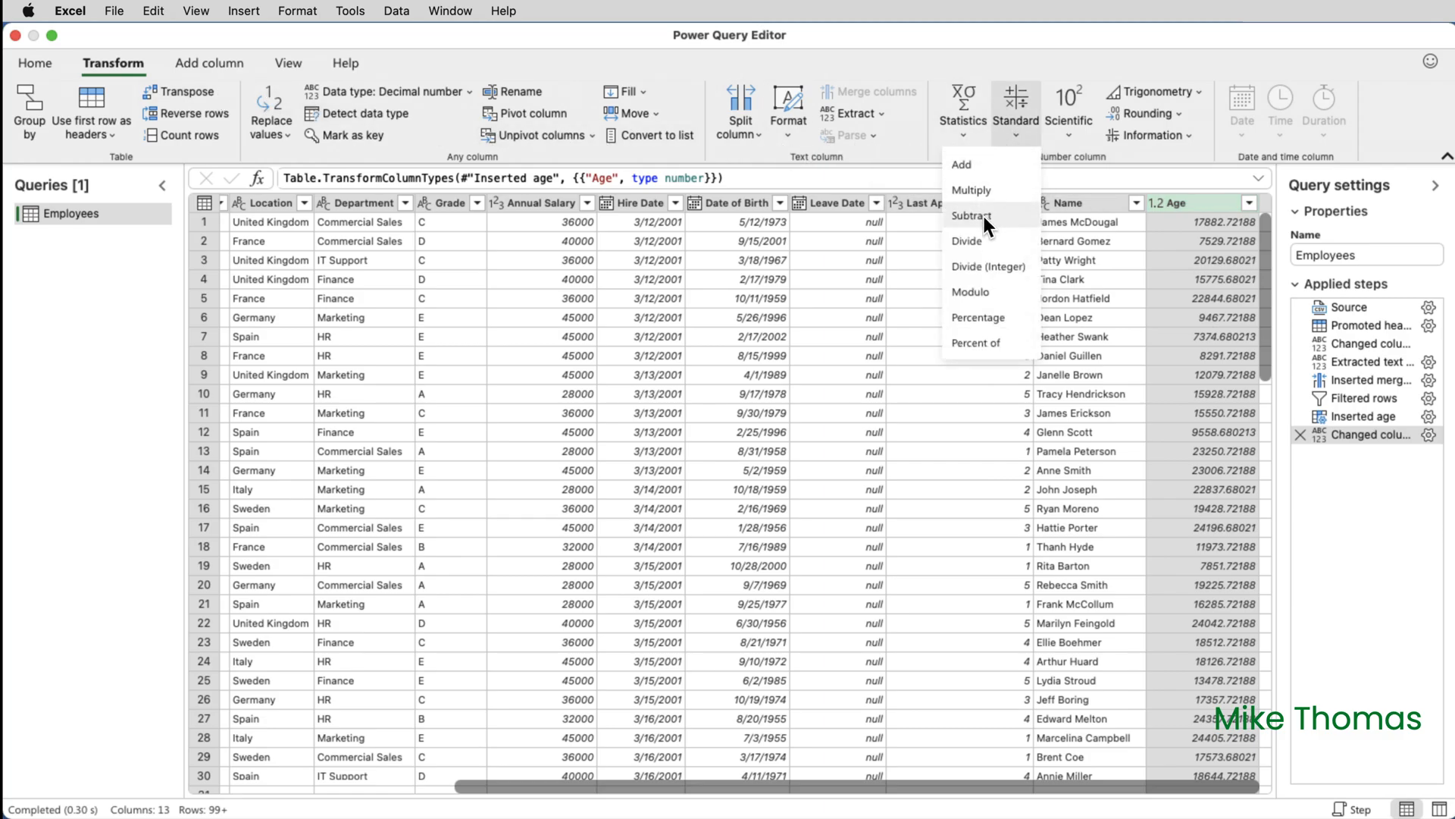
click(966, 241)
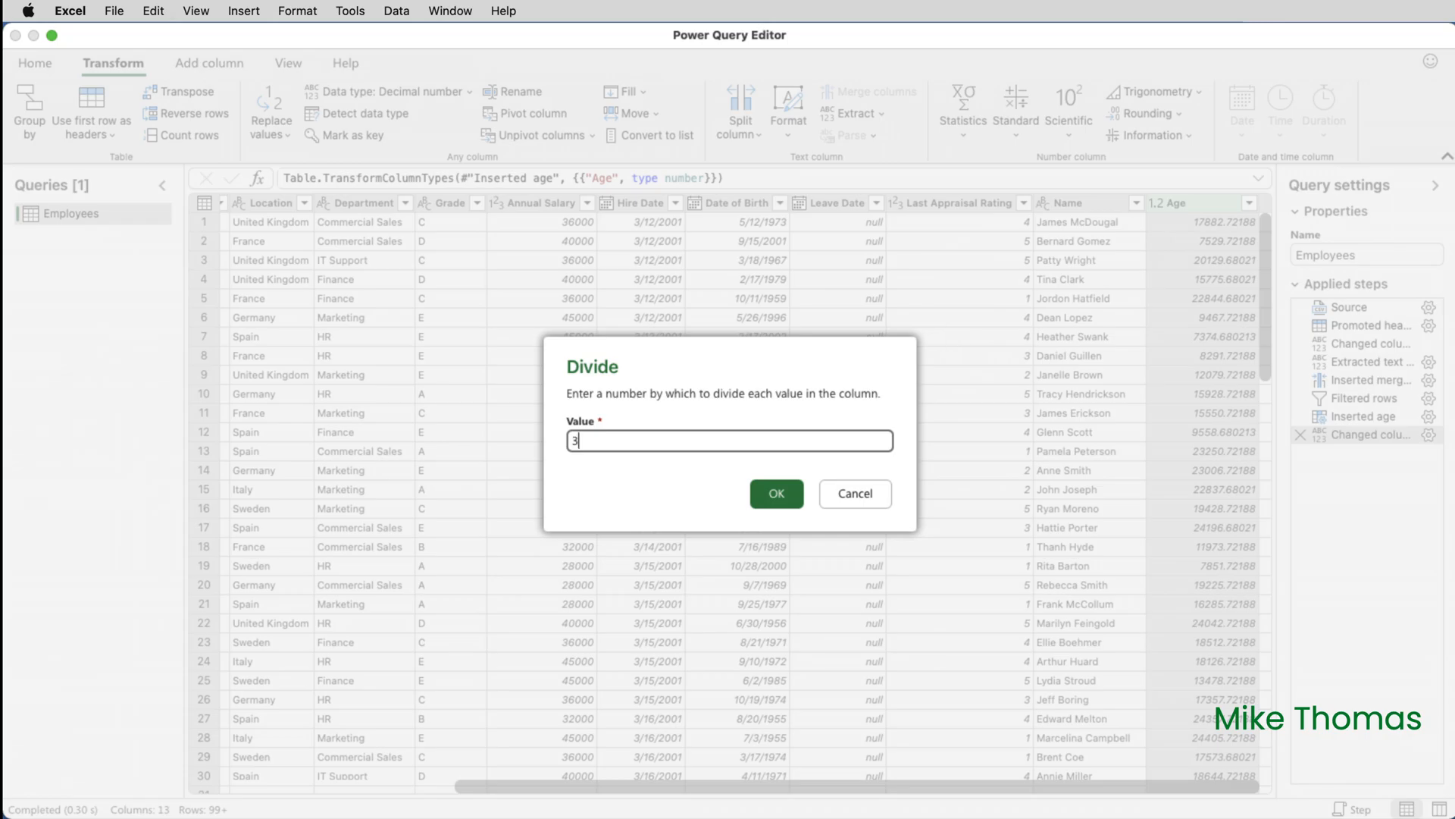
text(365.25)
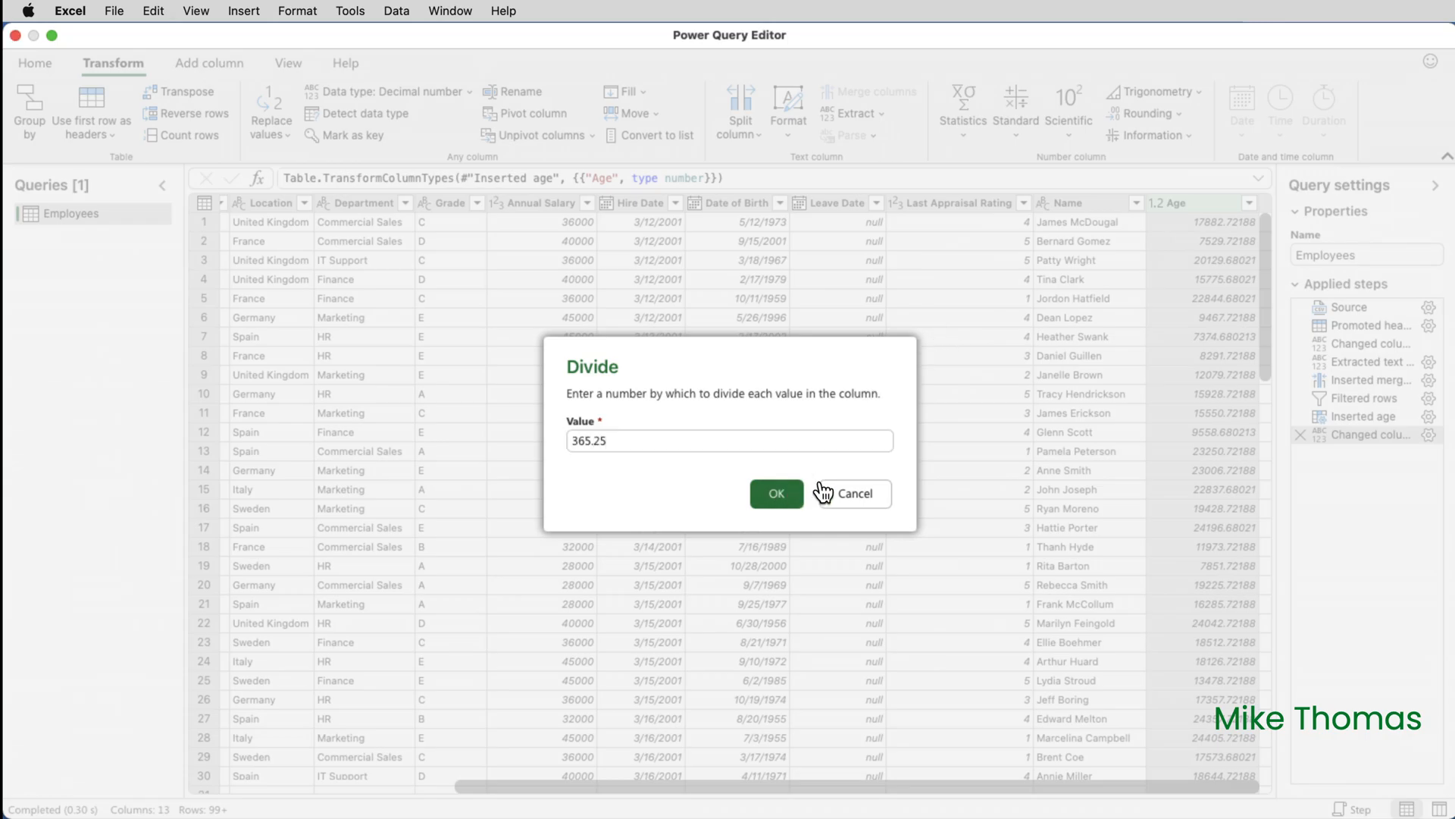
click(776, 493)
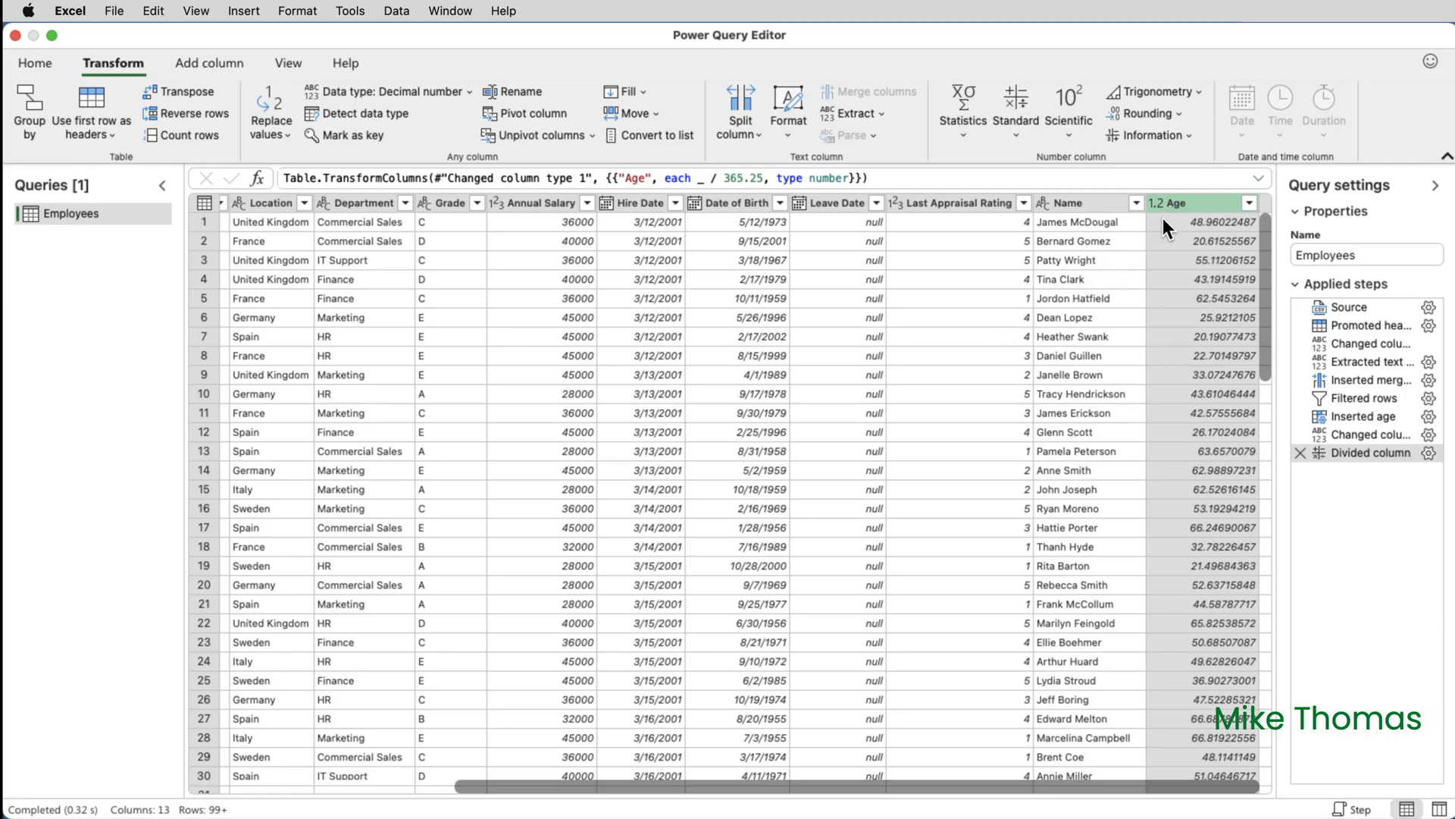
mouse_move(1015, 111)
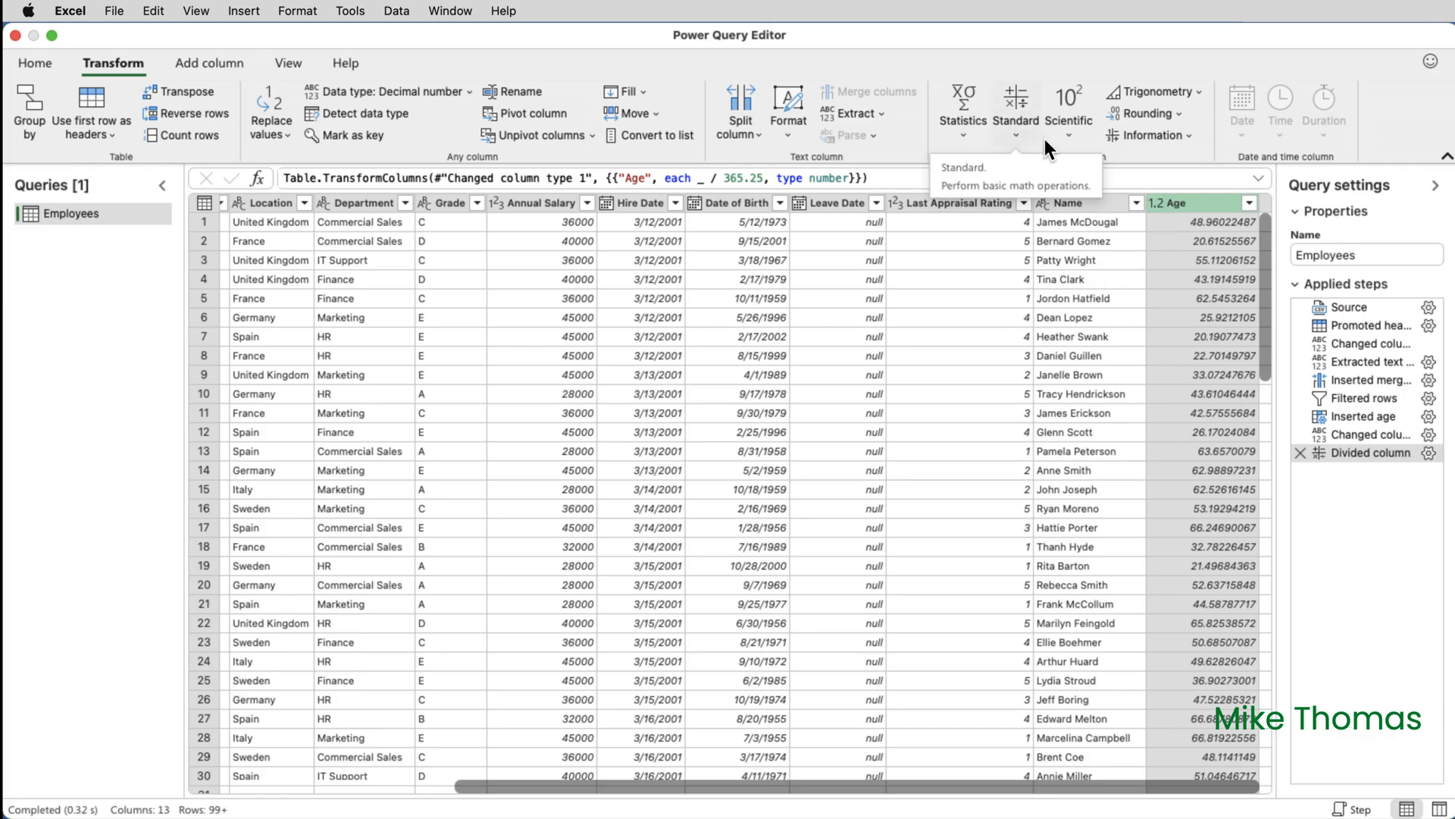
Round the Age values to 2 decimal places.
click(1149, 113)
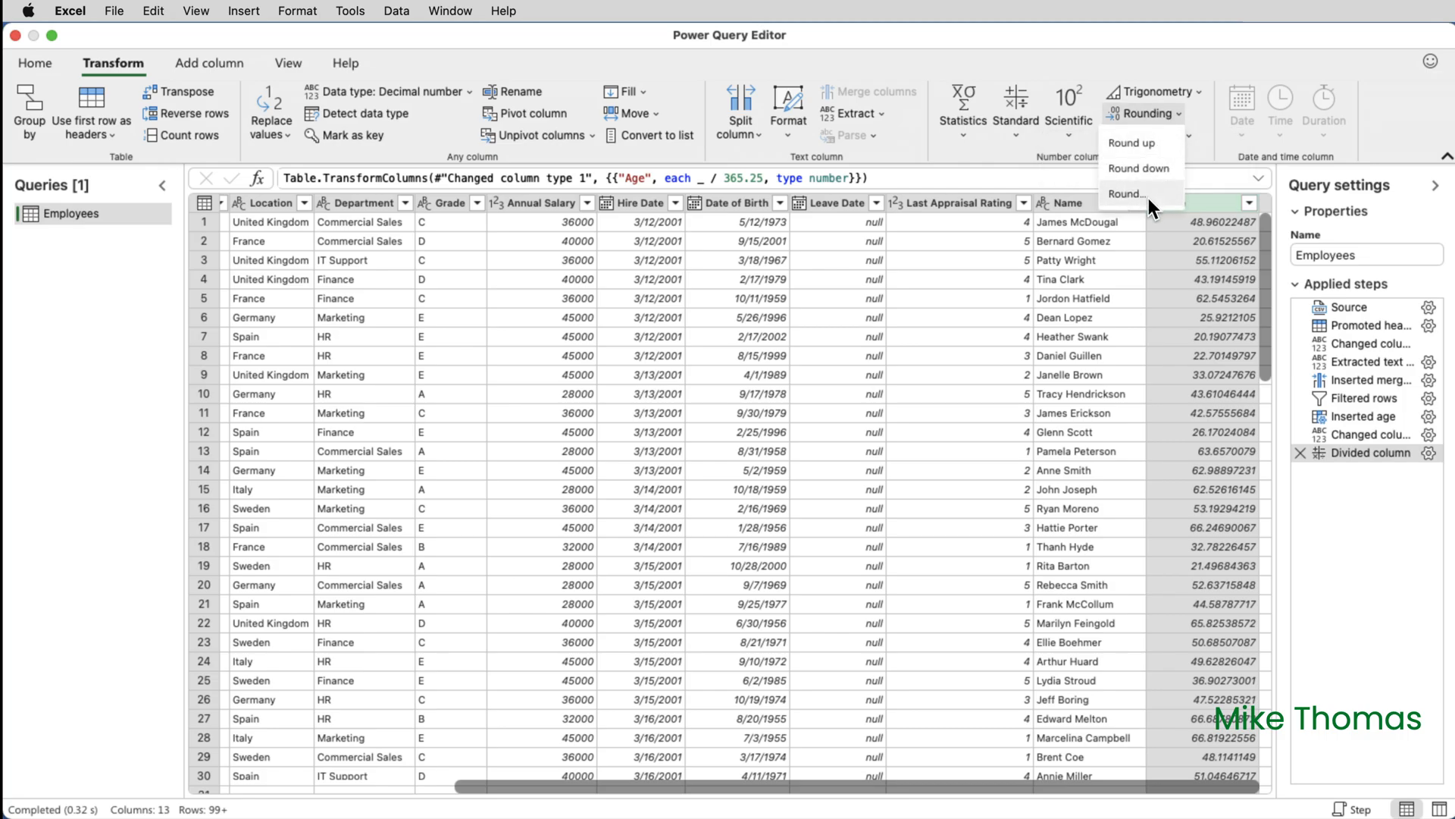
click(1129, 194)
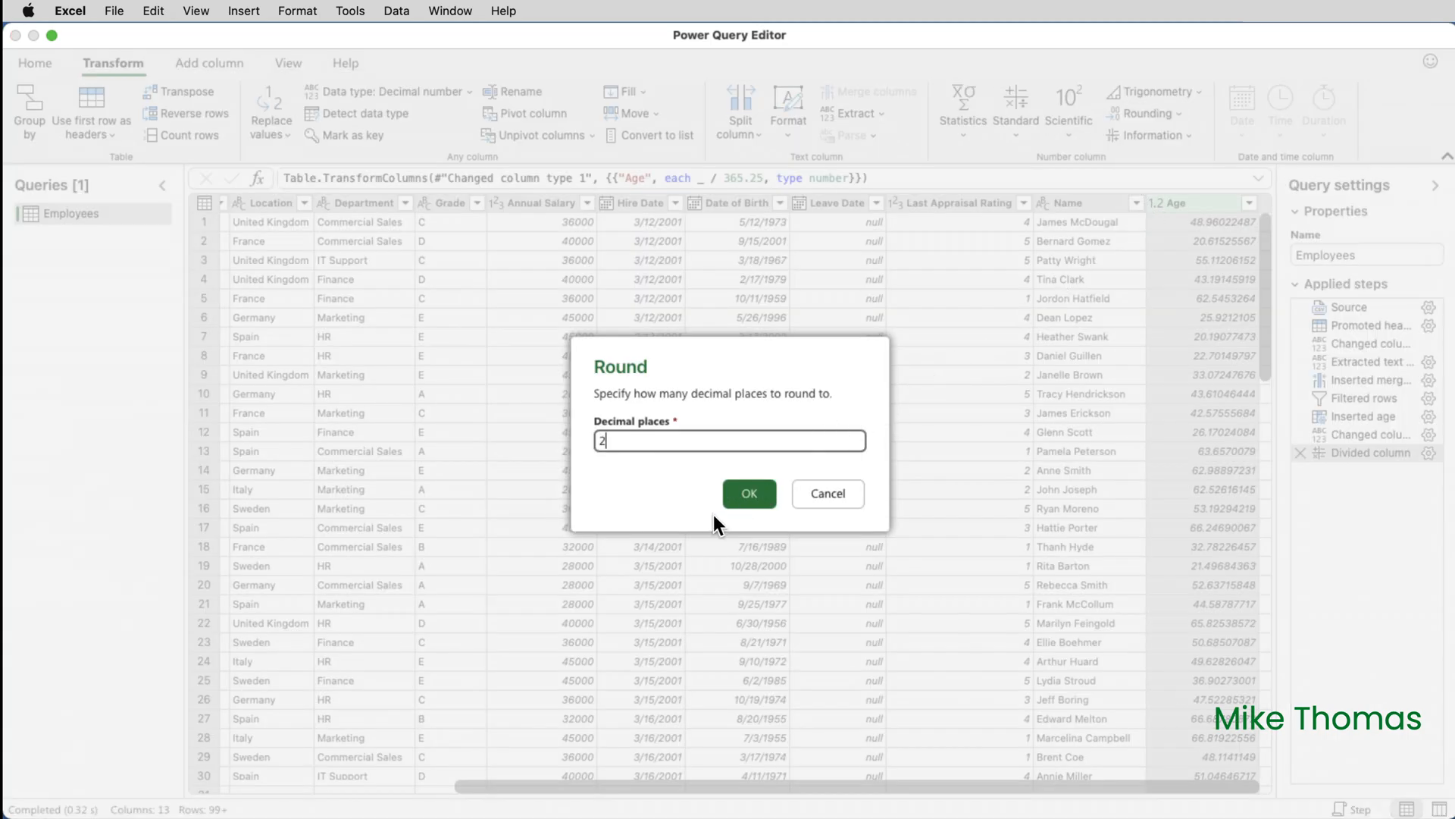
click(748, 493)
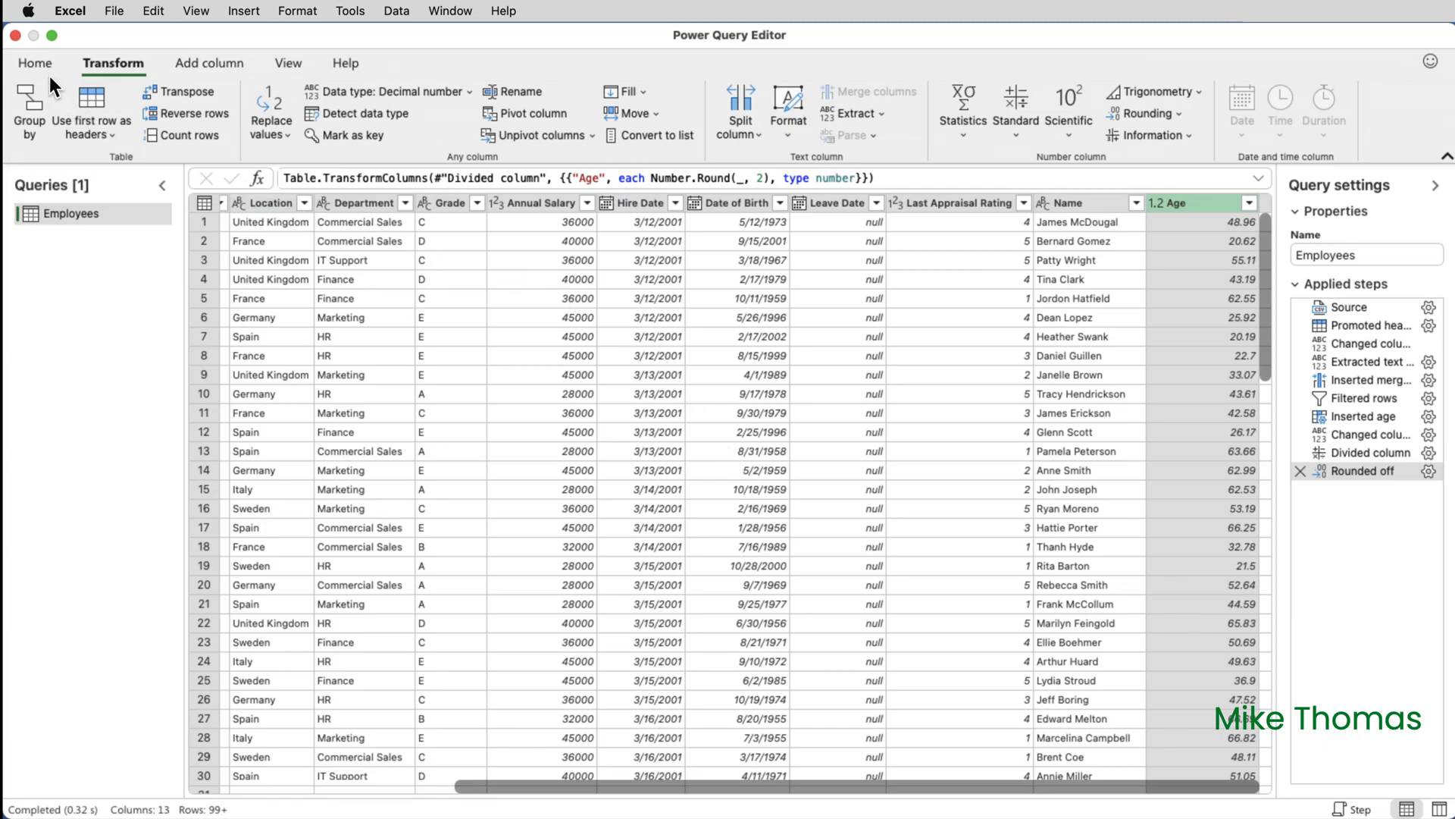
click(35, 63)
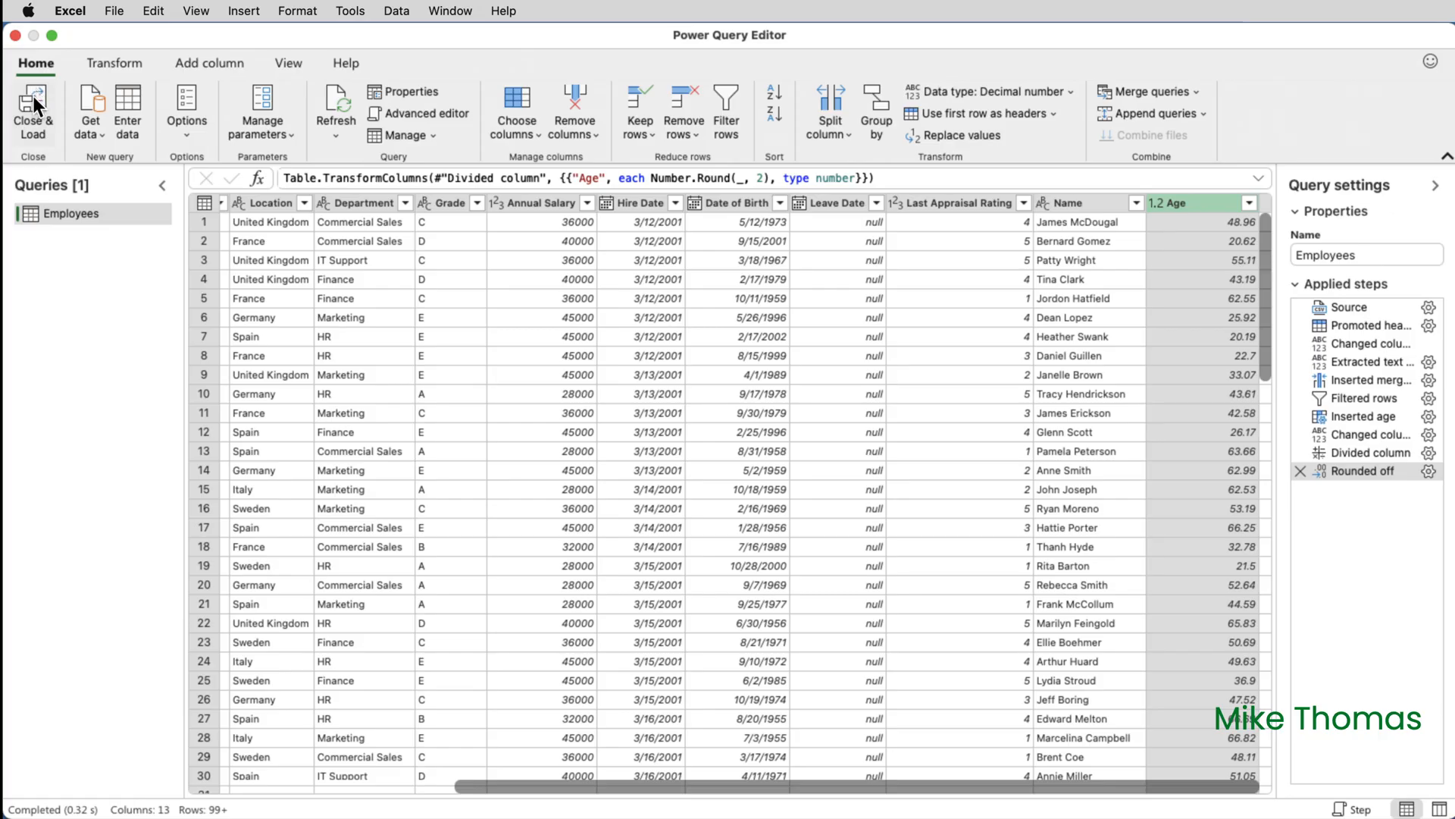
click(32, 112)
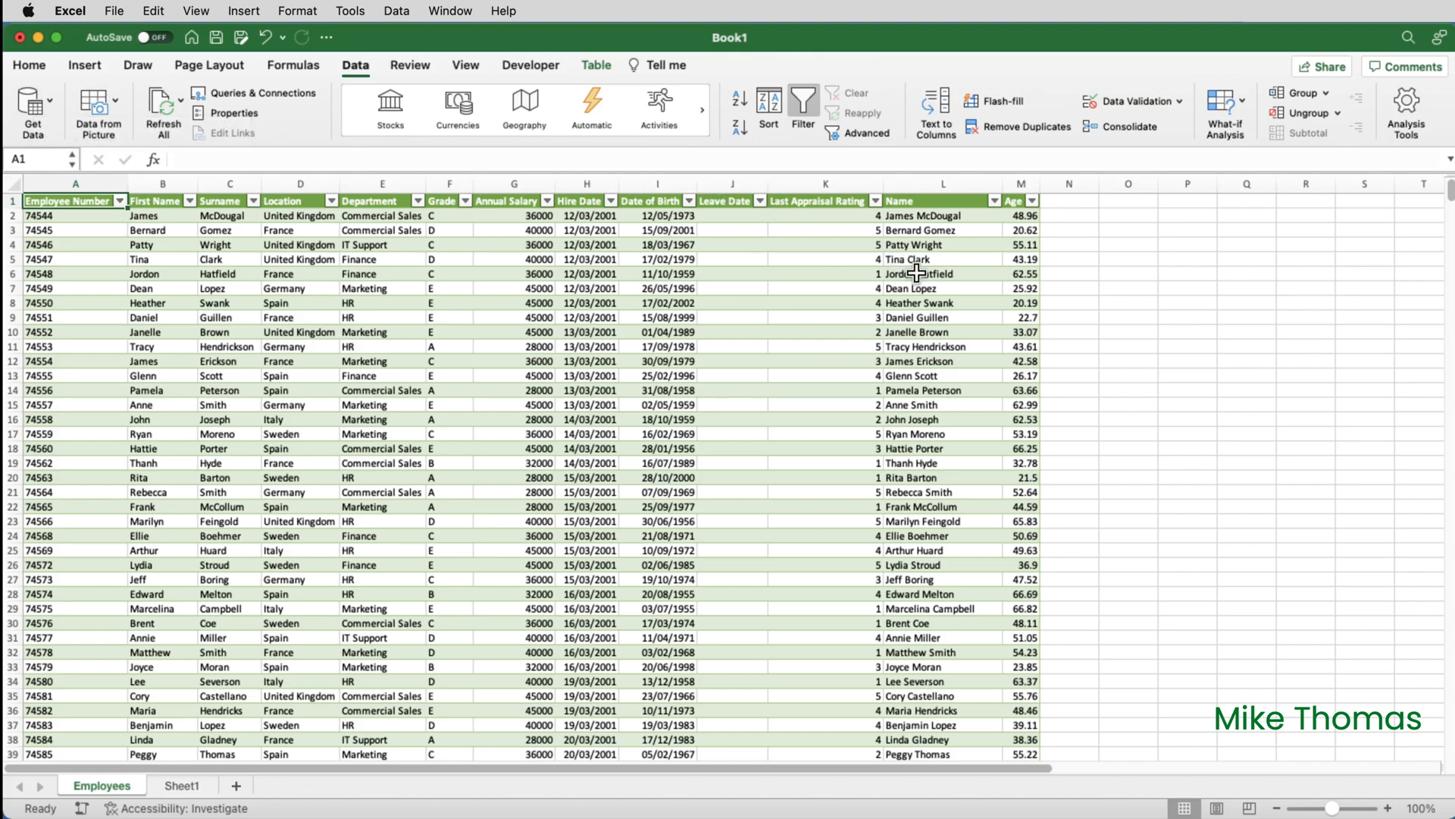
click(939, 434)
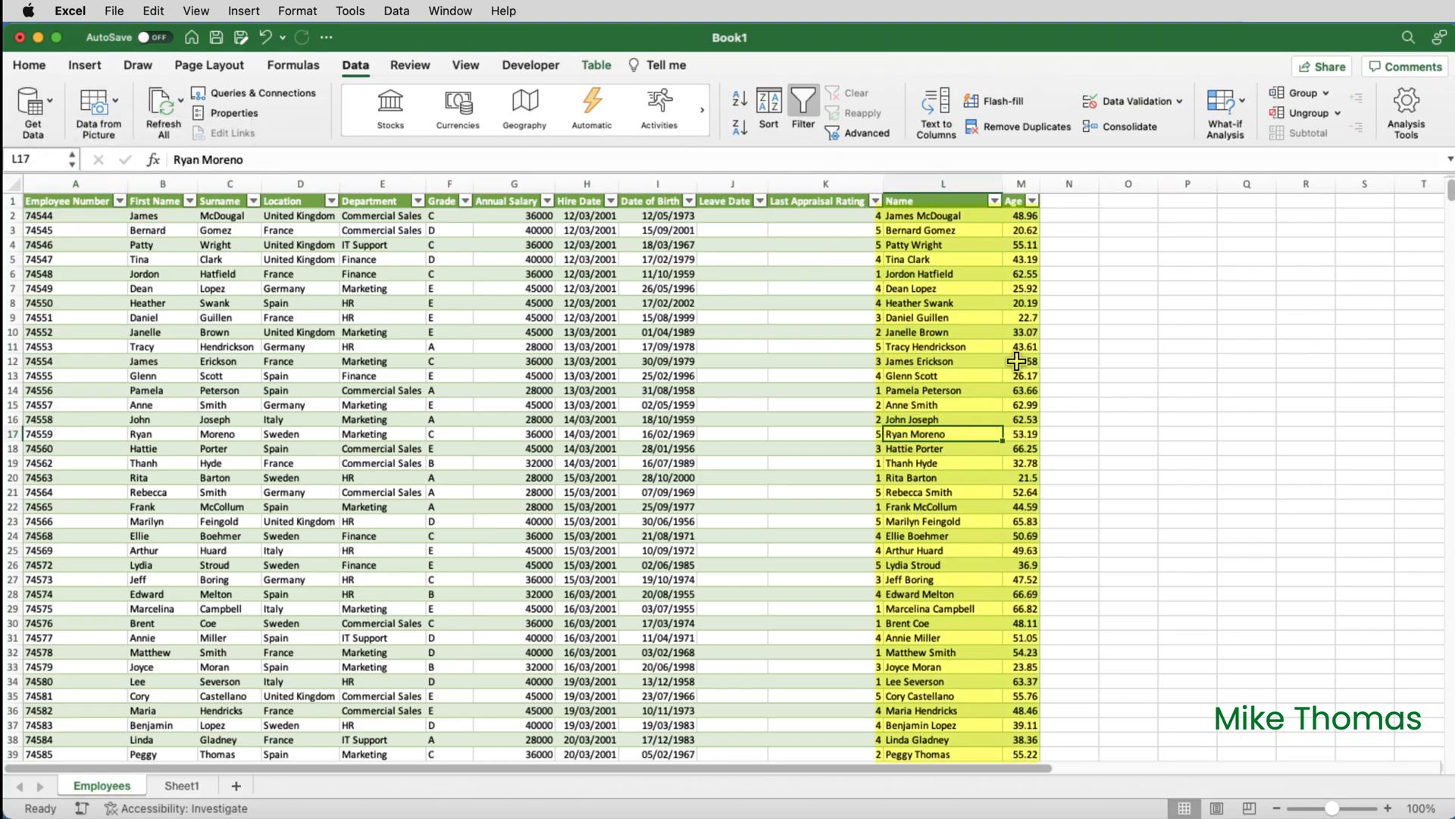
click(1021, 375)
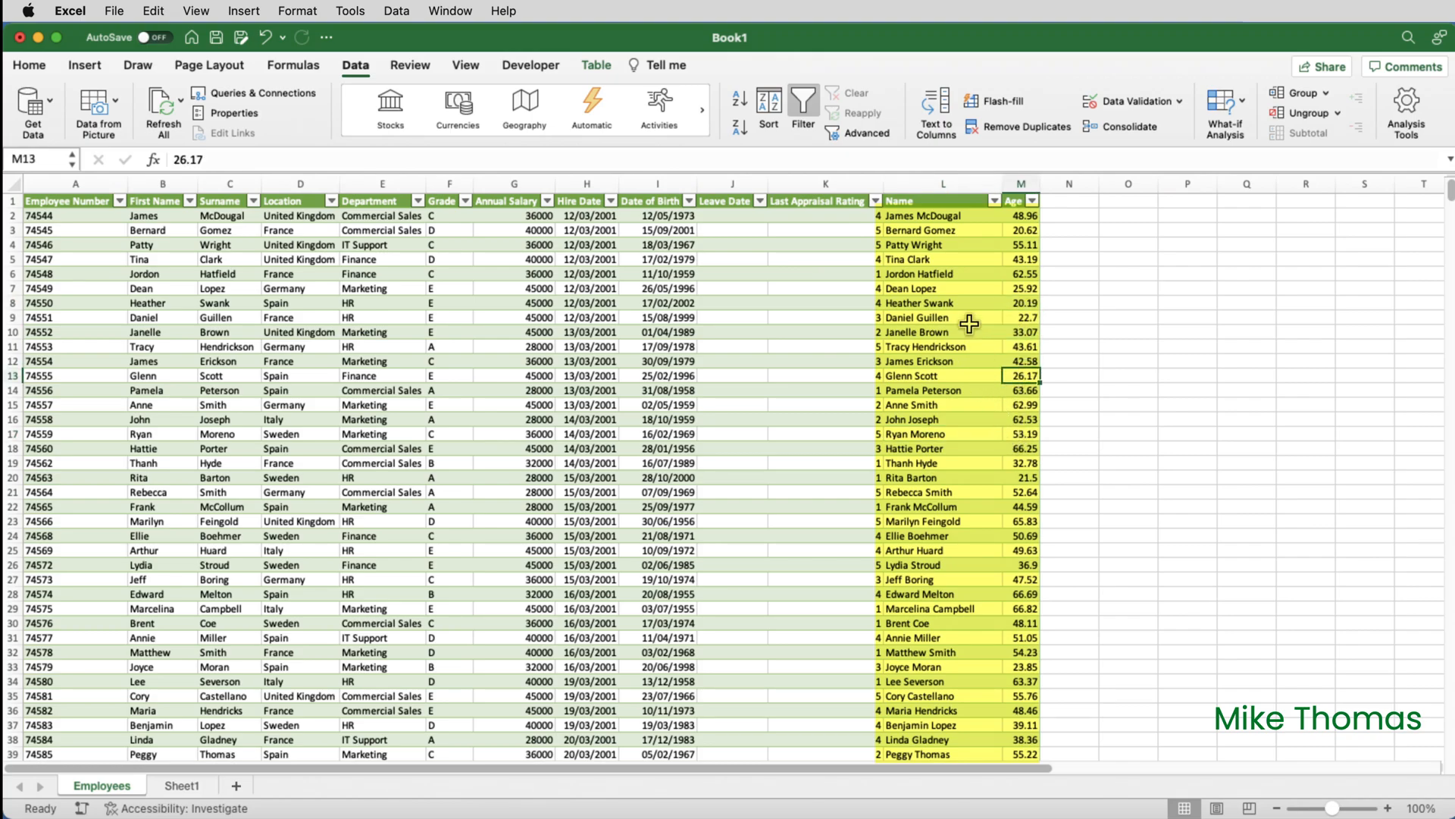
click(937, 434)
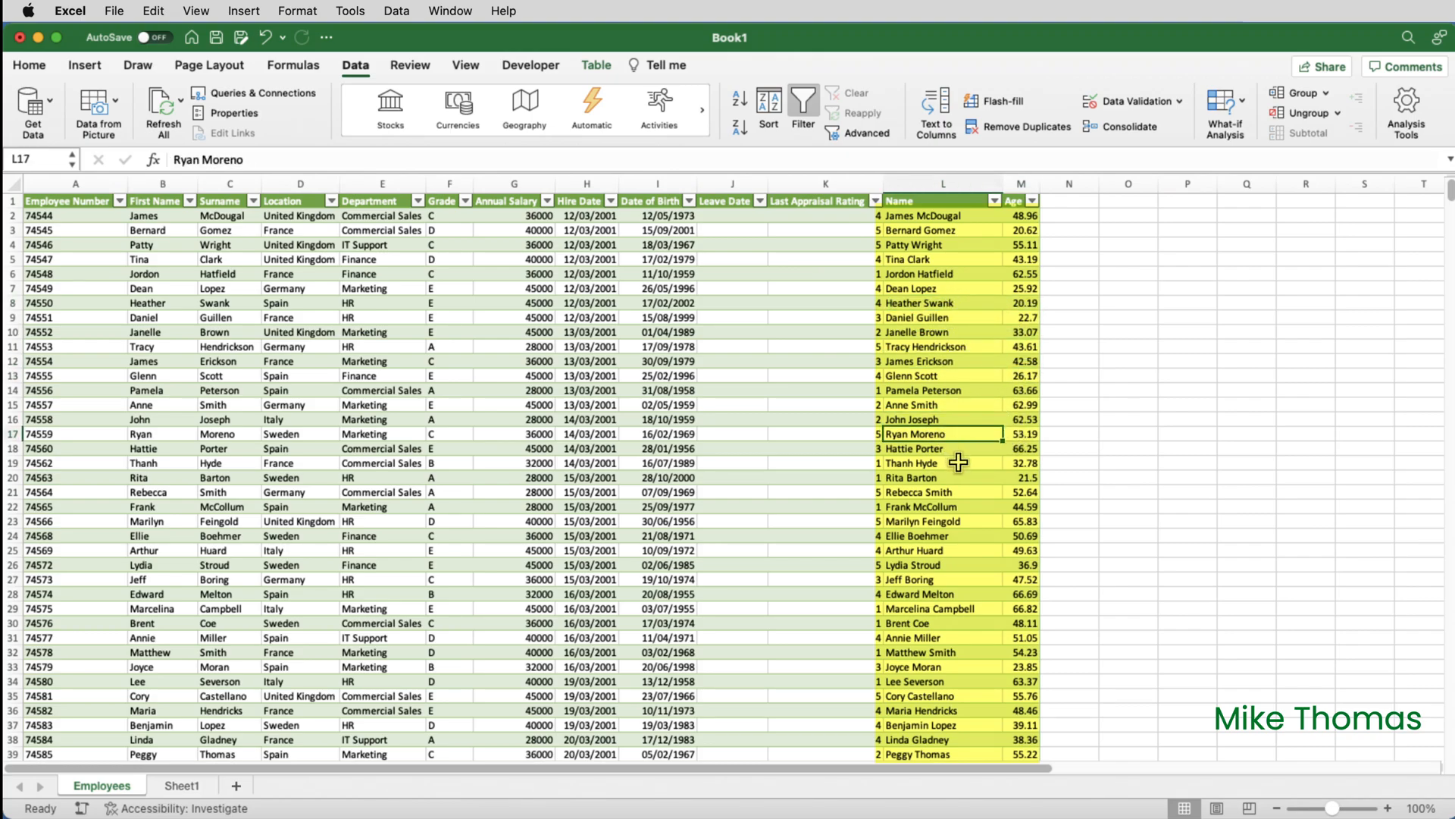
click(1021, 433)
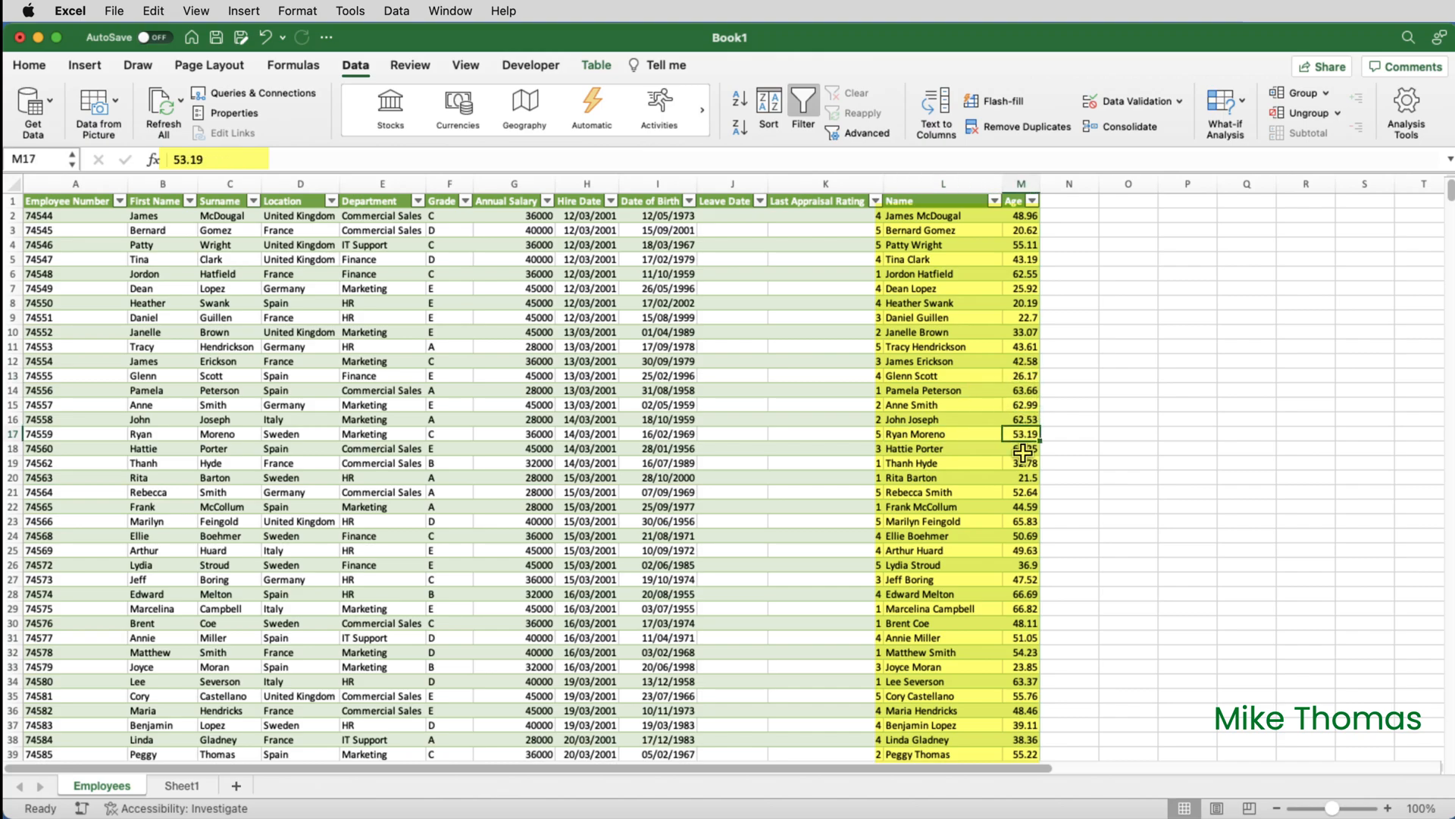
click(1020, 477)
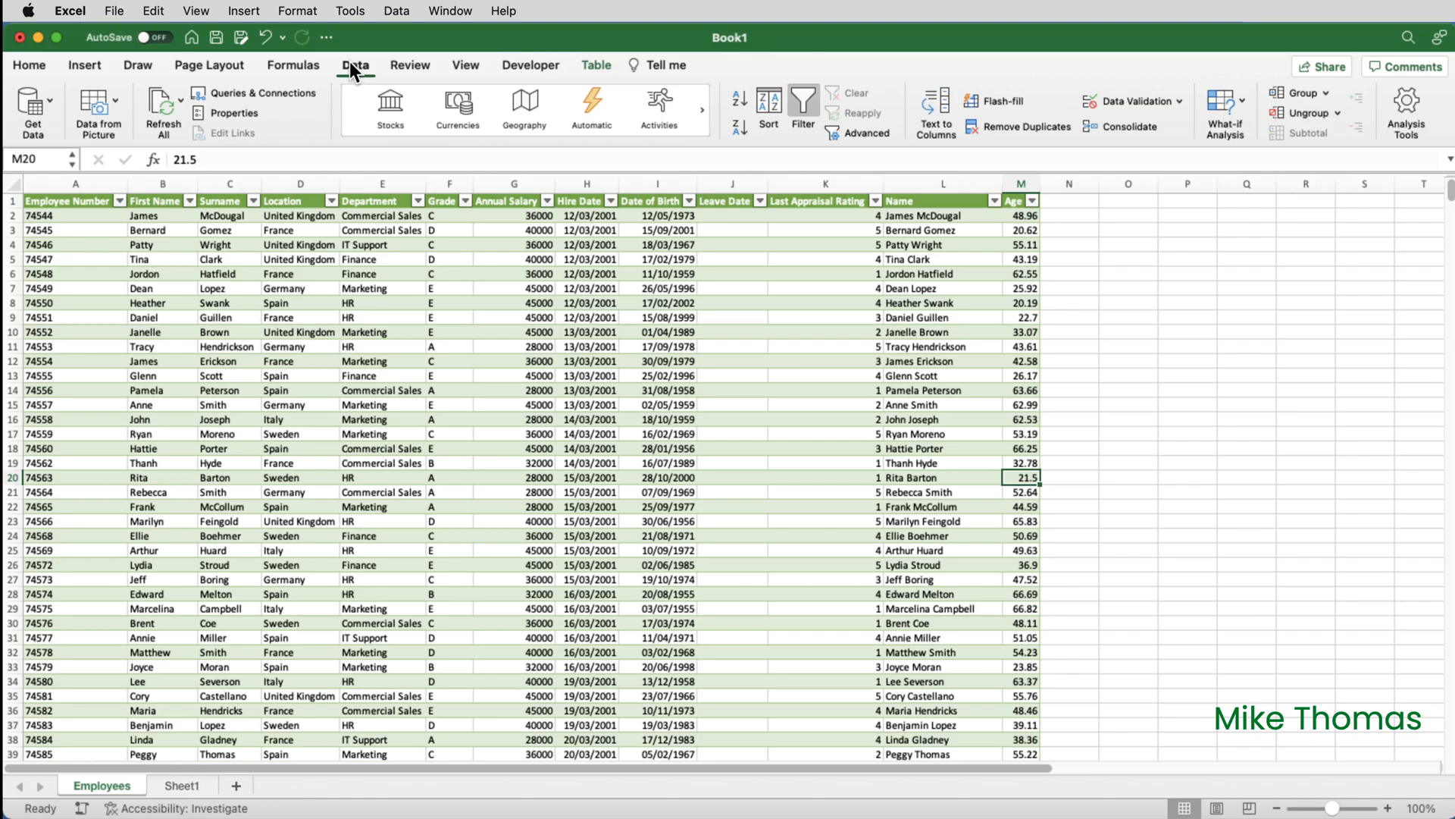
mouse_move(161, 104)
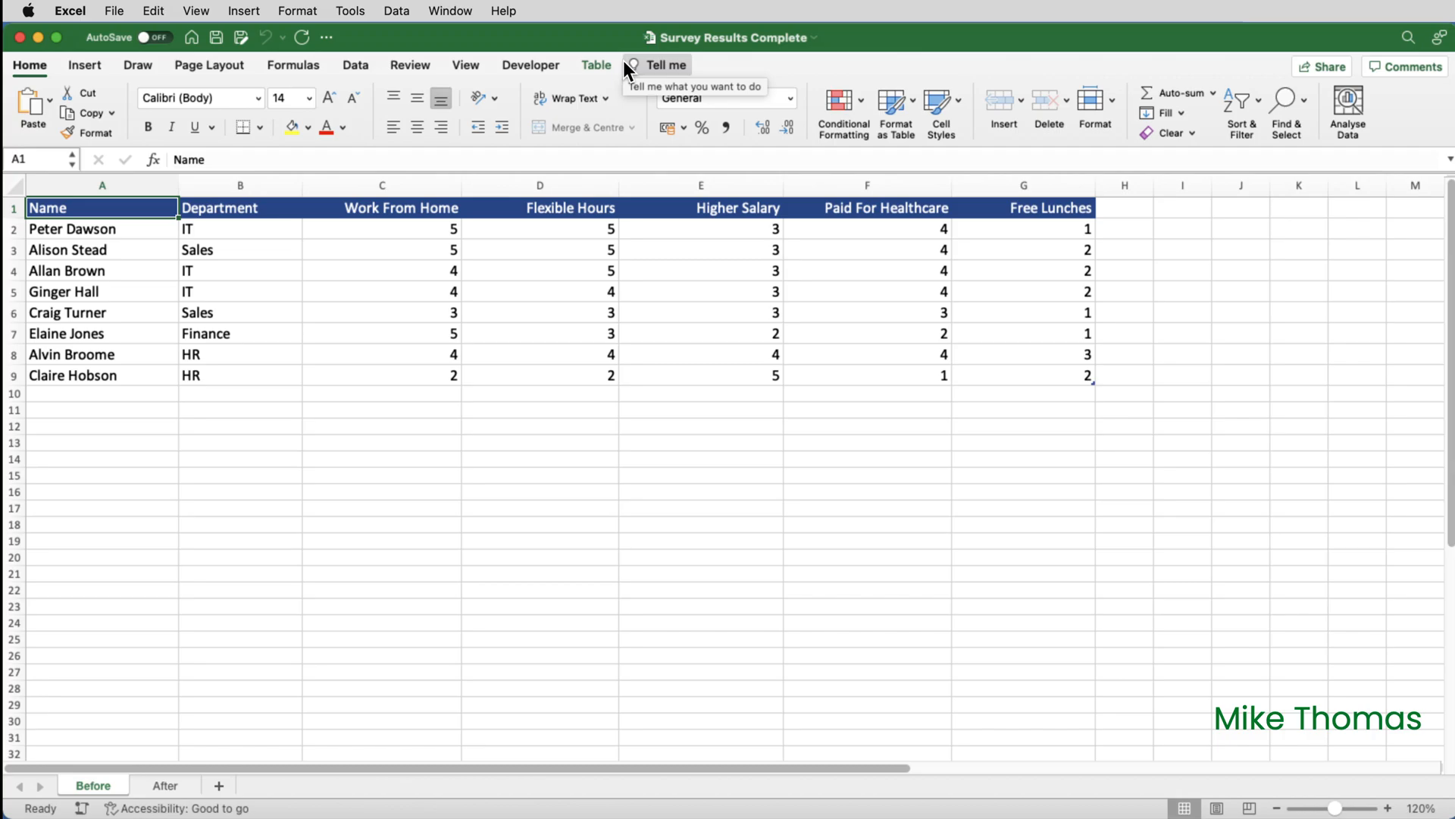
Compare the After sheet's Benefit/Score rows with the Before sheet, ending on After.
click(164, 785)
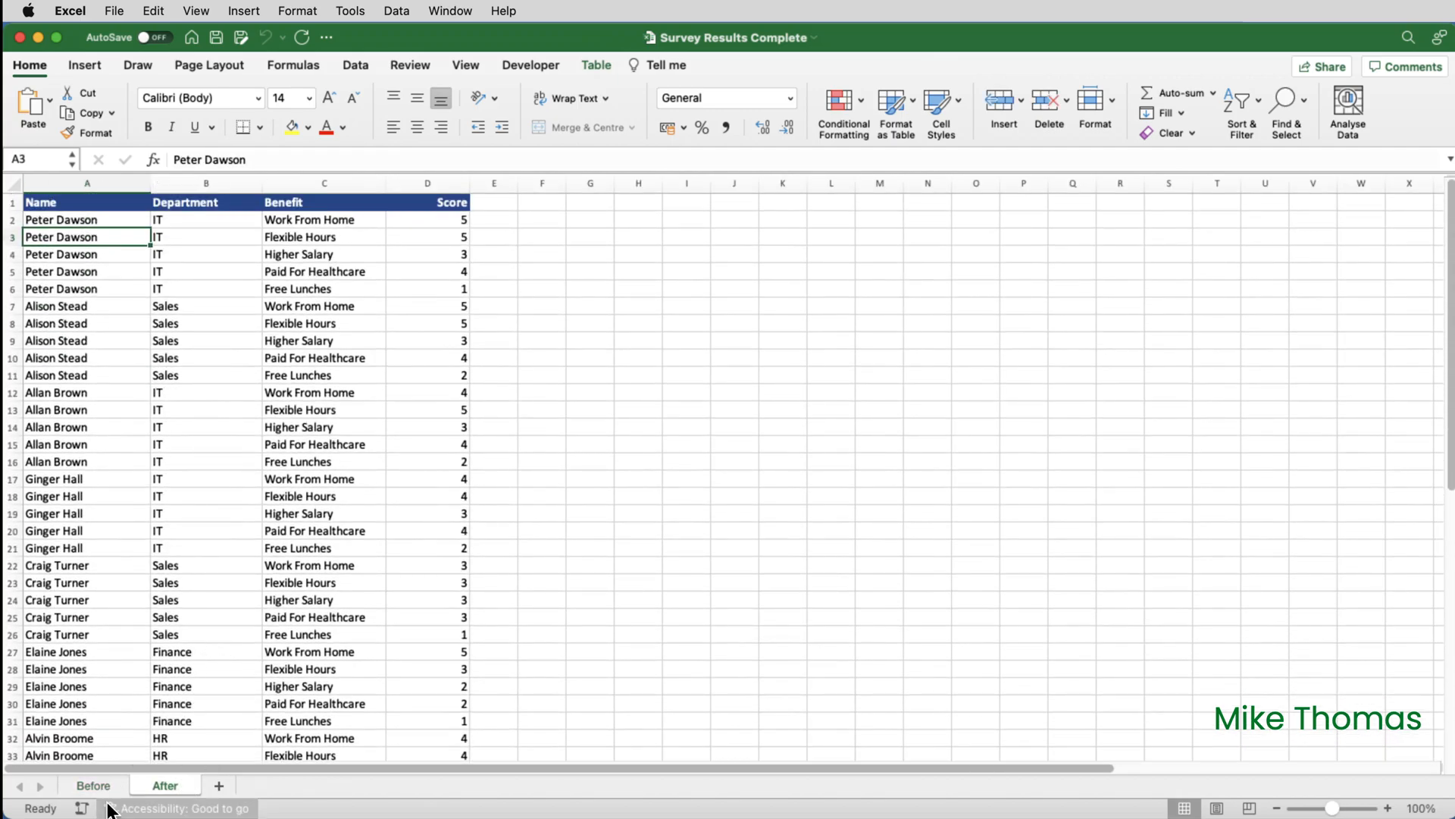
click(91, 785)
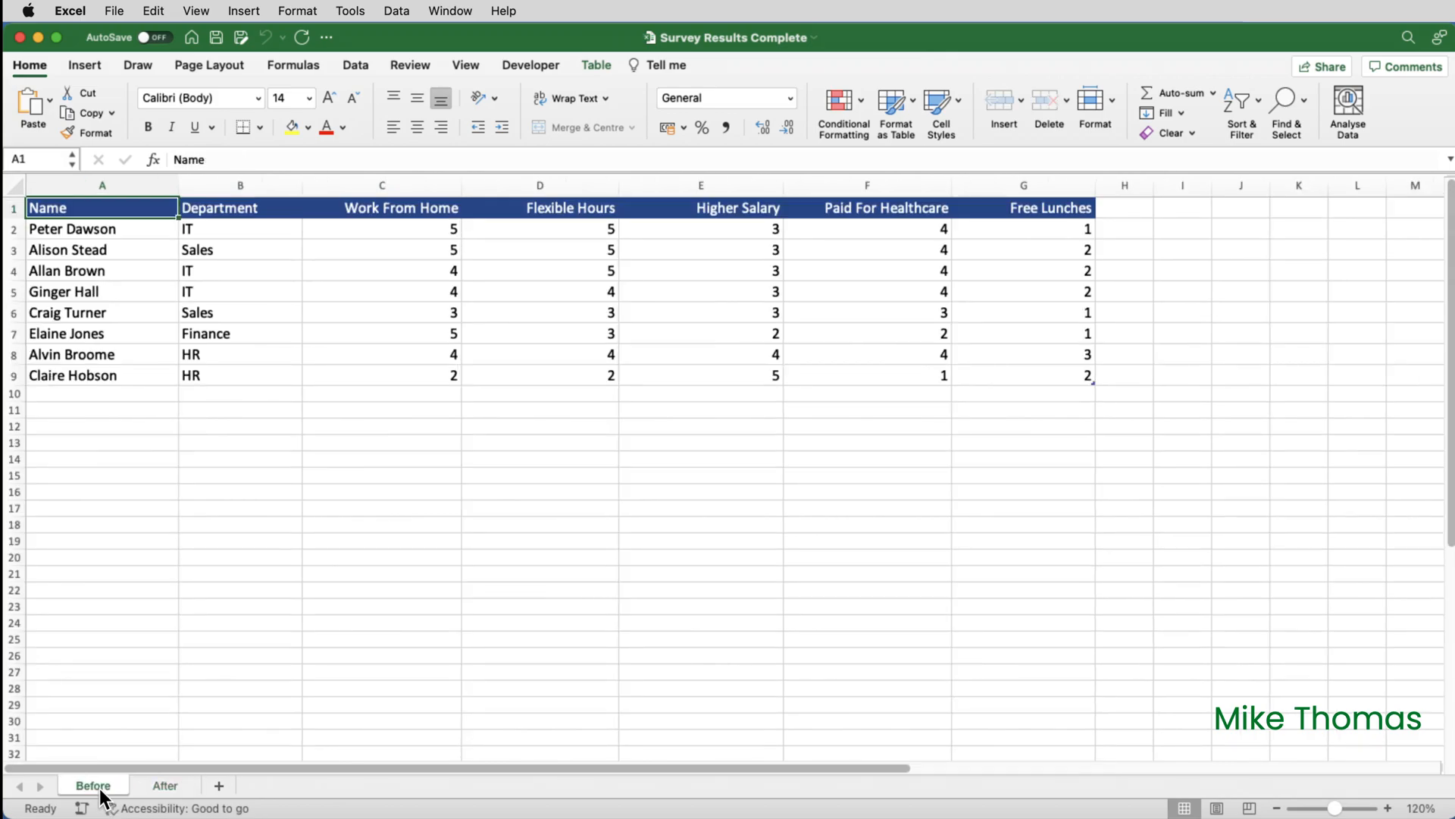
mouse_move(165, 796)
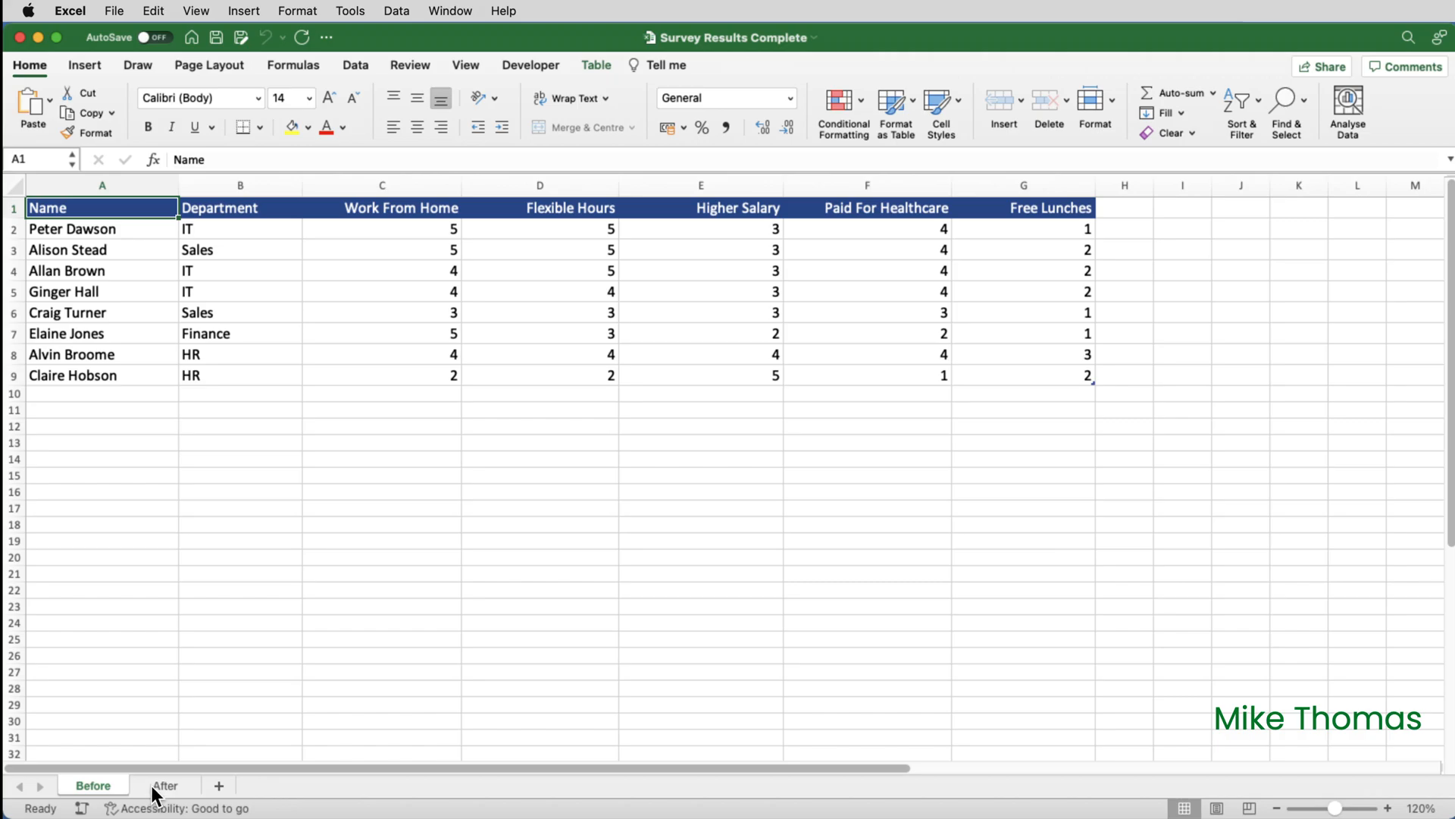
click(165, 785)
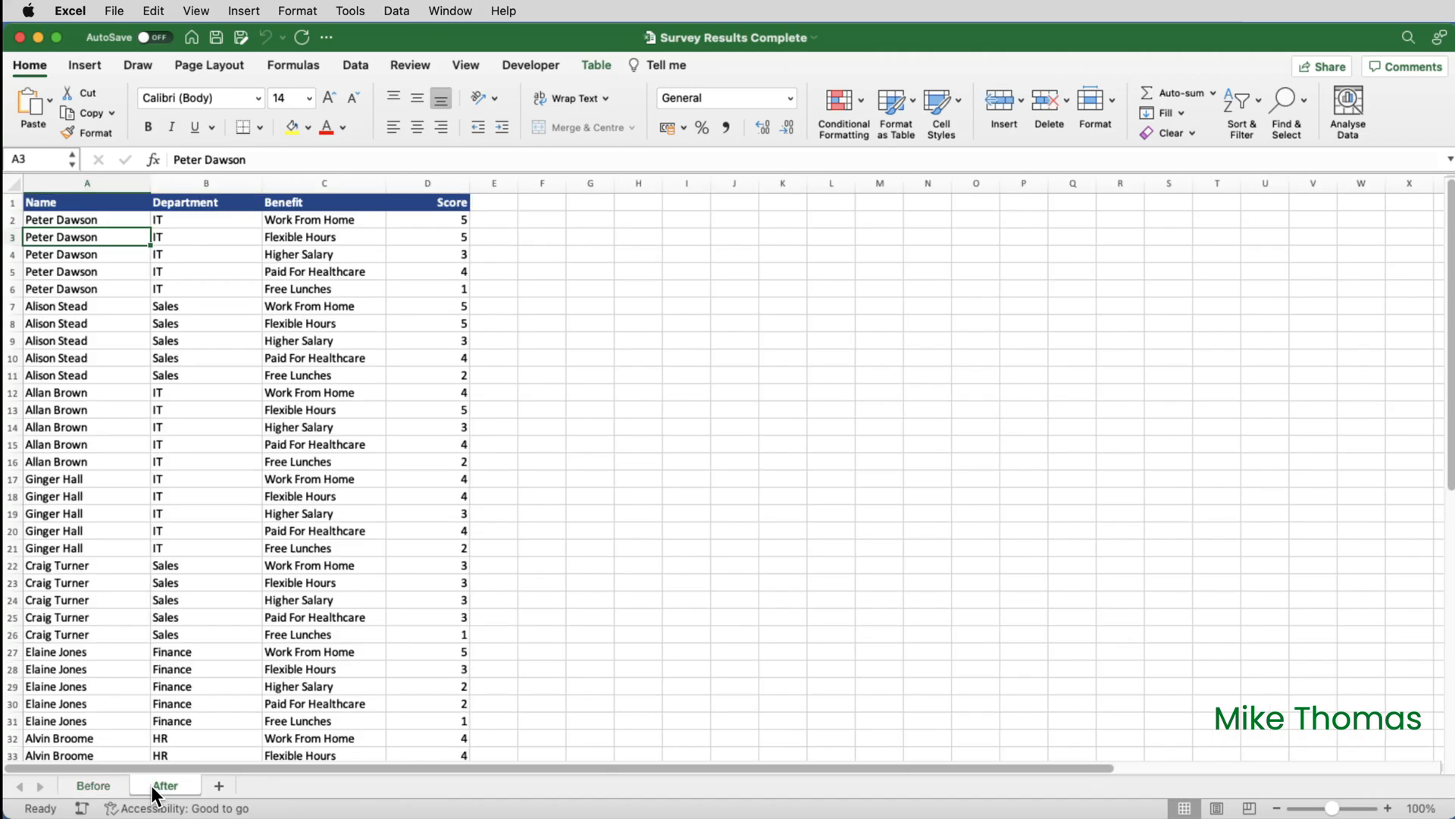